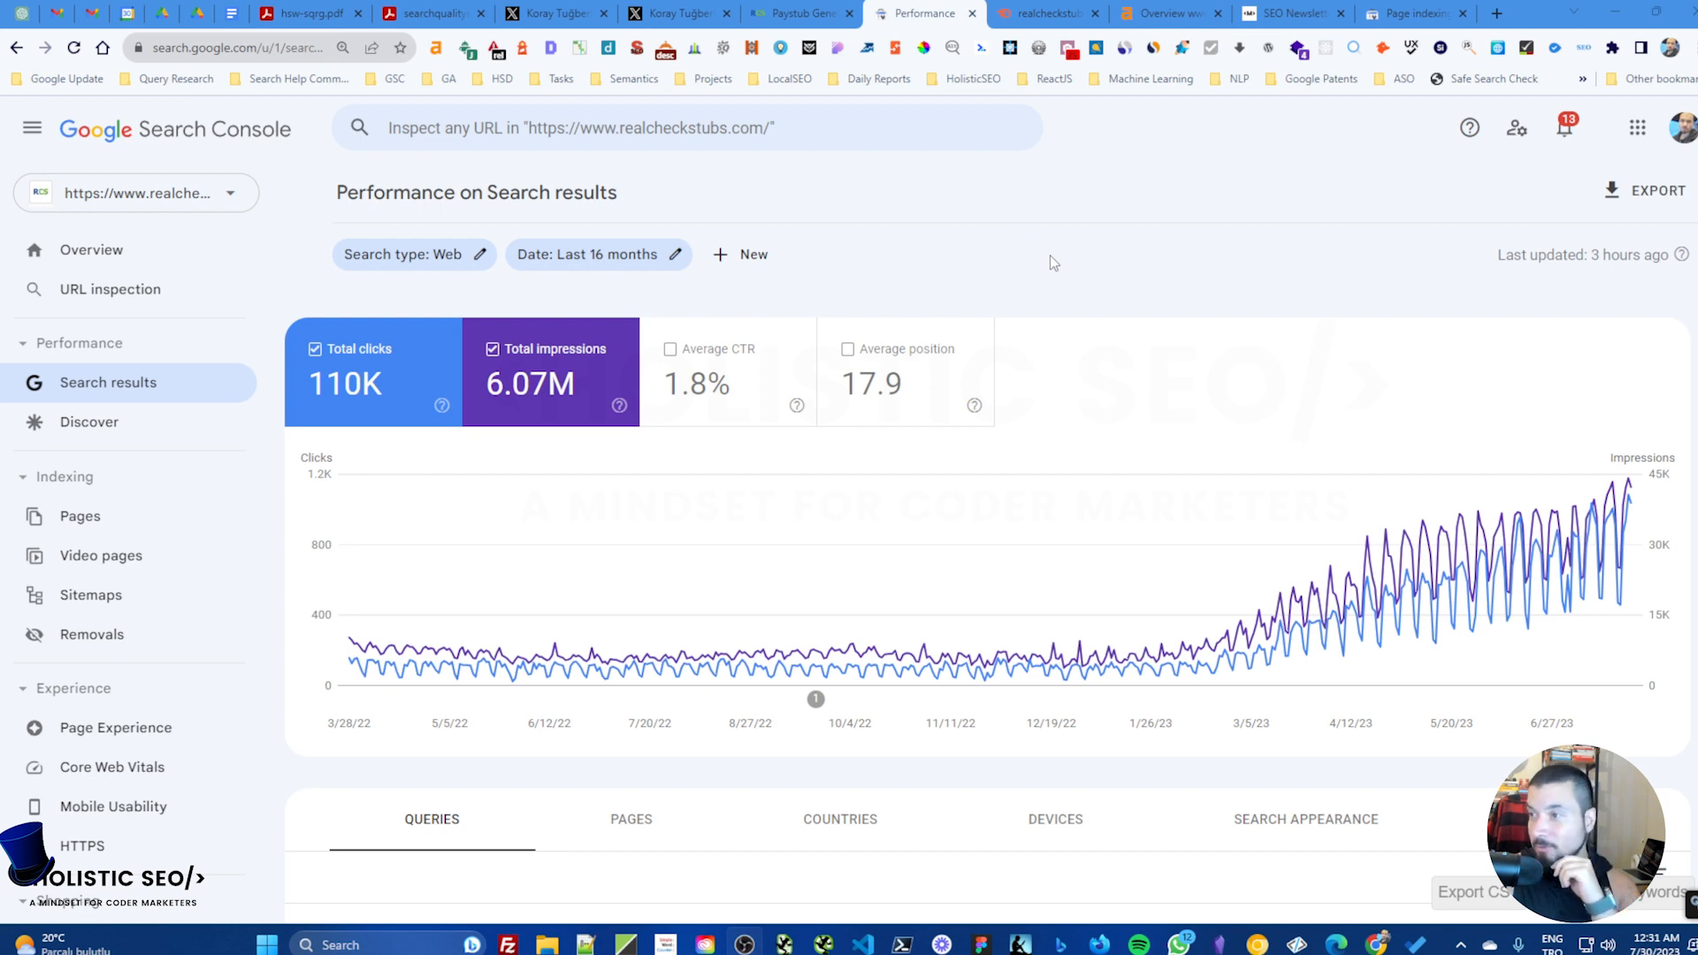
mouse_move(1082, 274)
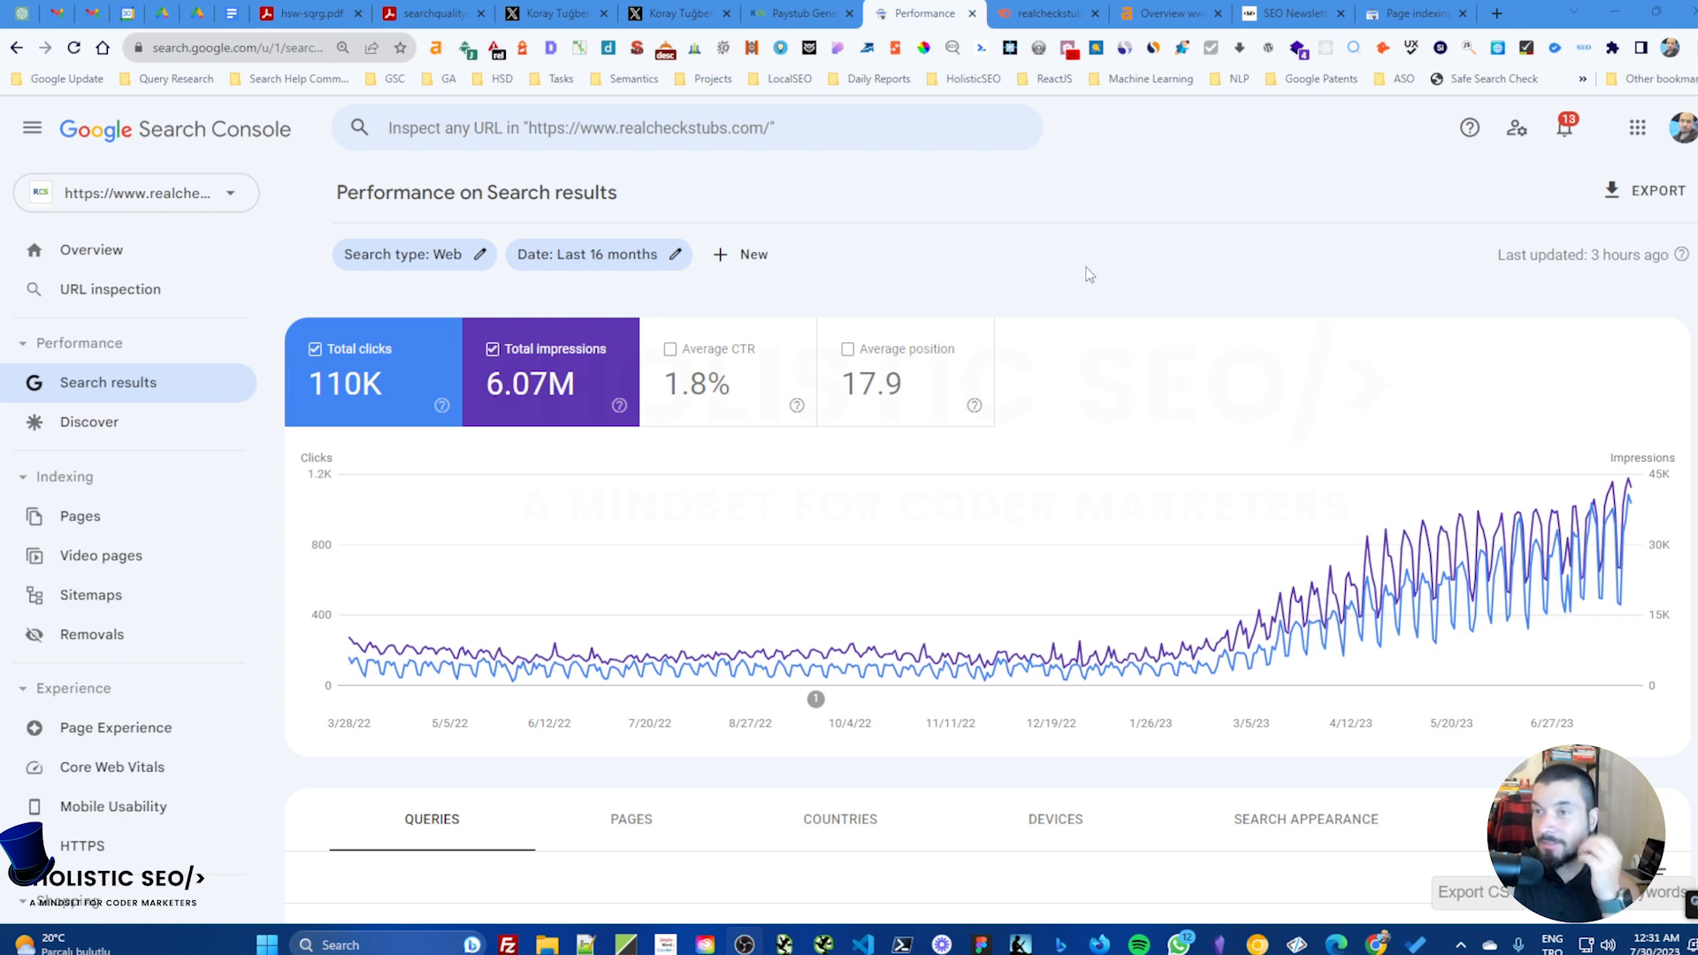
mouse_move(1127, 259)
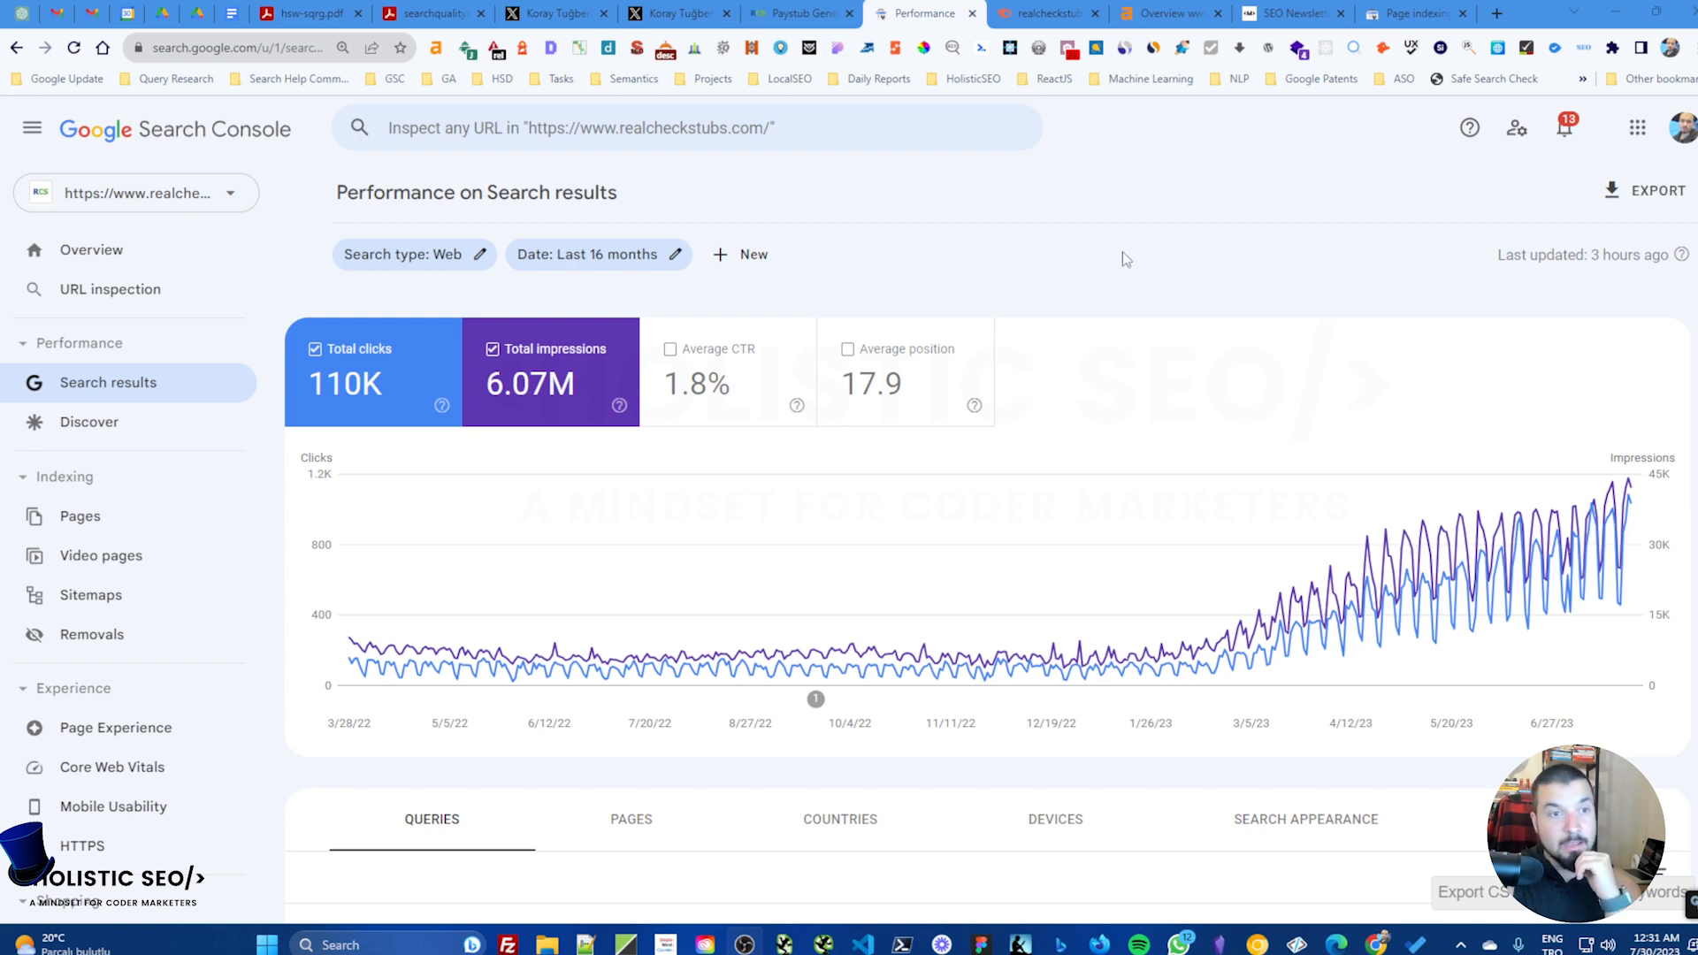
mouse_move(1150, 255)
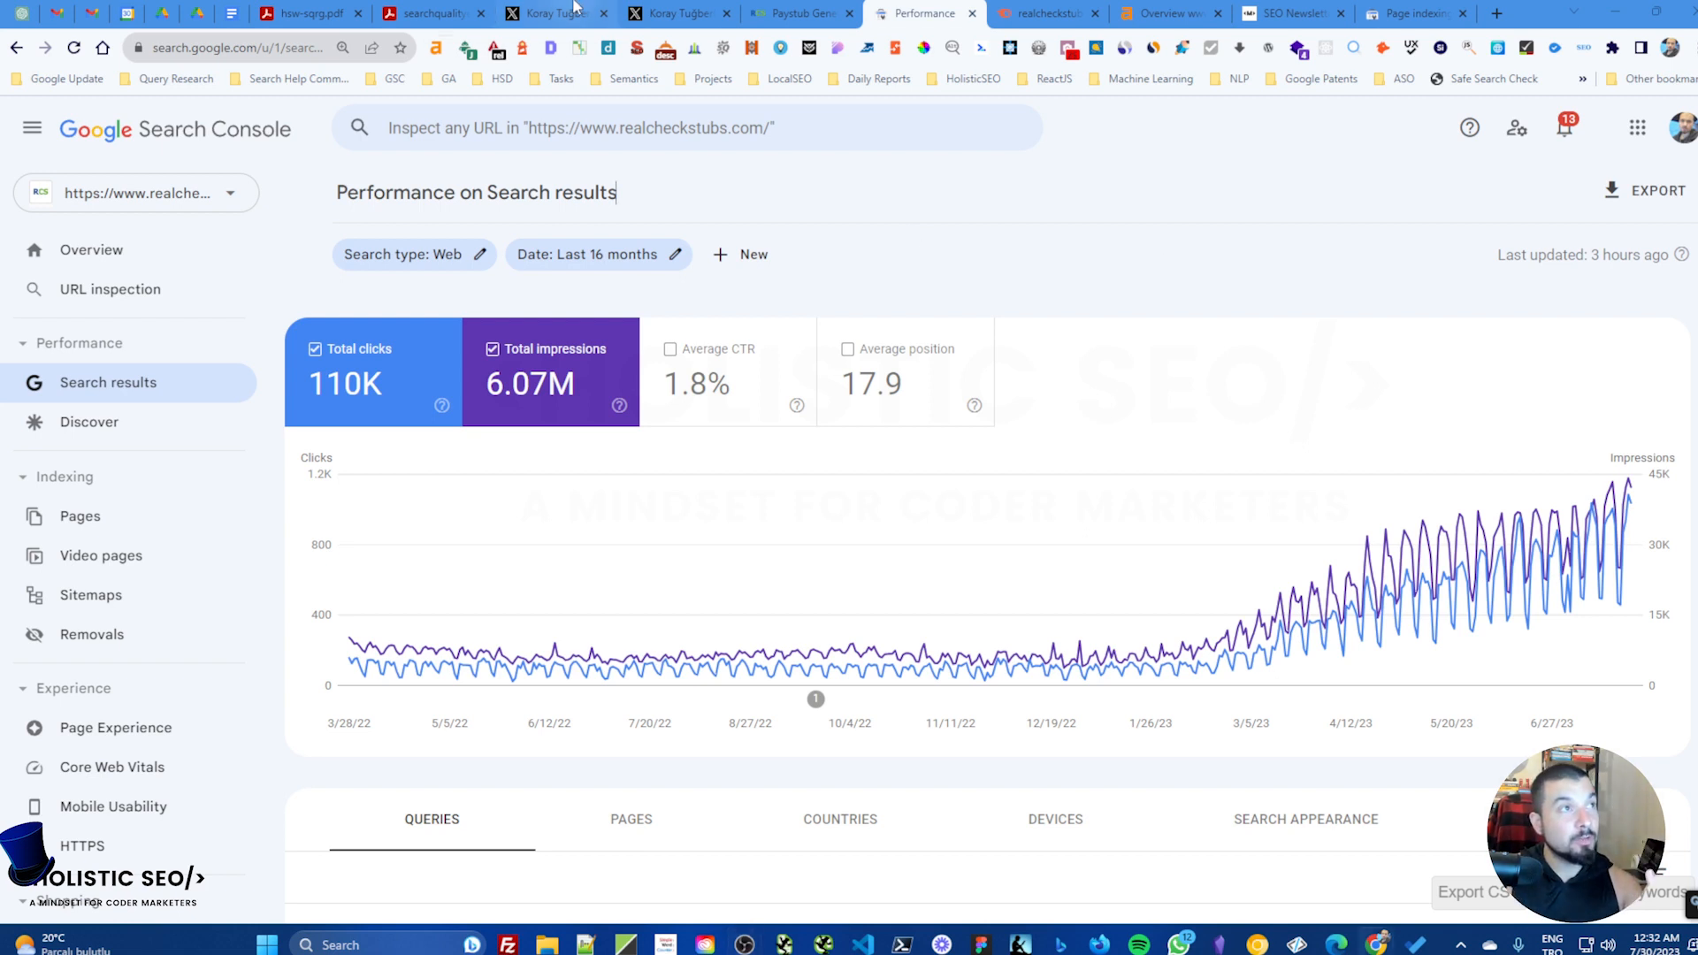
Step: Show the Twitter profile feed and scroll past the Topical Authority case study tweet to its replies
left_click(552, 14)
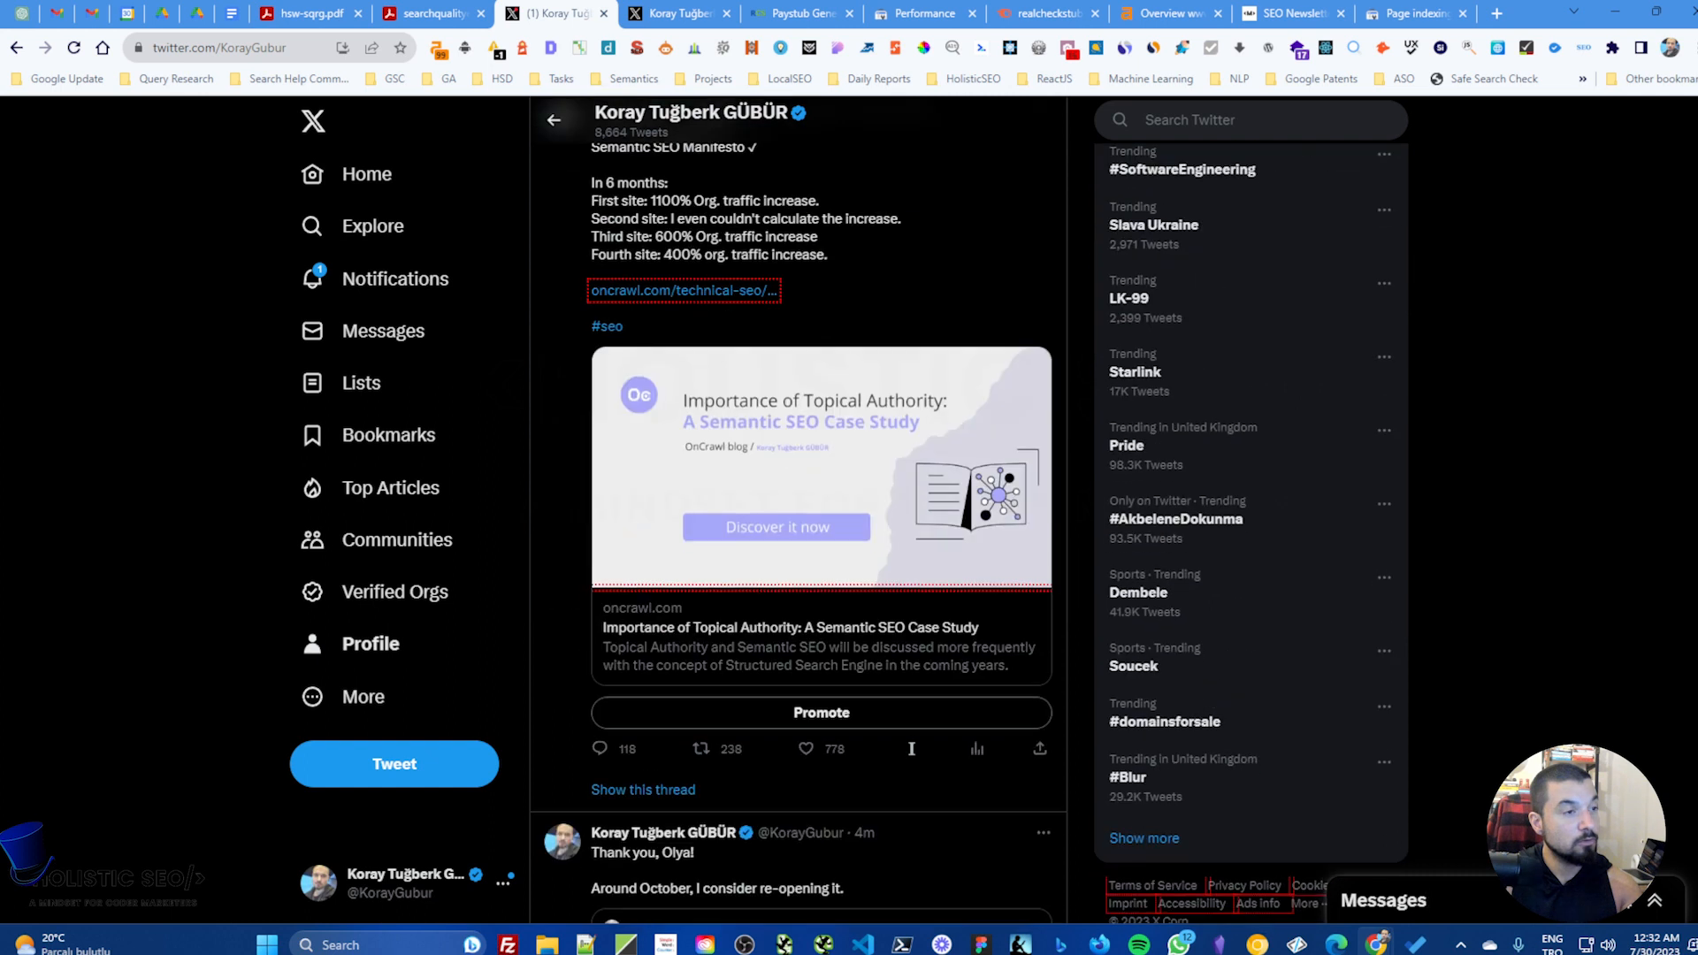
scroll("down", 3)
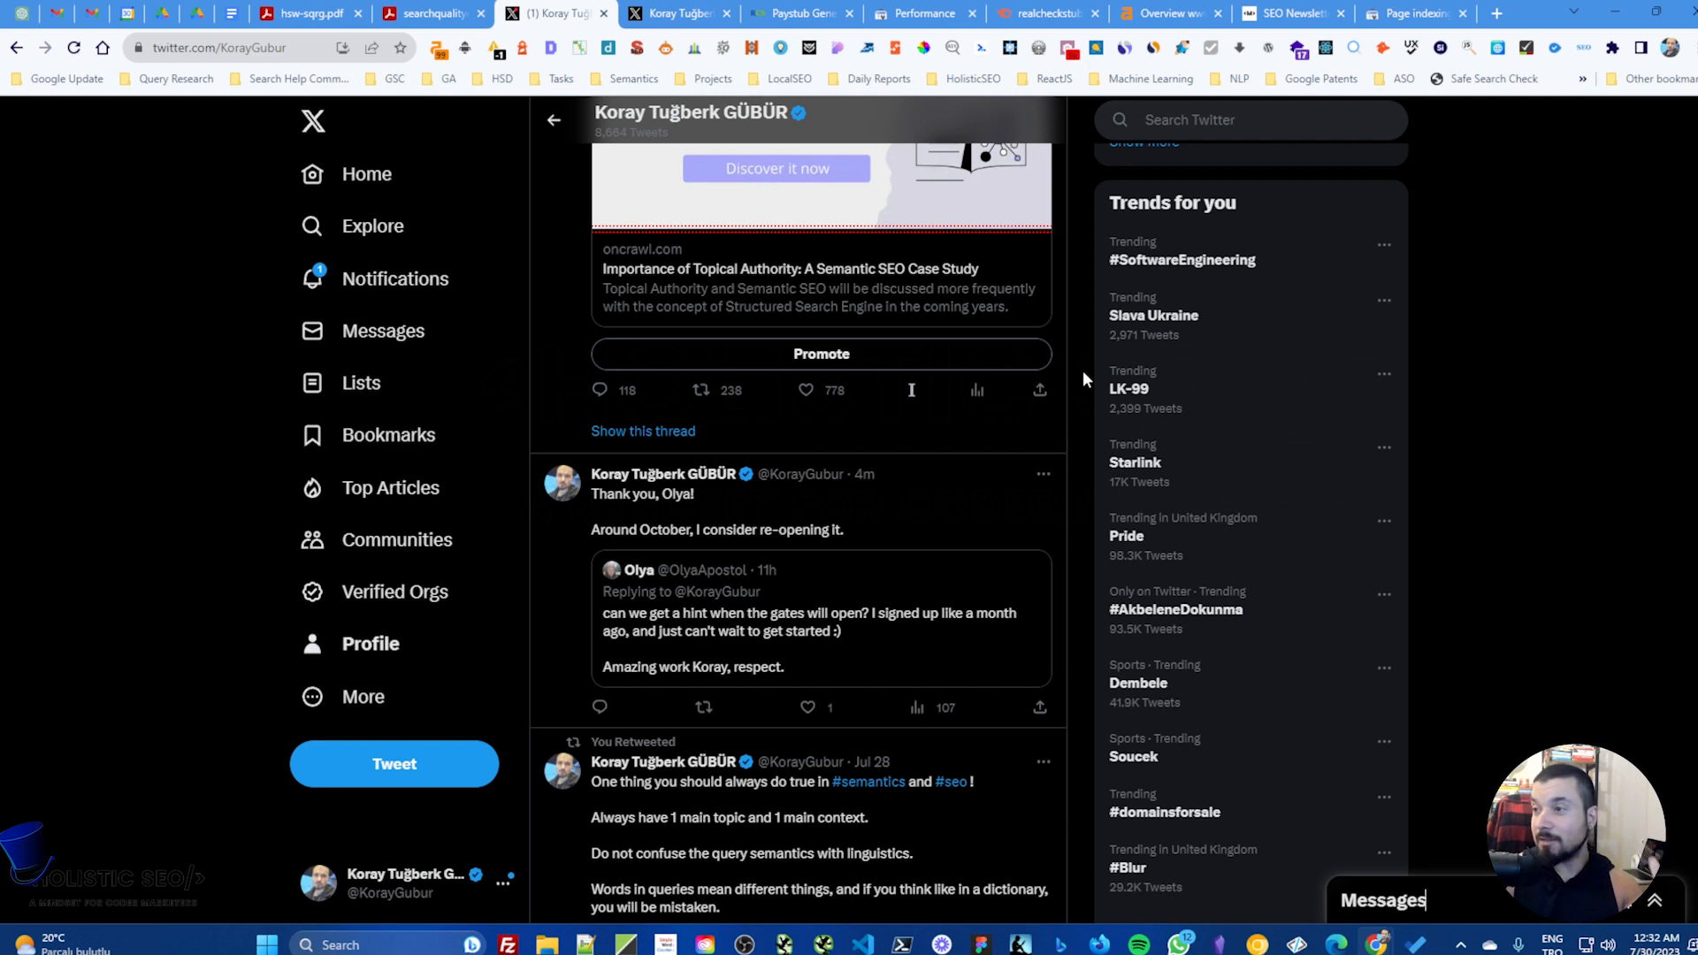
mouse_move(1093, 386)
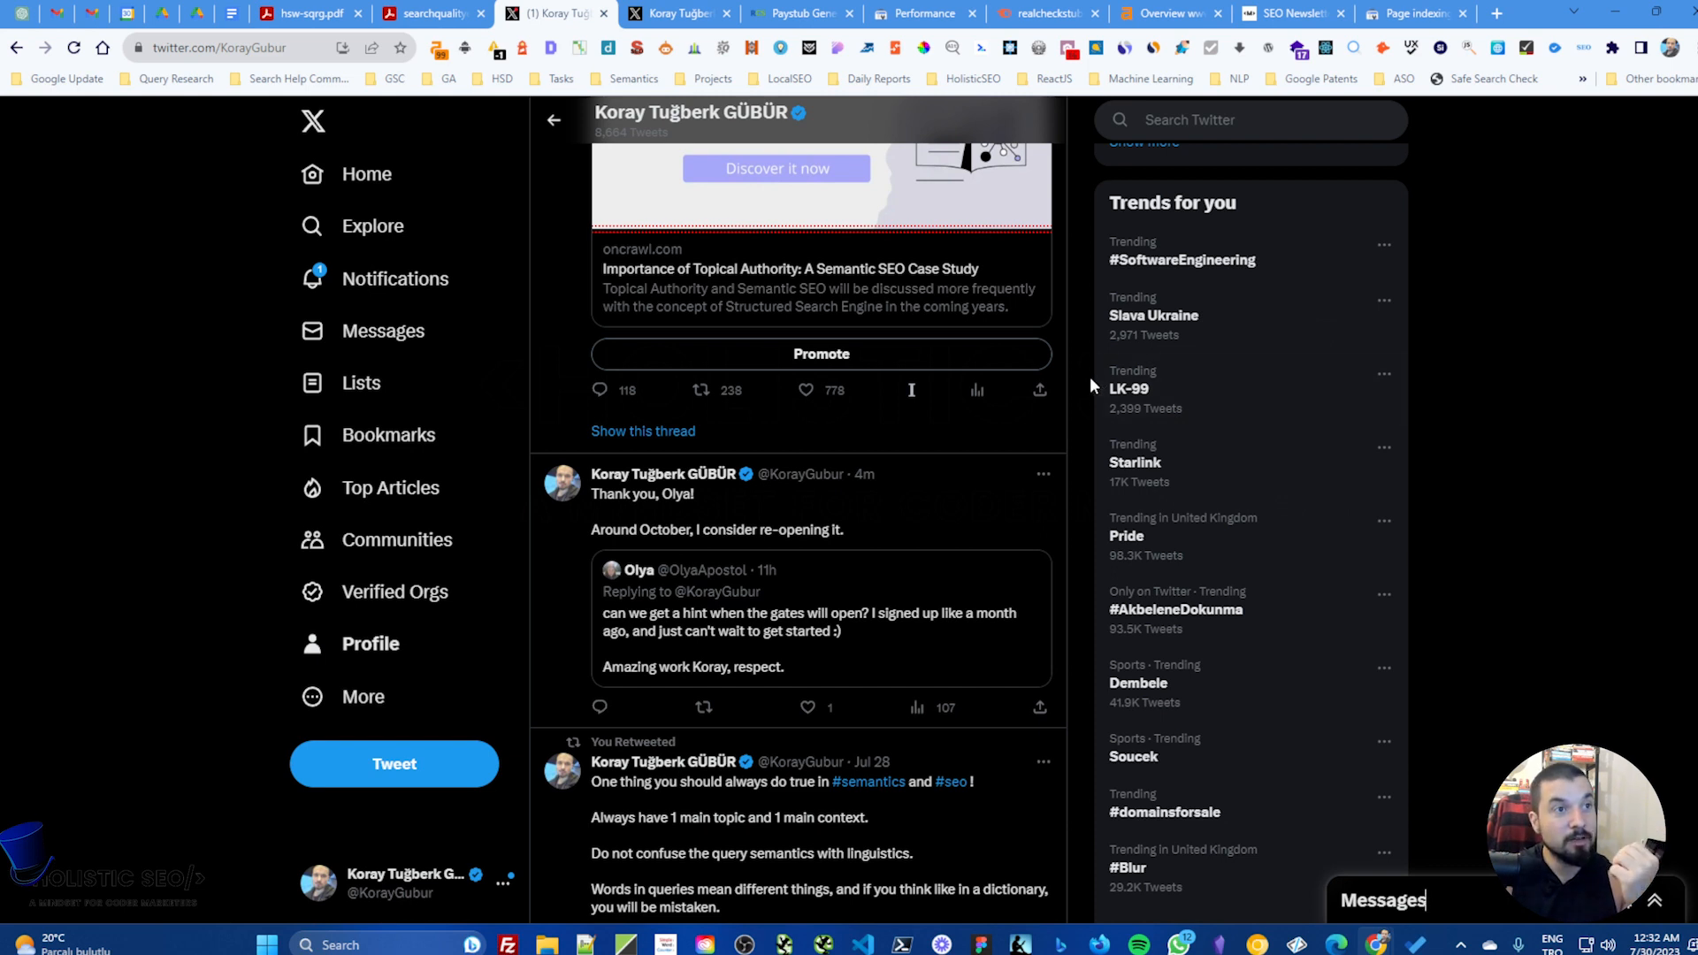
mouse_move(1465, 329)
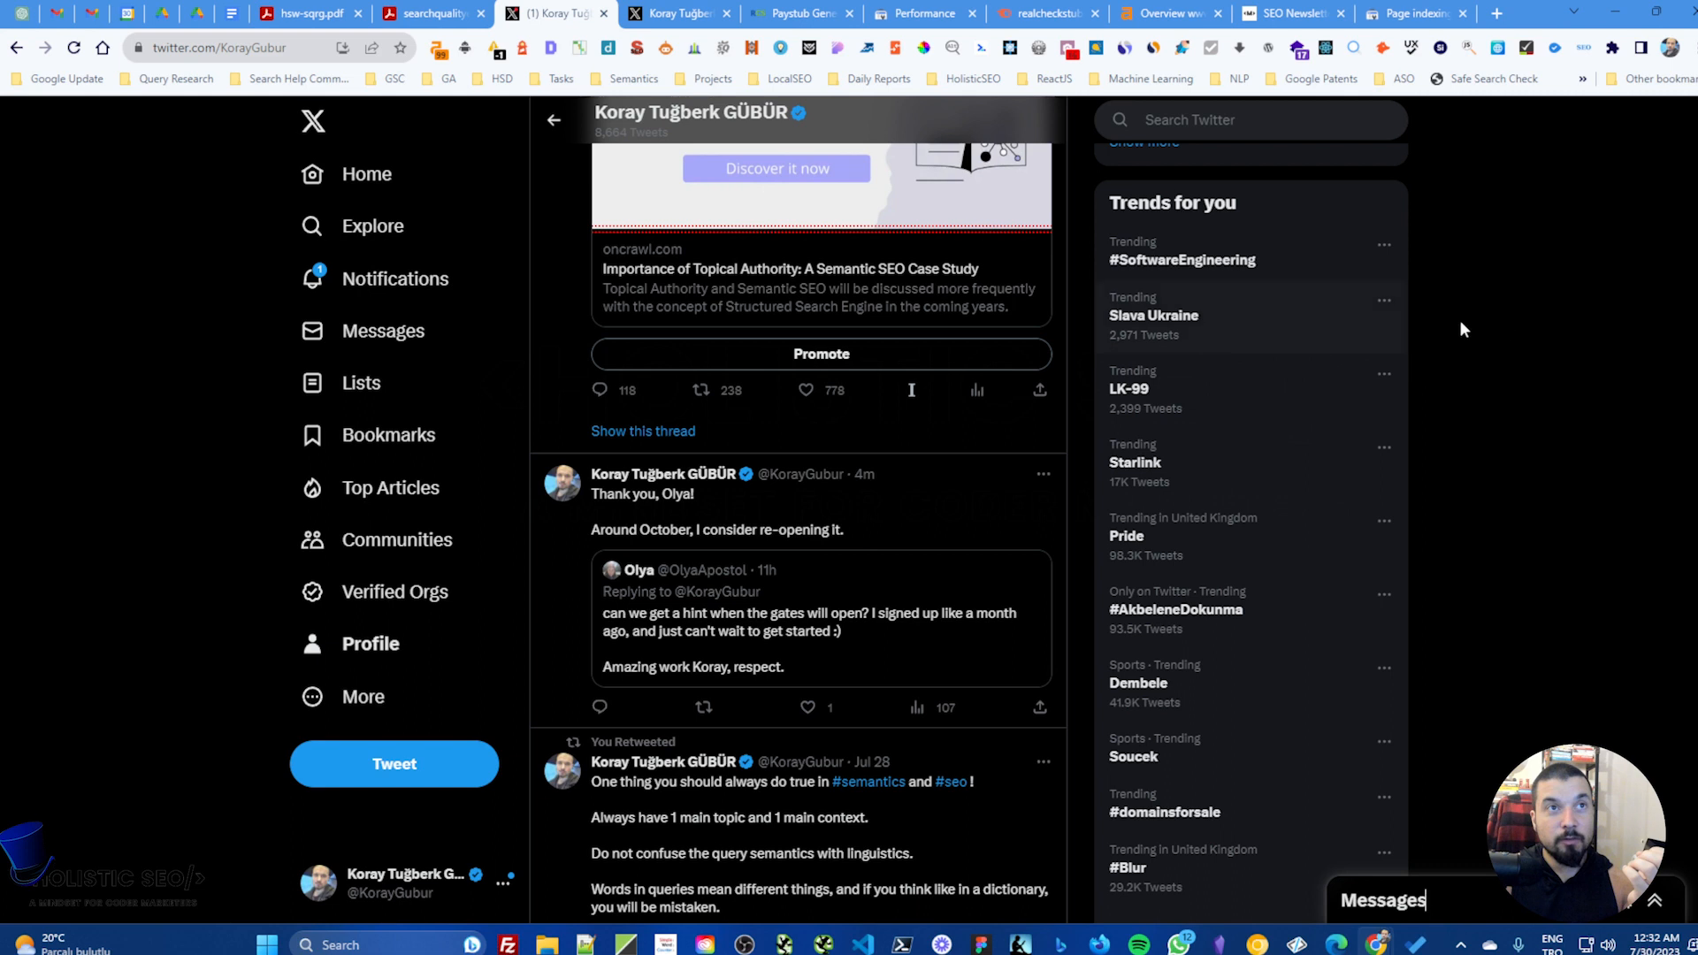
Step: Switch to the seonewsletter.digital homepage with its signup area and featured posts
left_click(1289, 14)
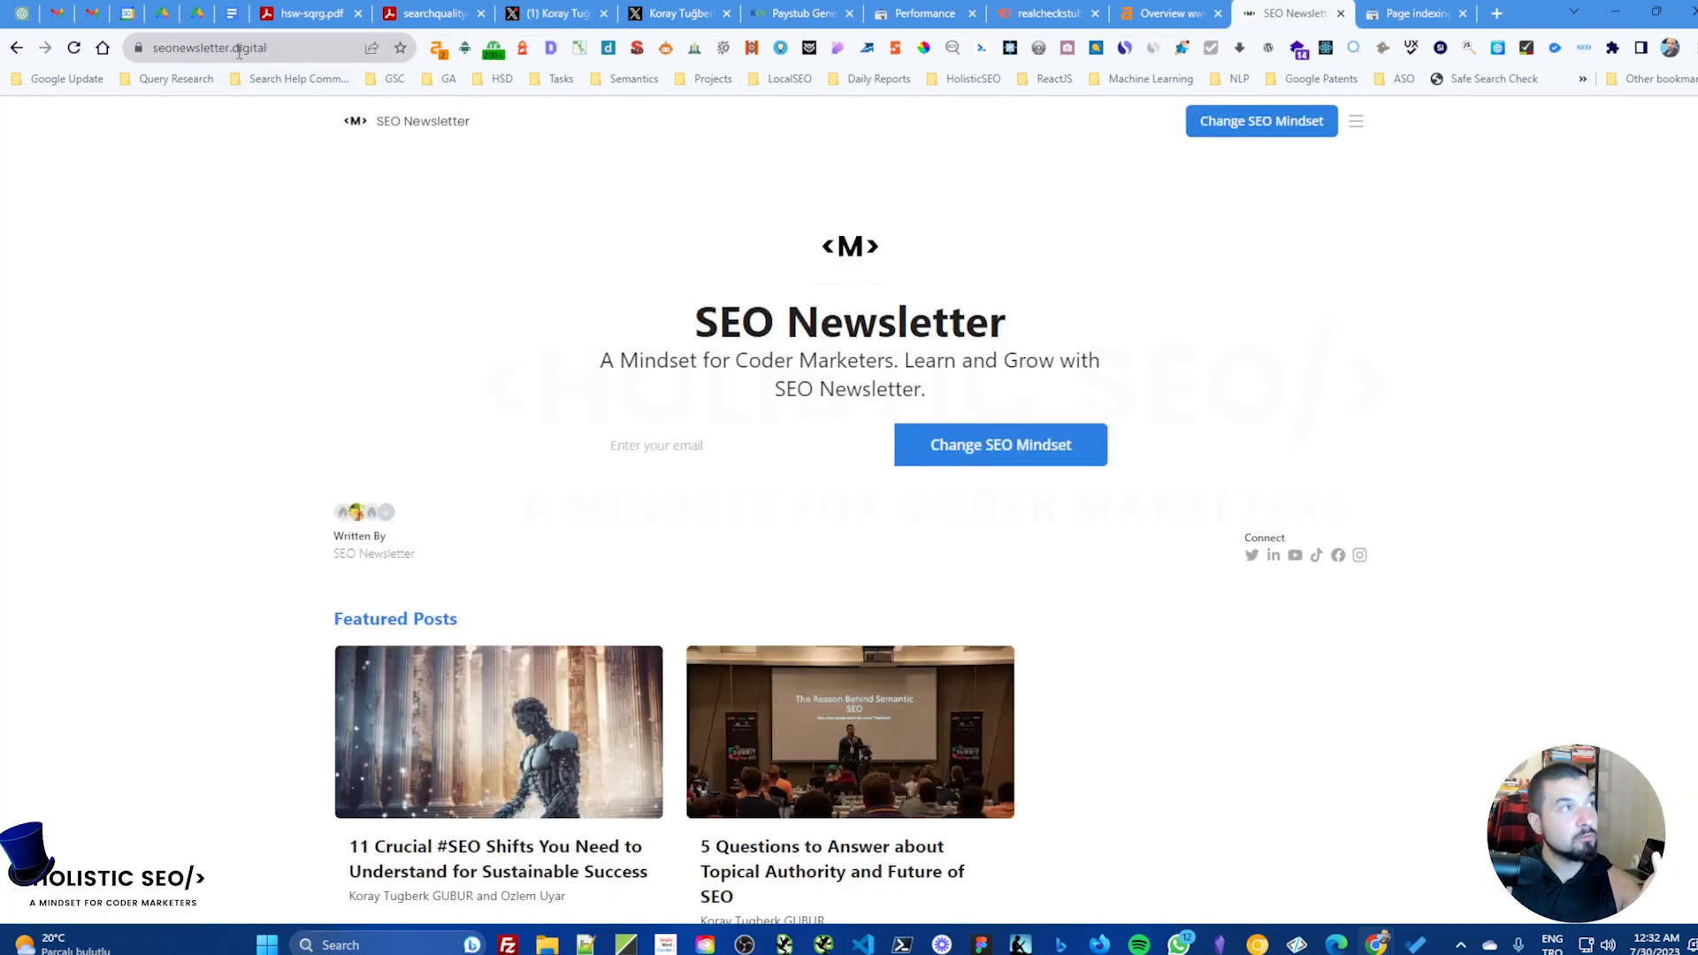
mouse_move(1031, 295)
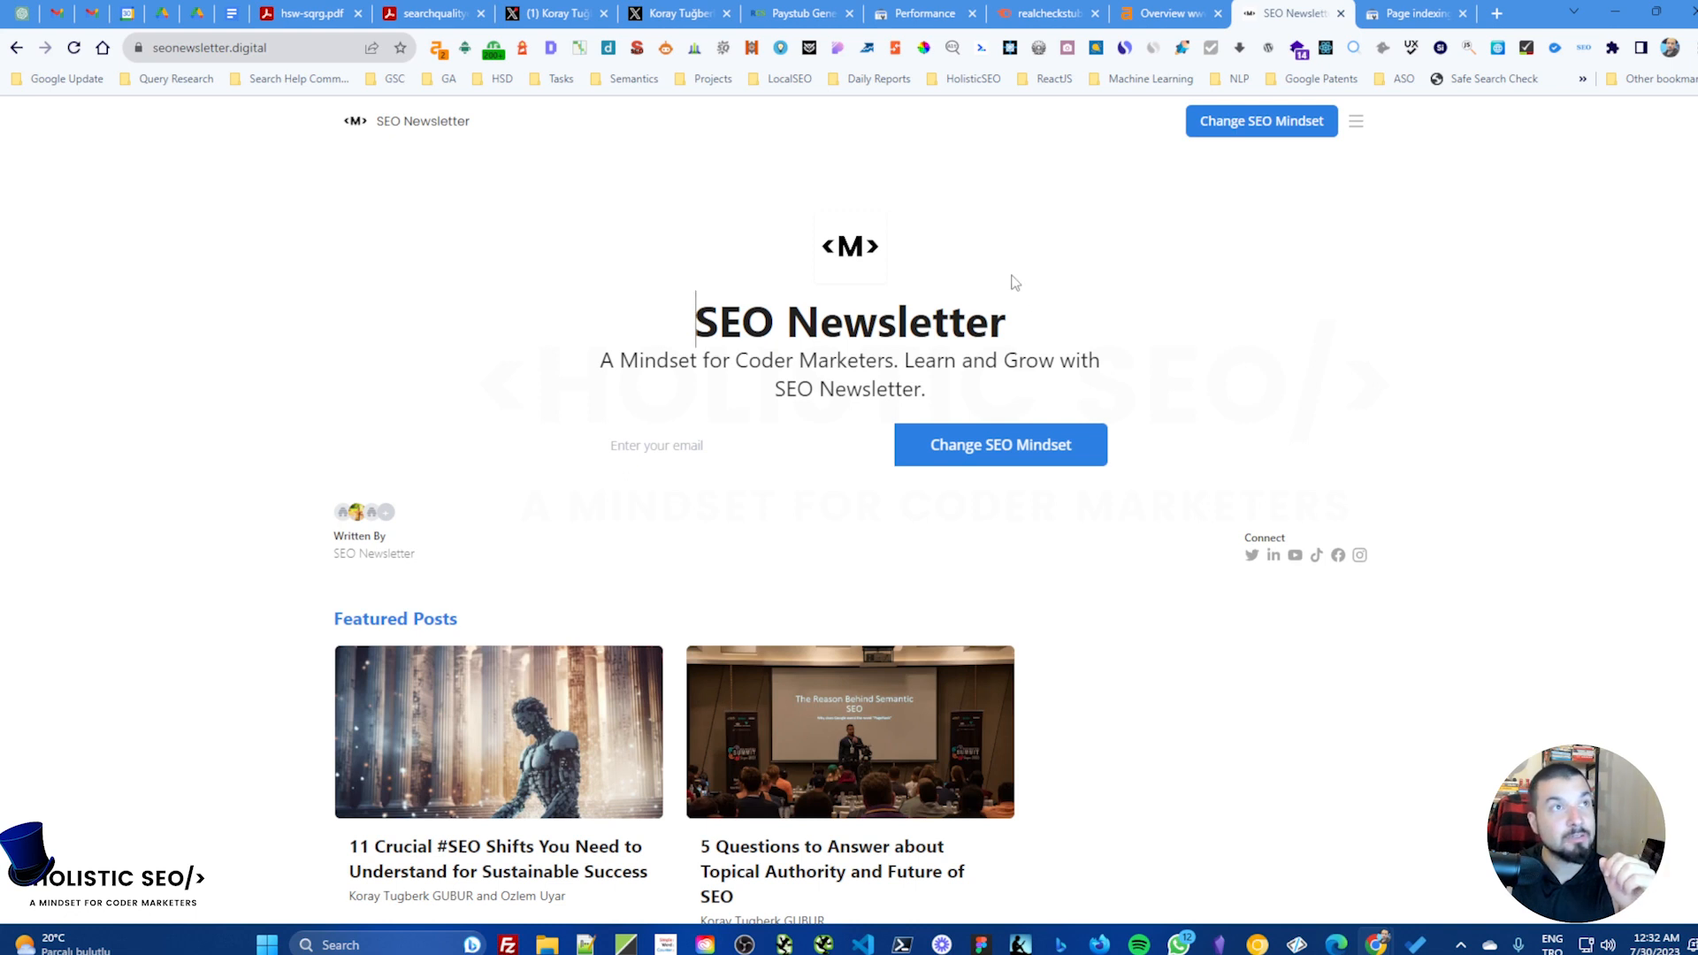
Step: Return to the Search Console performance report showing 110K clicks and 6.07M impressions
left_click(923, 15)
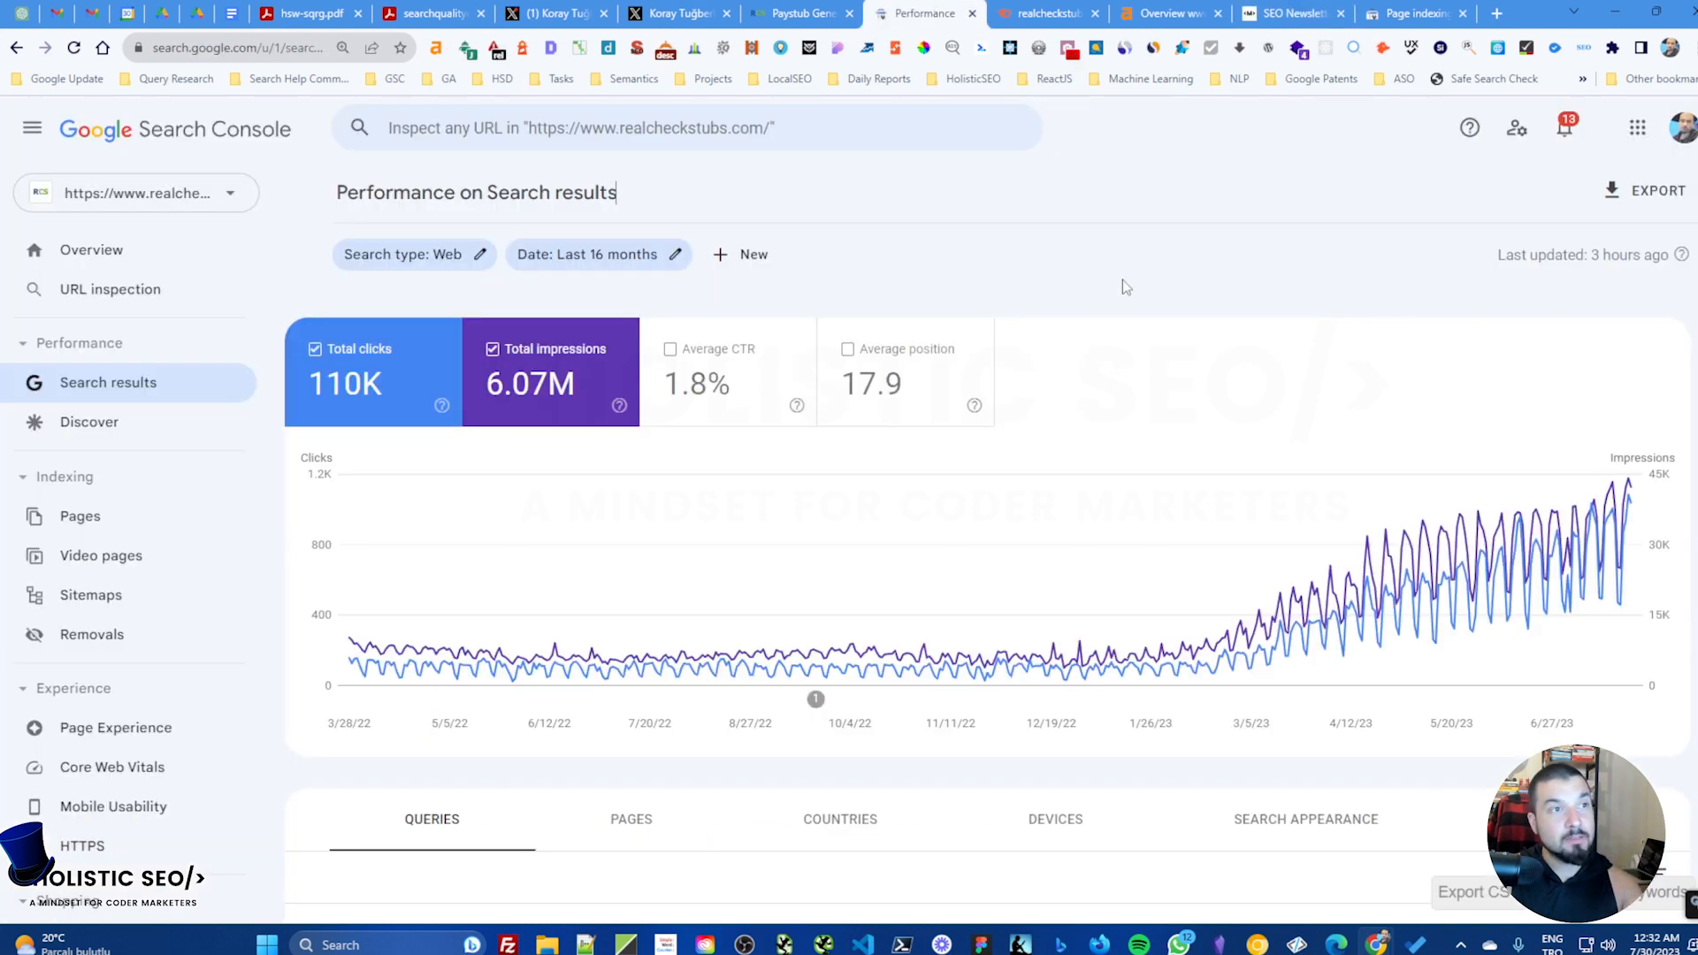
mouse_move(1154, 318)
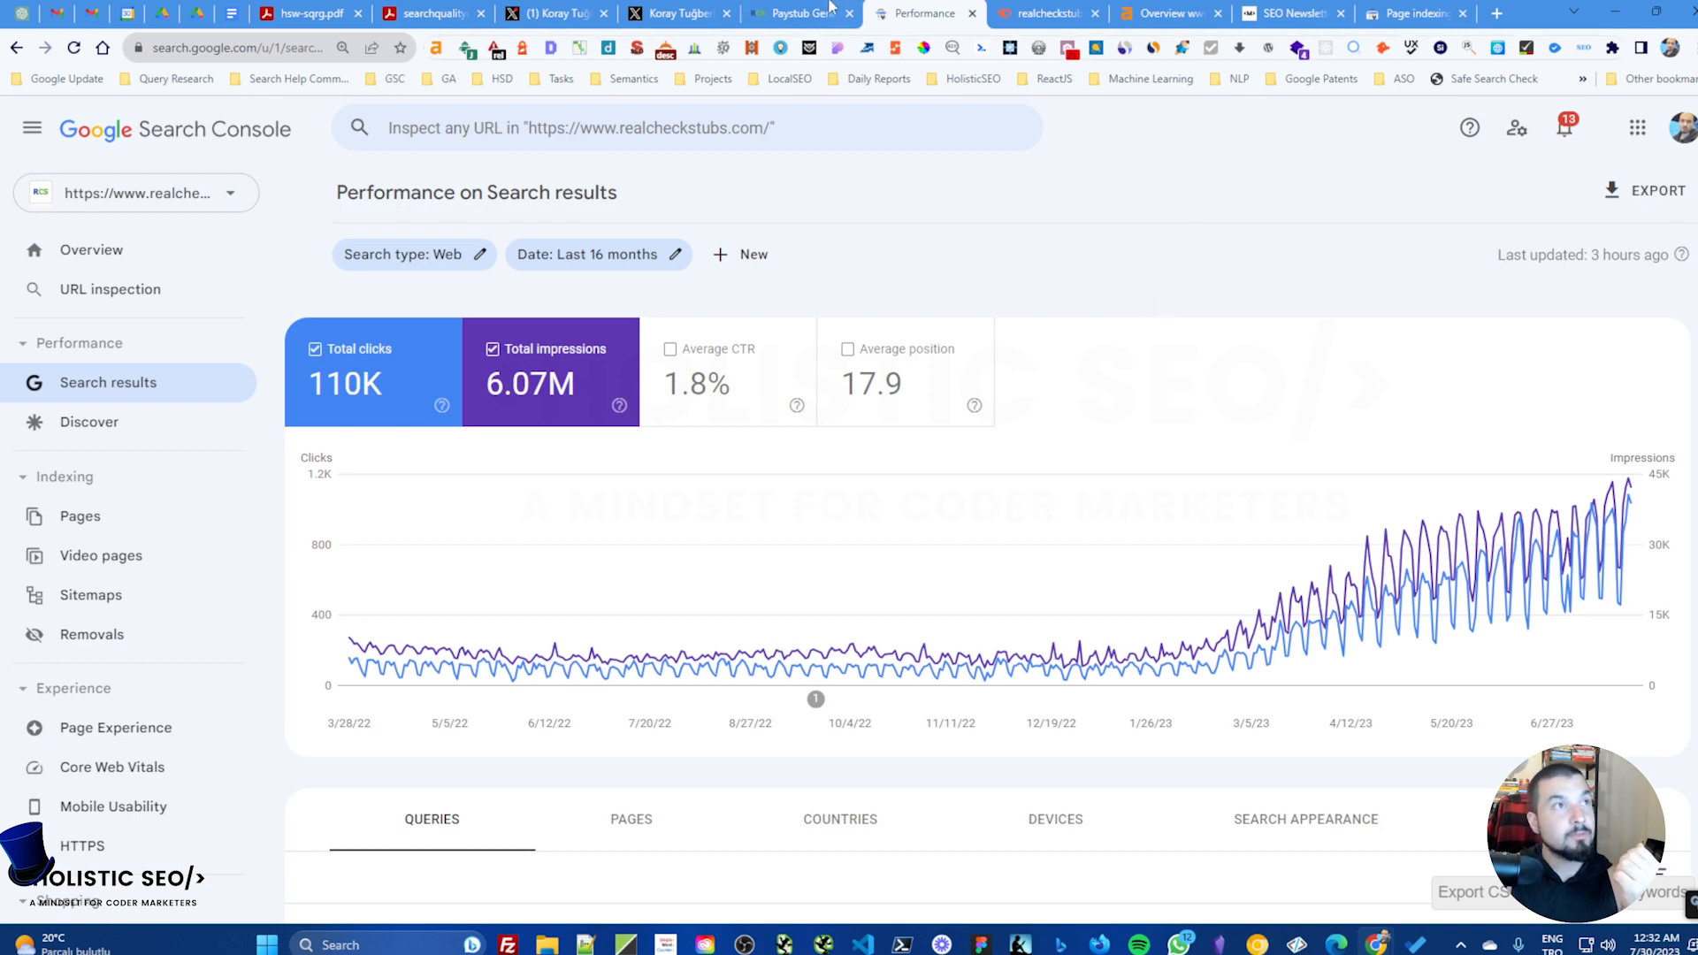
Step: Scroll the realcheckstubs.com homepage down to the 'What is the Best Pay Stub Generator?' heading and image
left_click(797, 14)
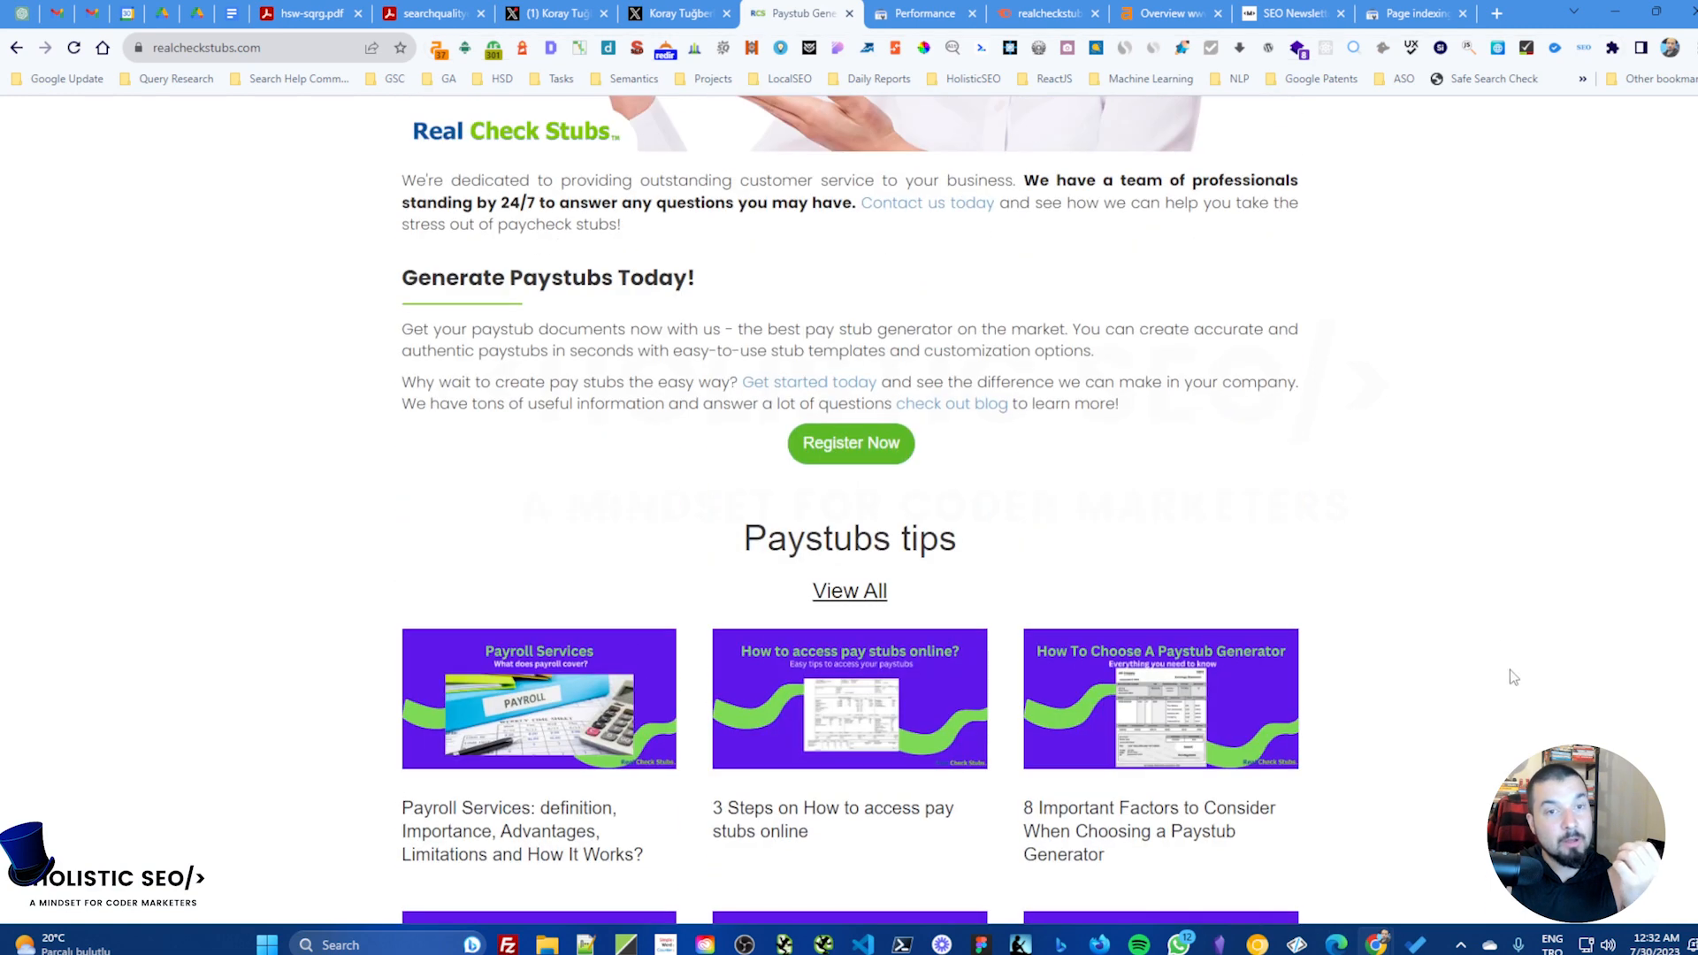
scroll("down", 3)
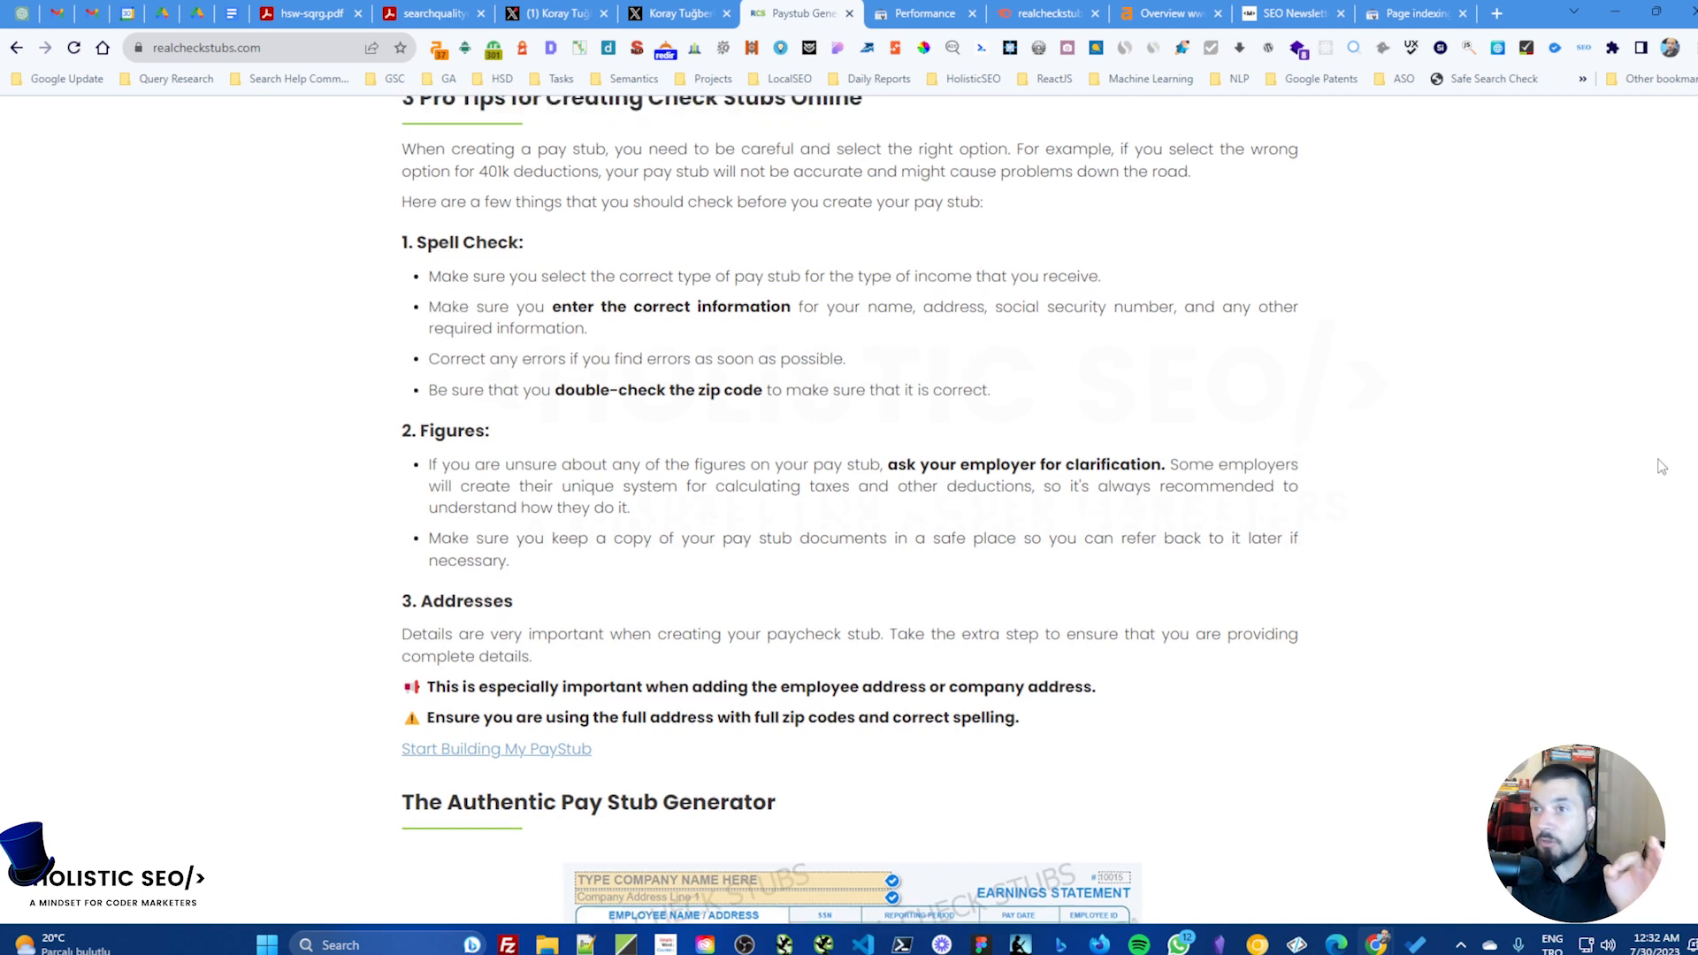
scroll("up", 3)
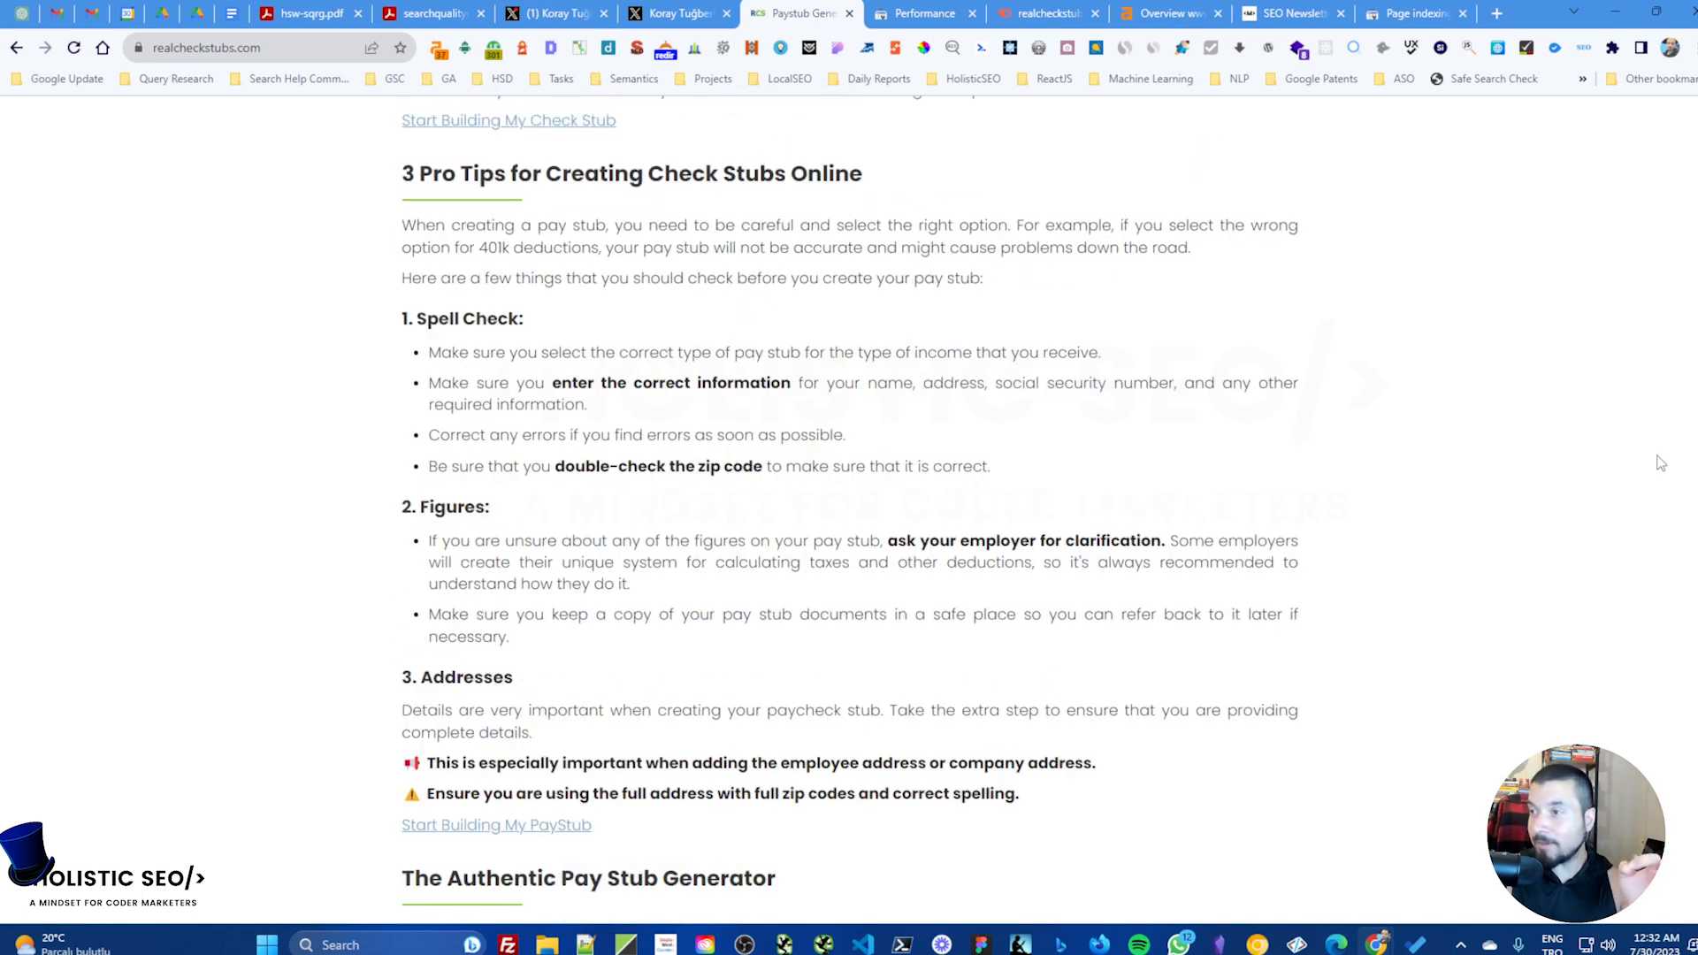
mouse_move(1619, 449)
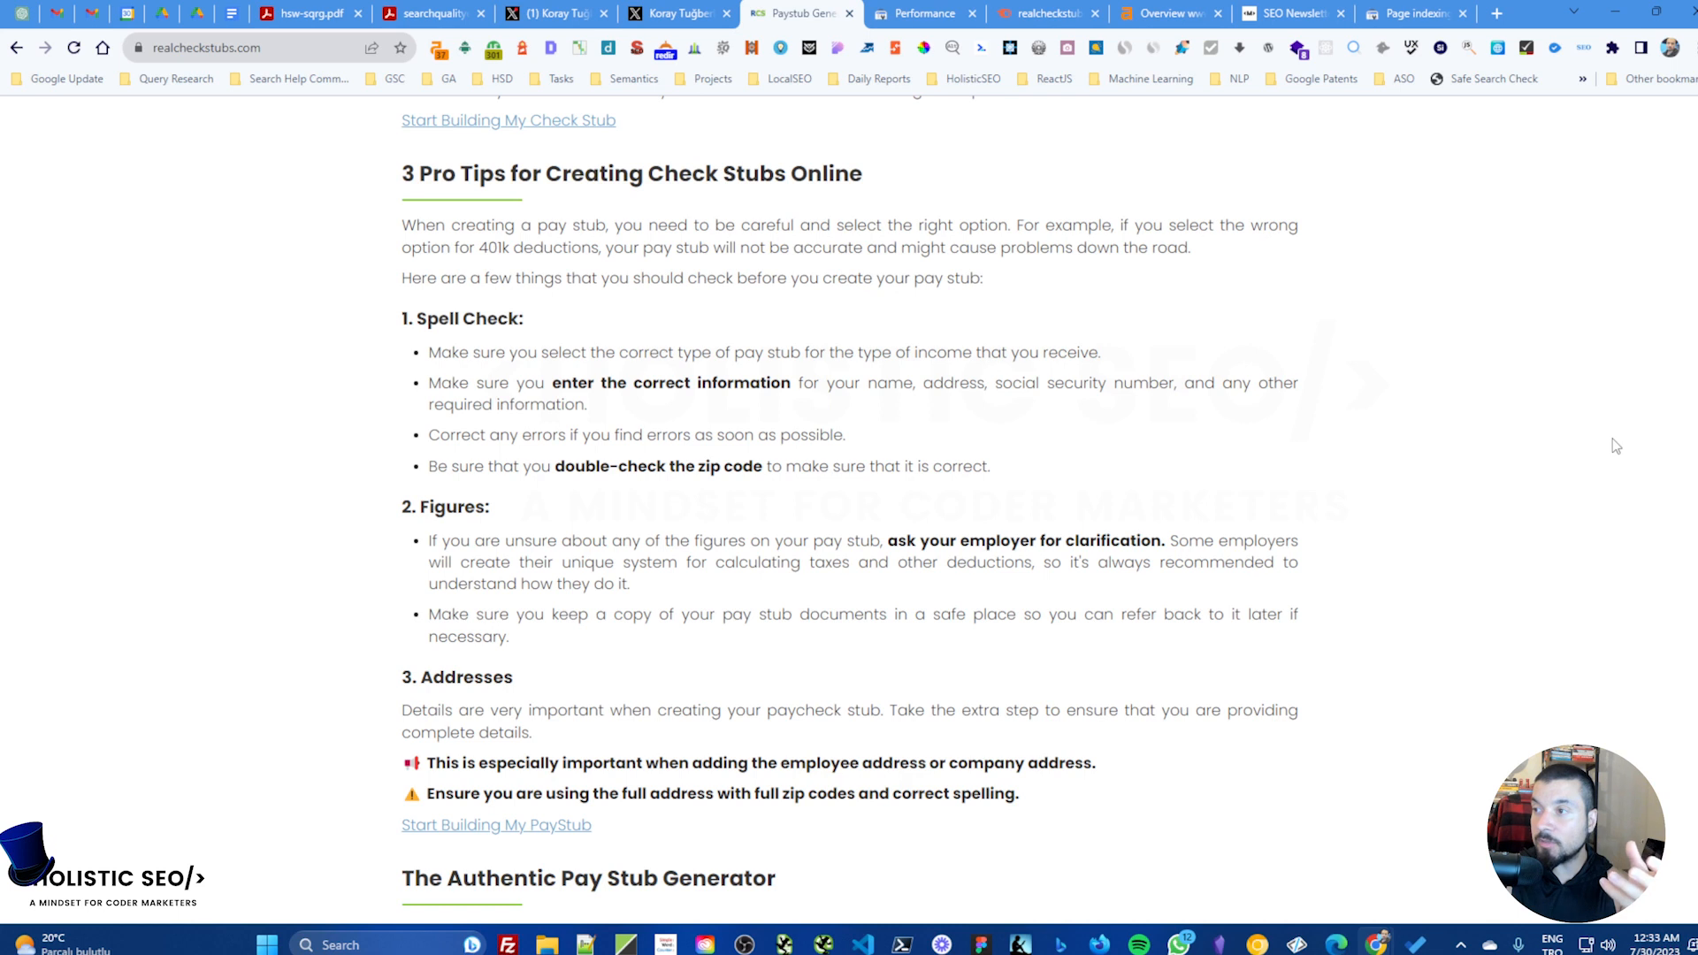
mouse_move(1610, 455)
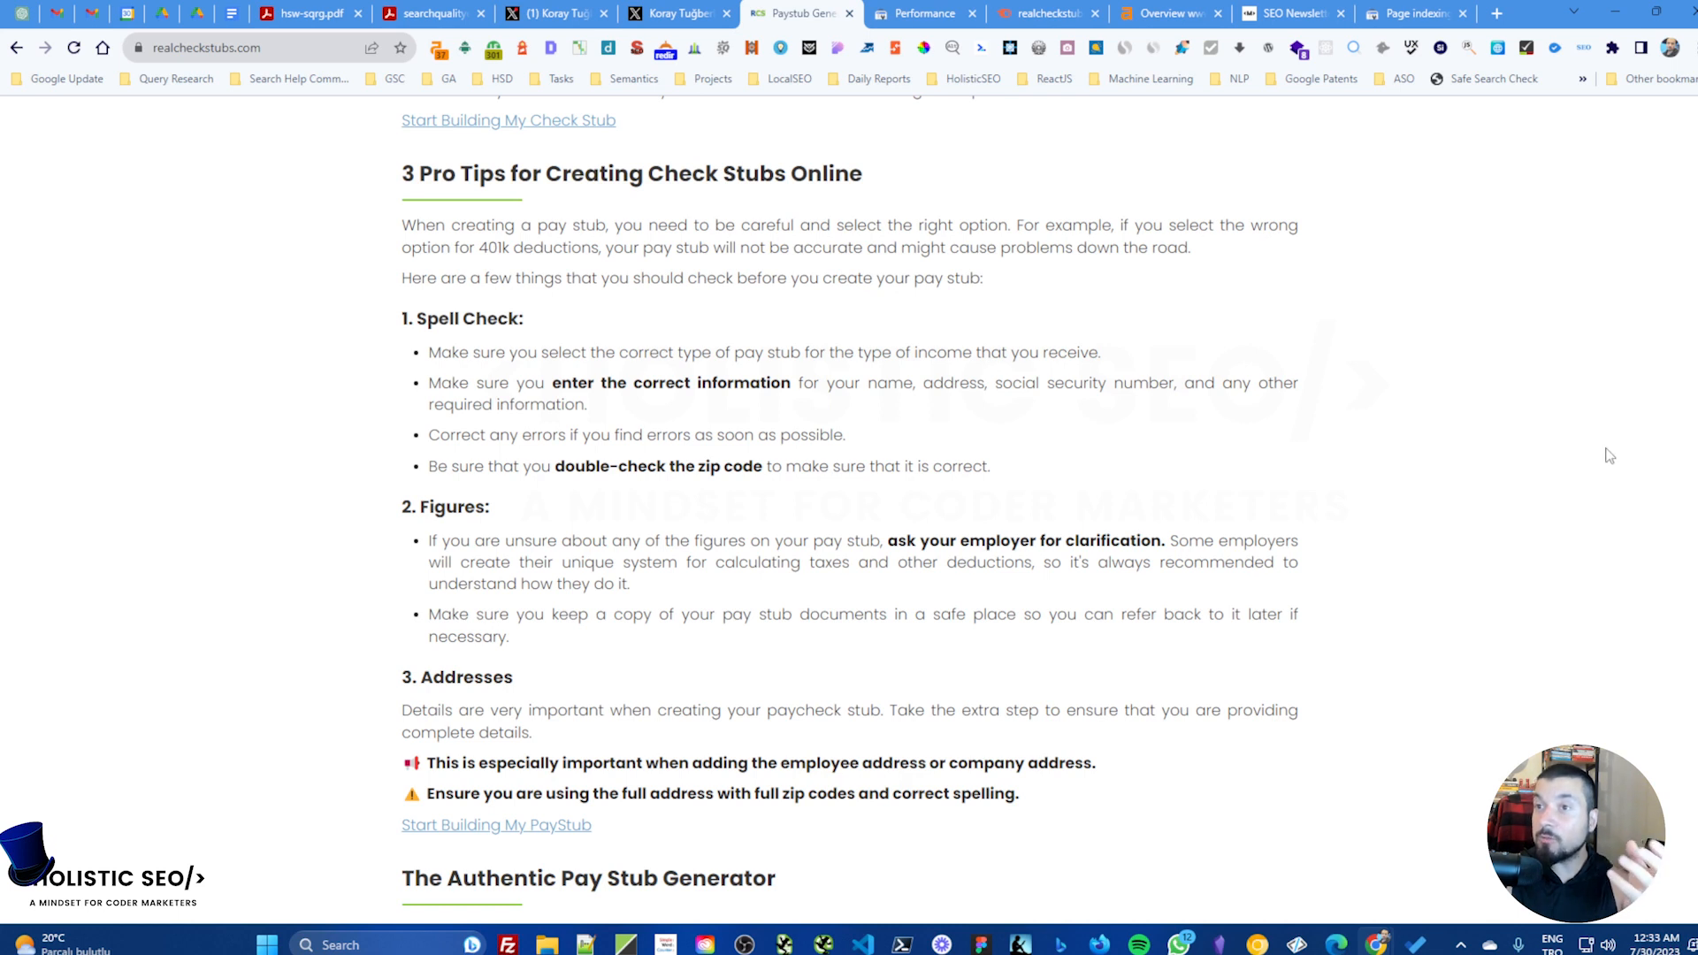
scroll("down", 3)
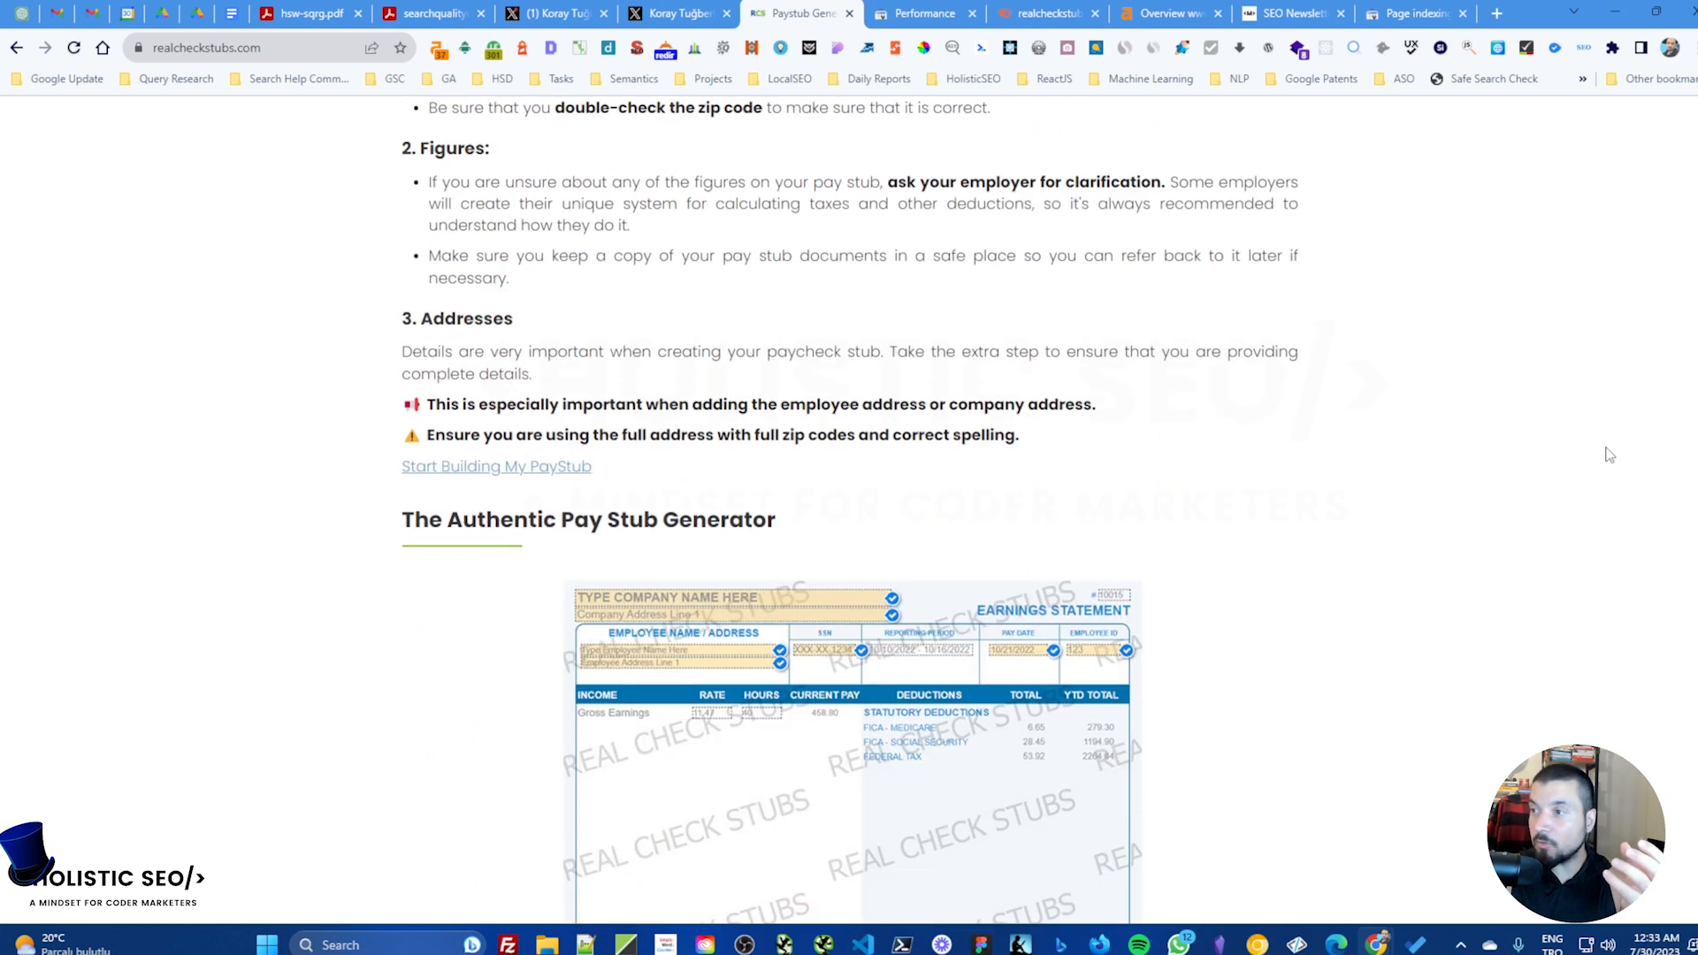
scroll("down", 3)
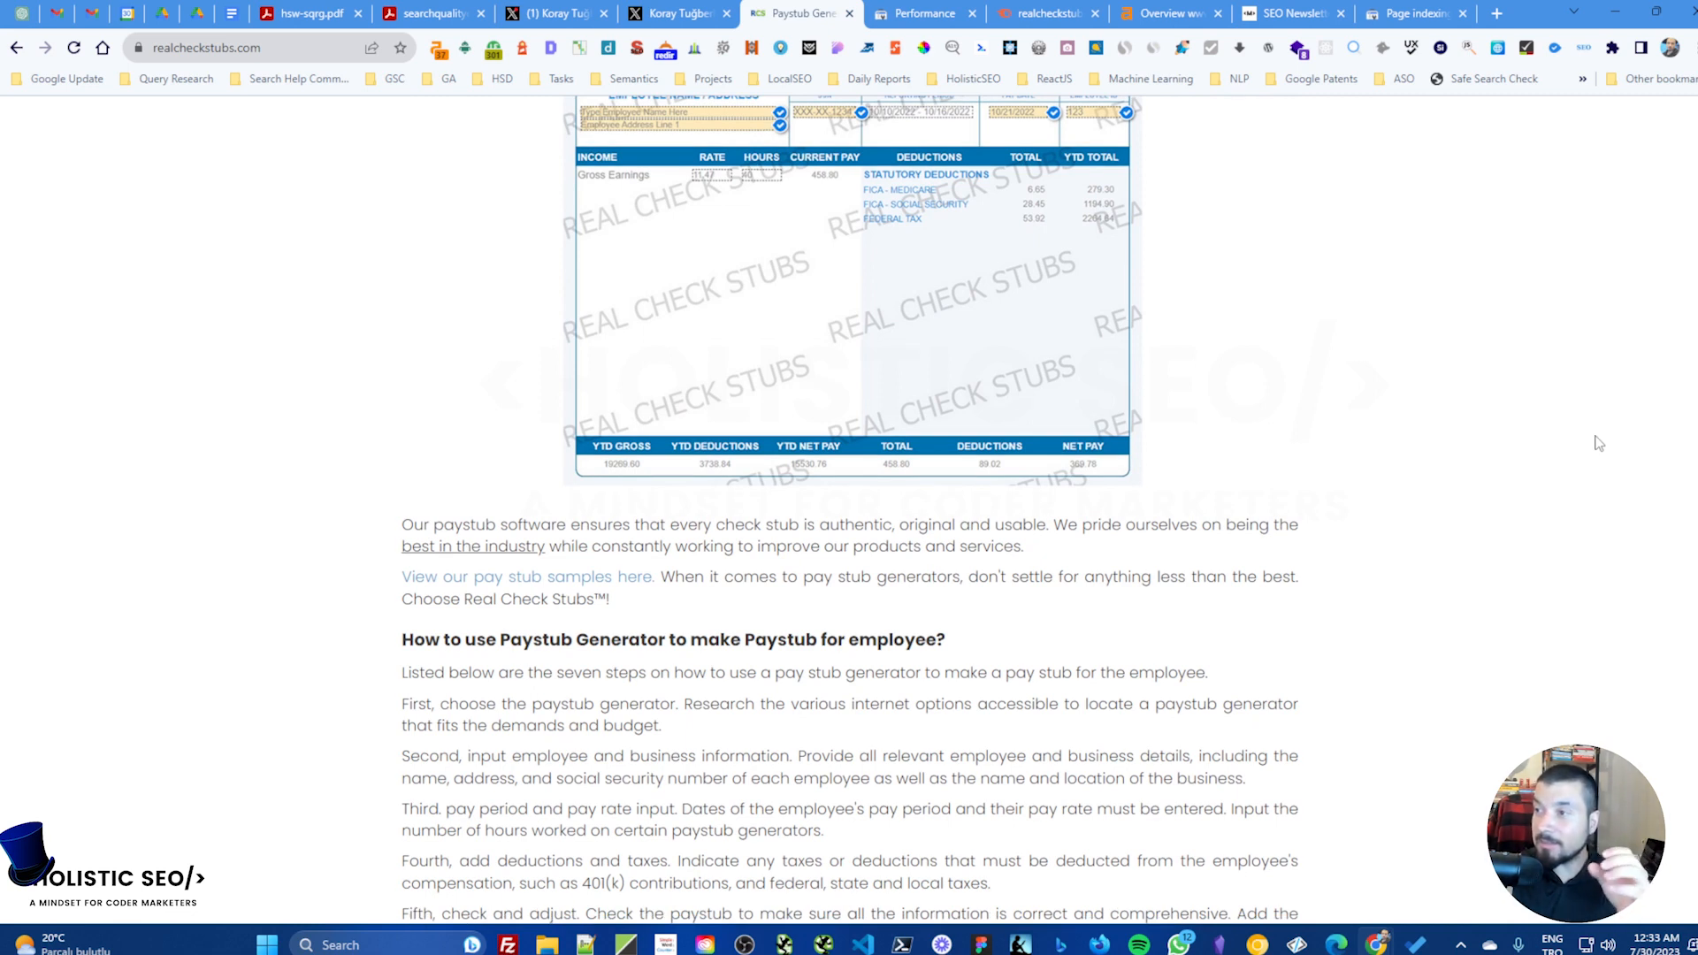
scroll("down", 3)
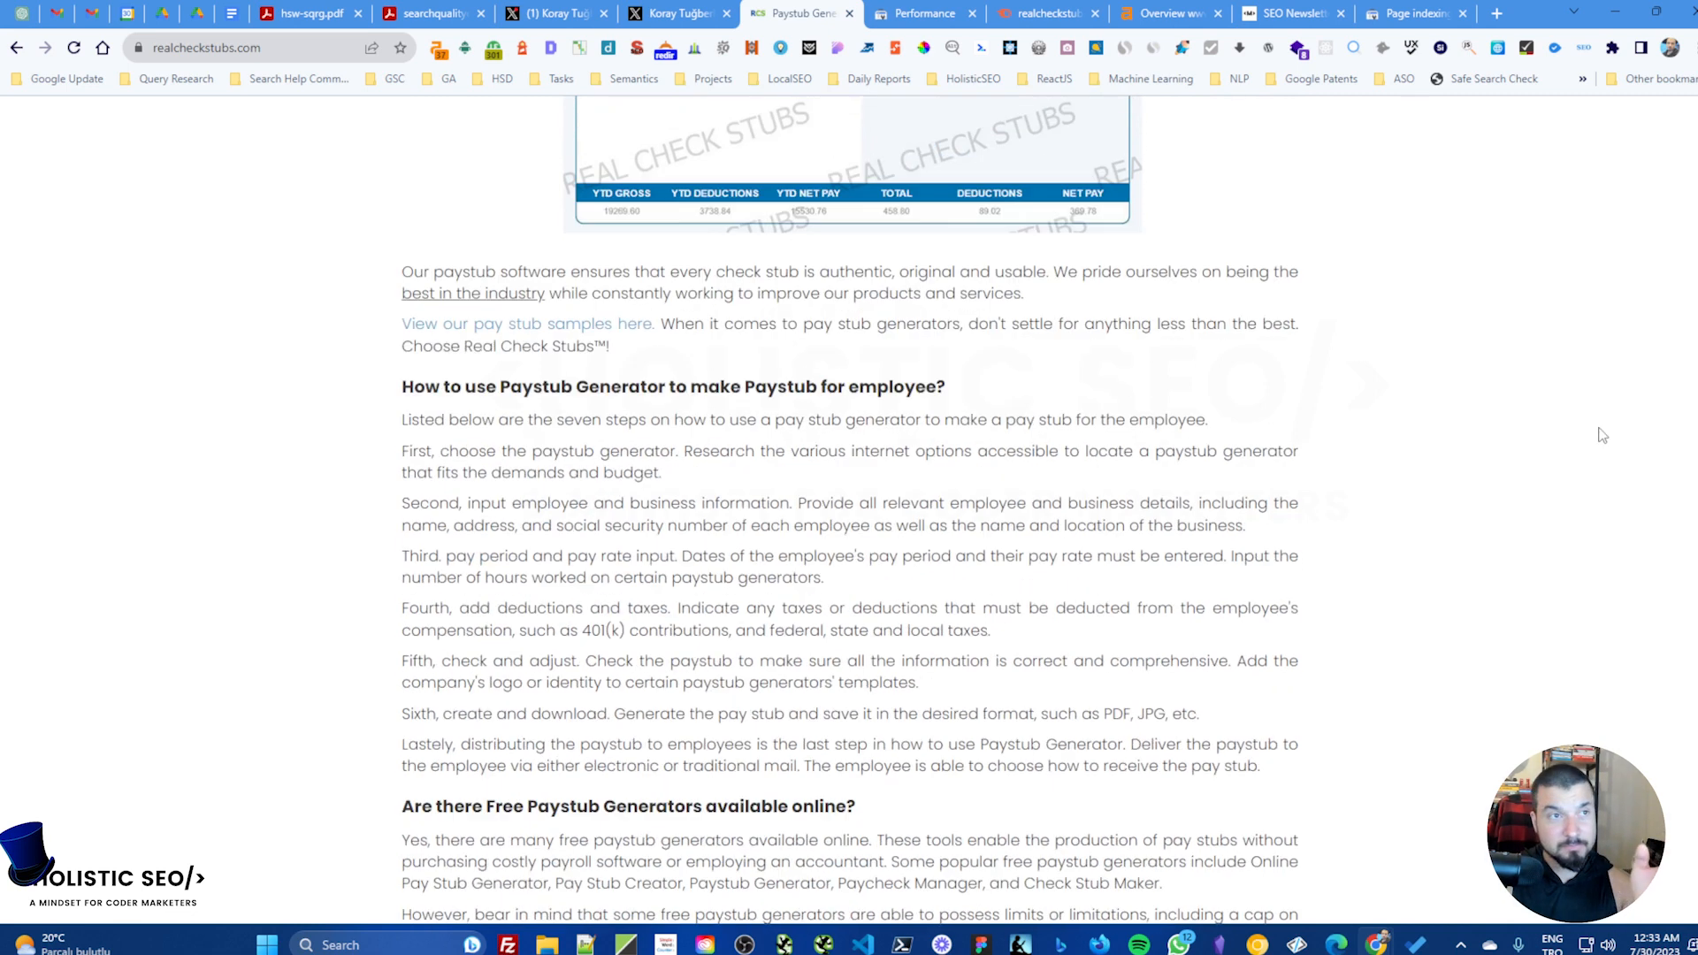
scroll("down", 3)
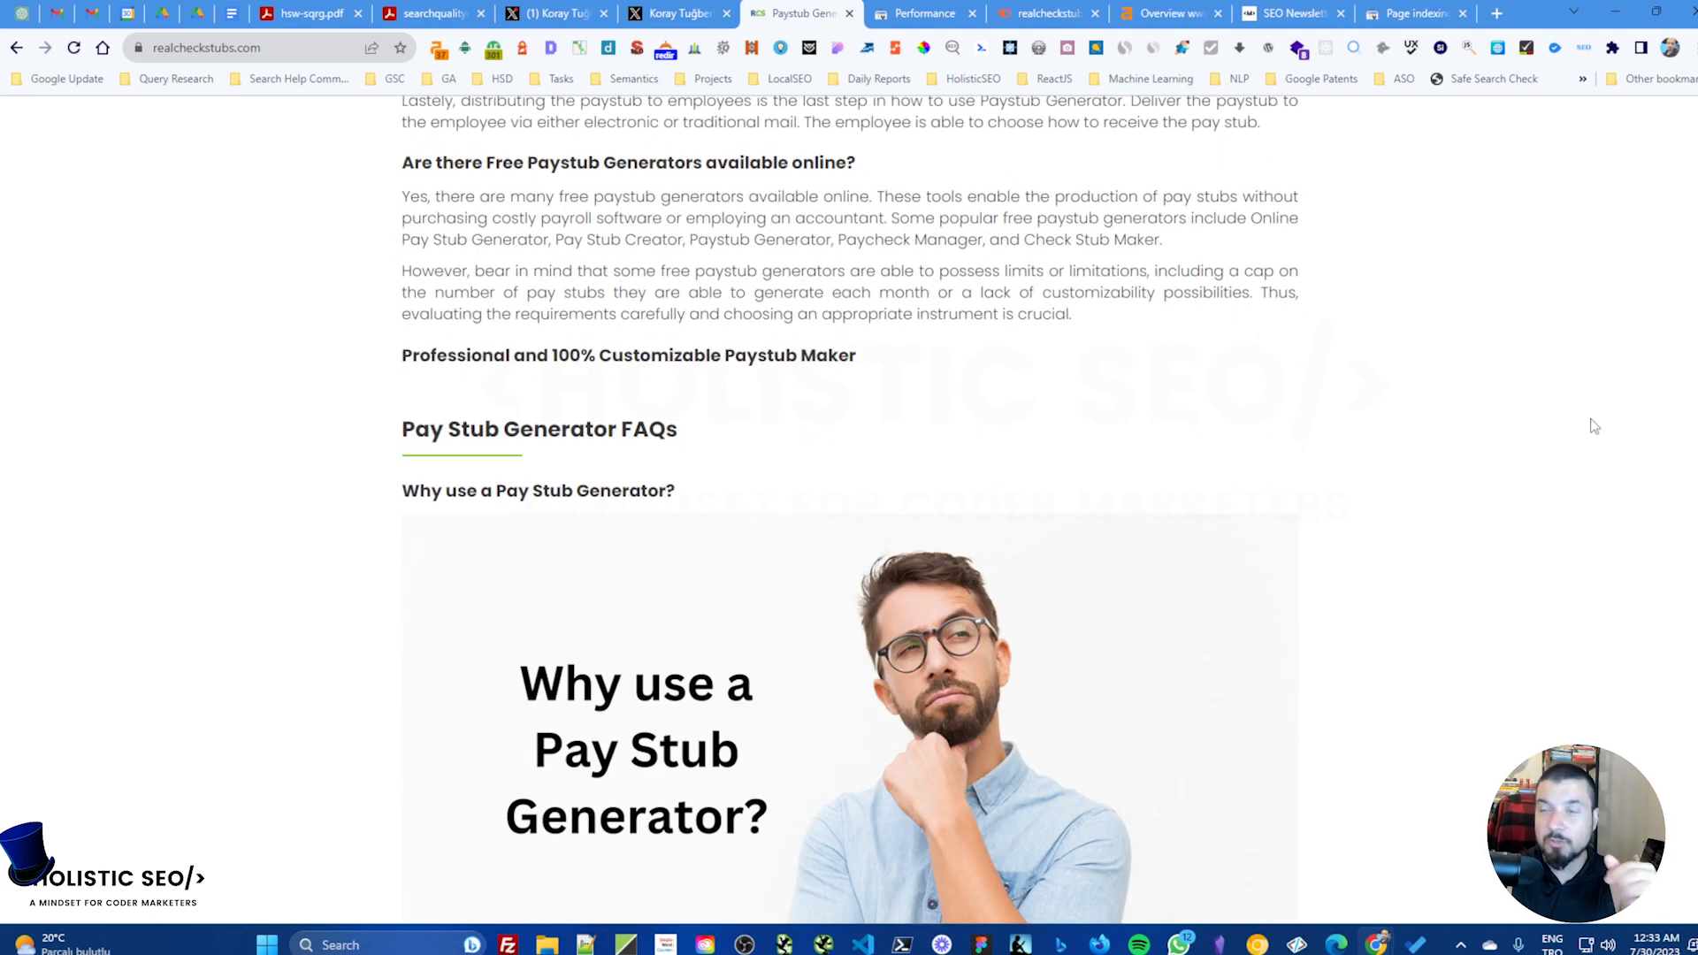
scroll("down", 3)
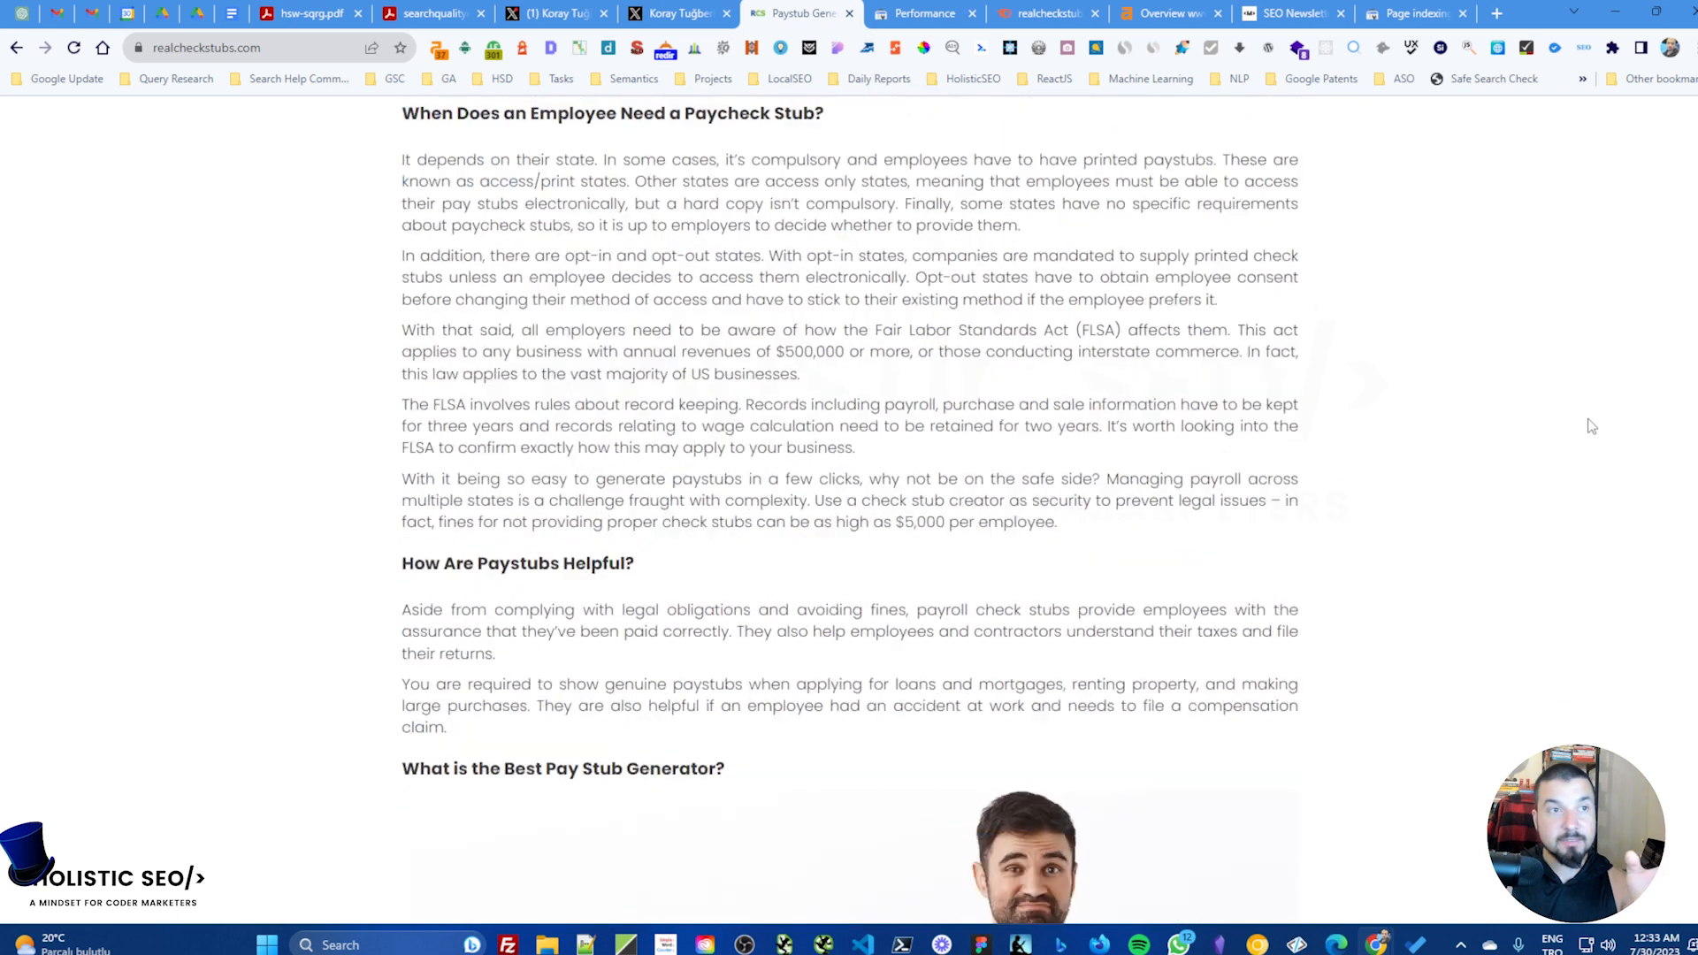
scroll("down", 3)
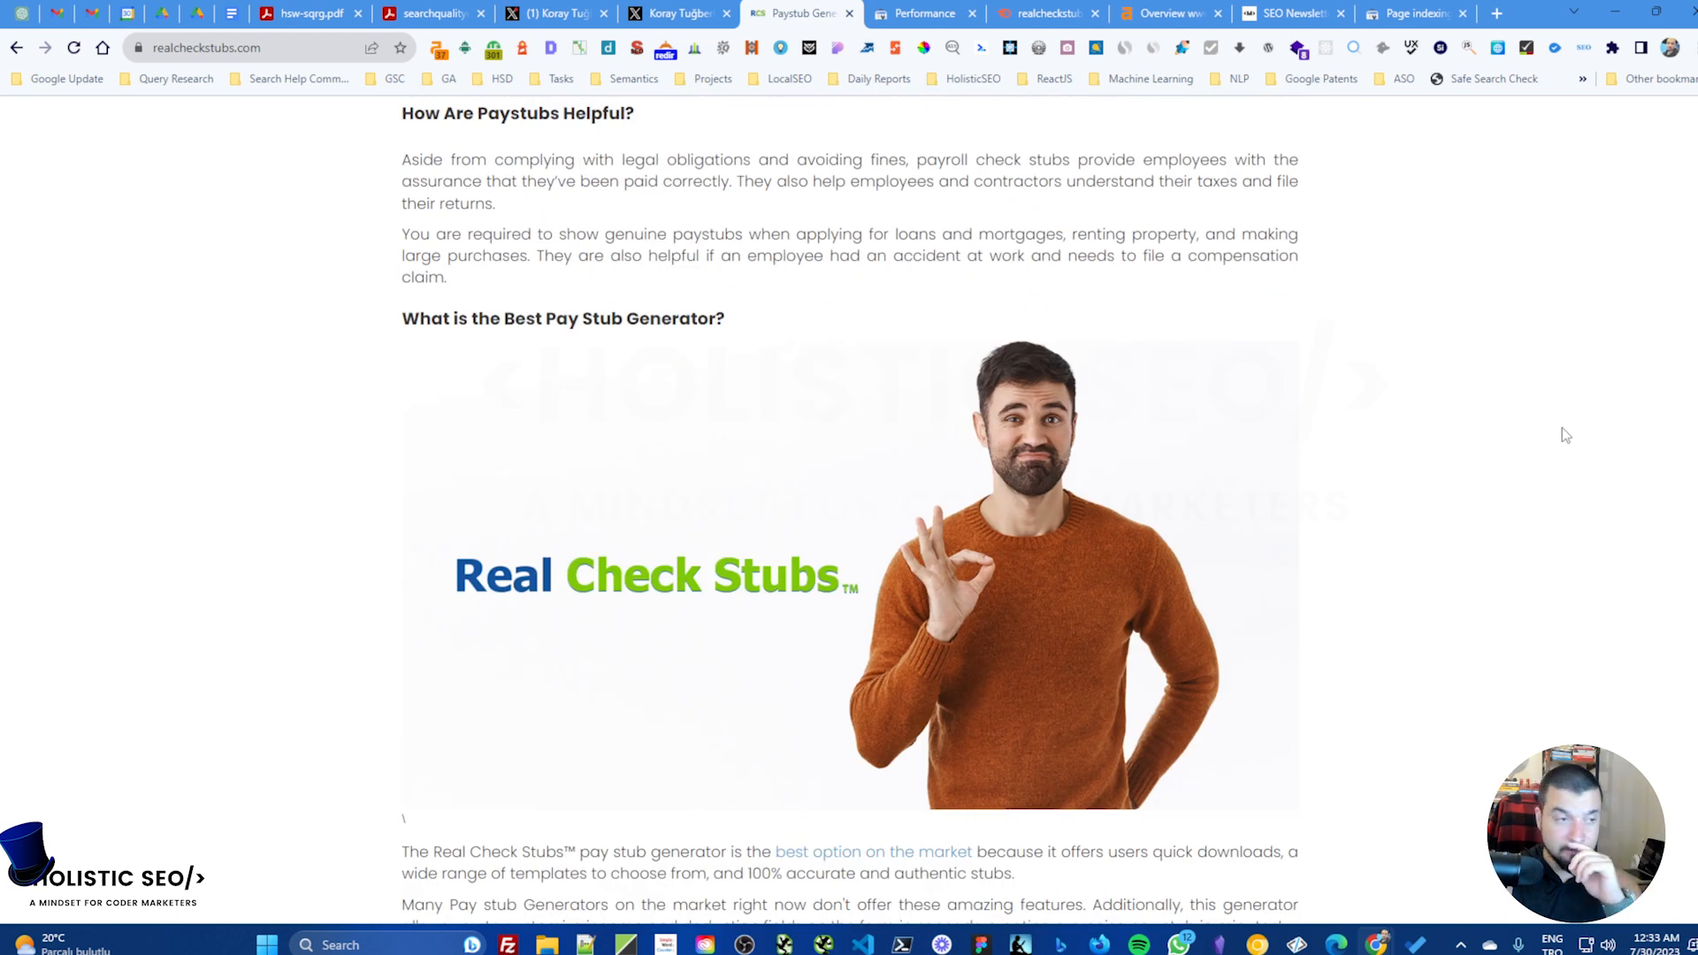
mouse_move(1484, 446)
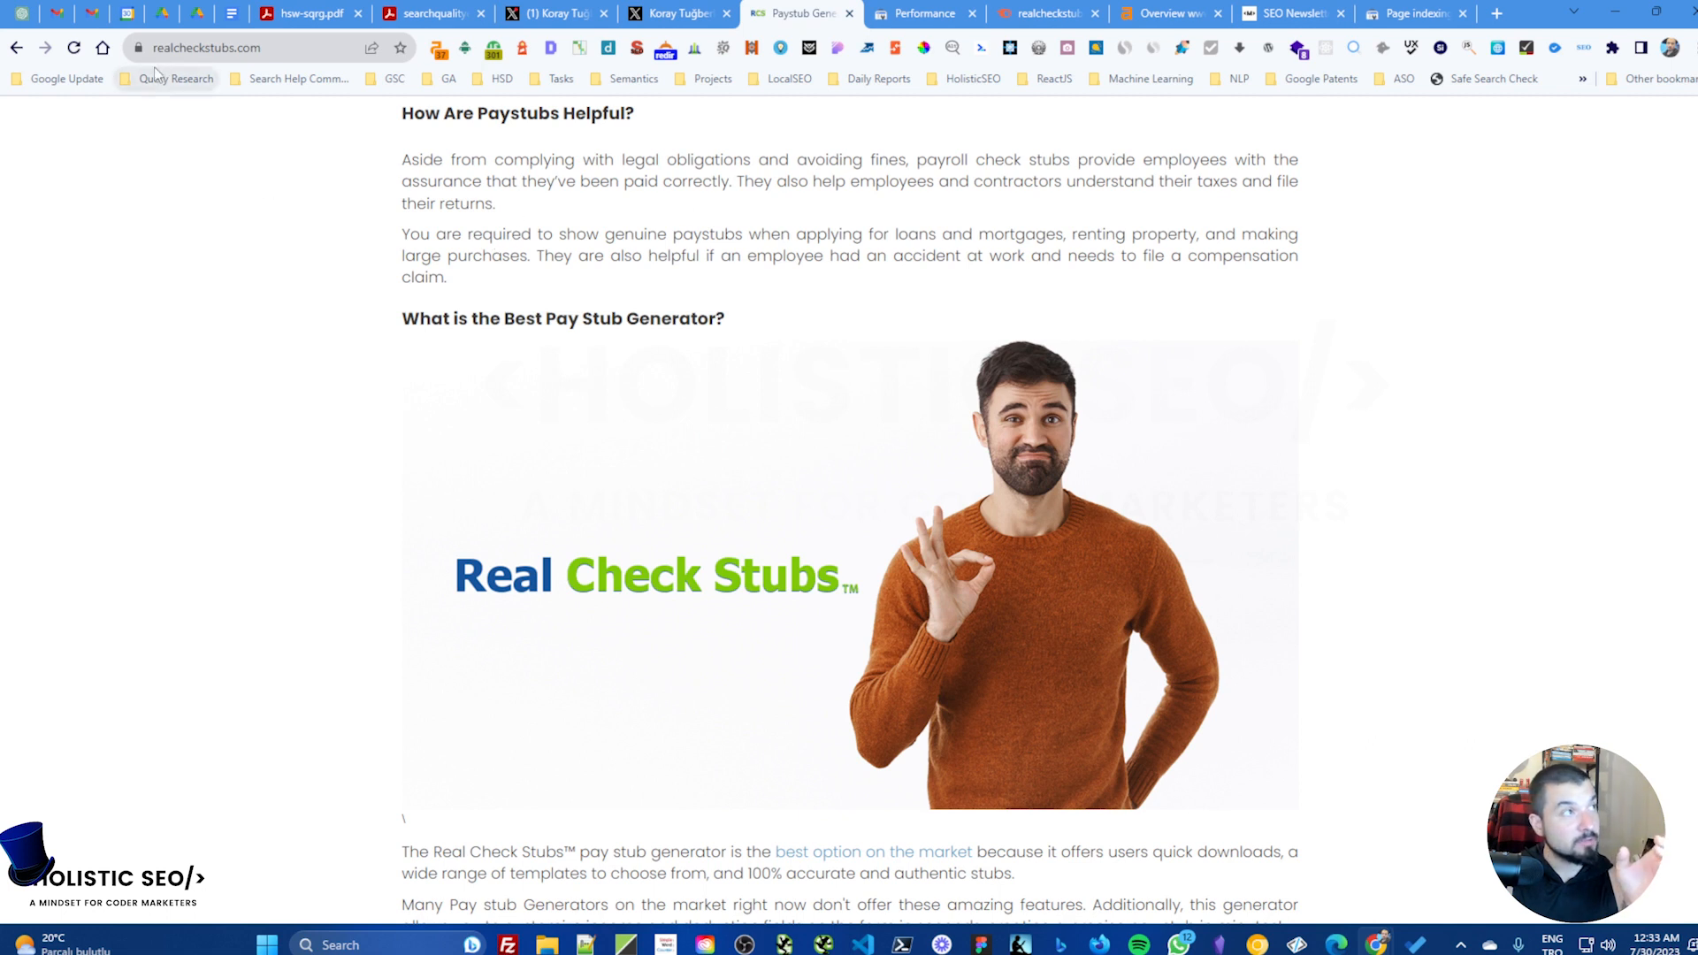
mouse_move(1475, 106)
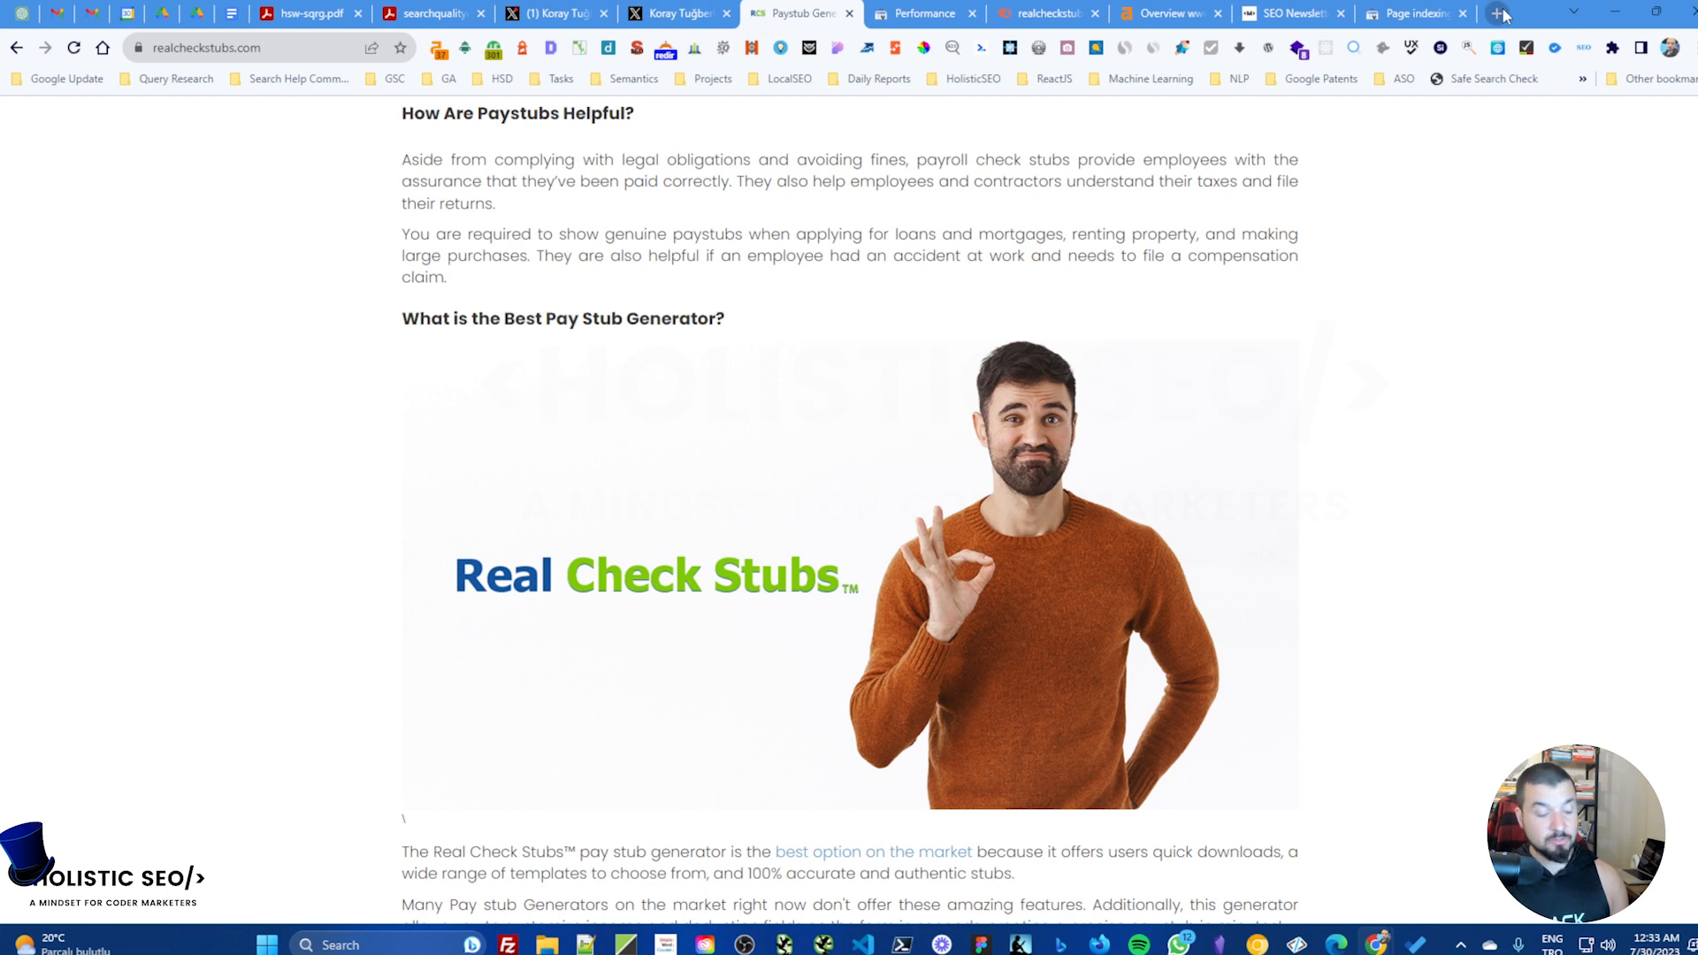
Step: In a new tab, search 'holisticseo' to reach the Exact Match Domain SEO case study
left_click(1502, 14)
type("exact match domain case study")
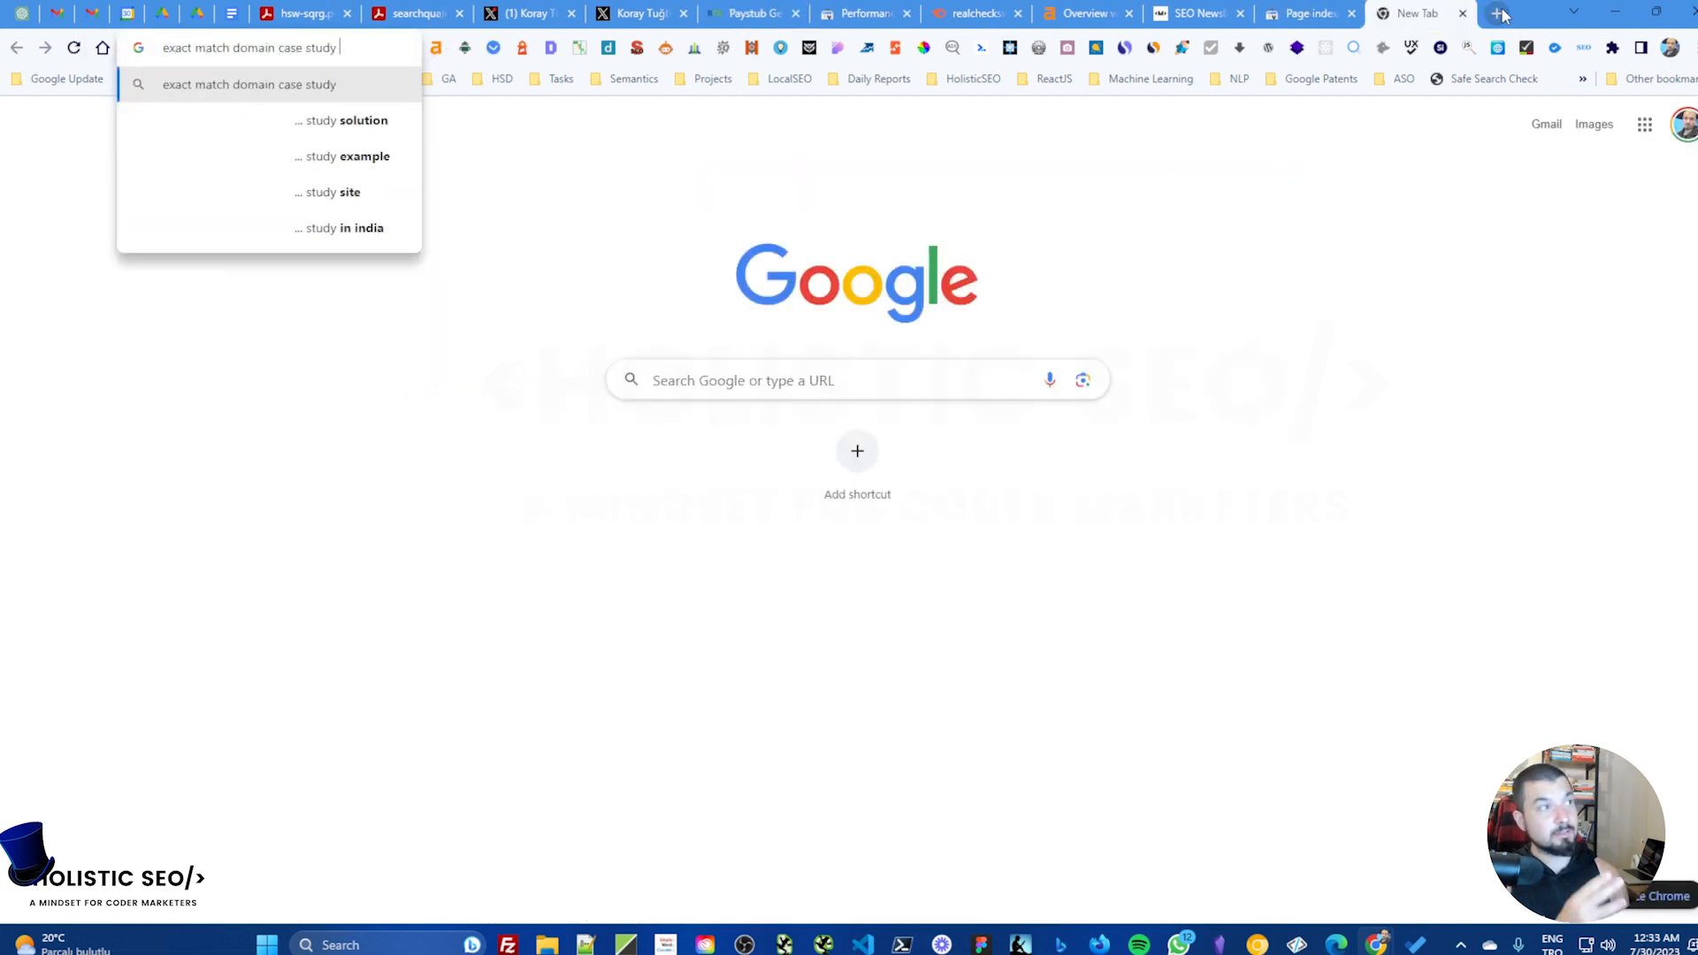
type("holisticseo.digital/seo-resear...")
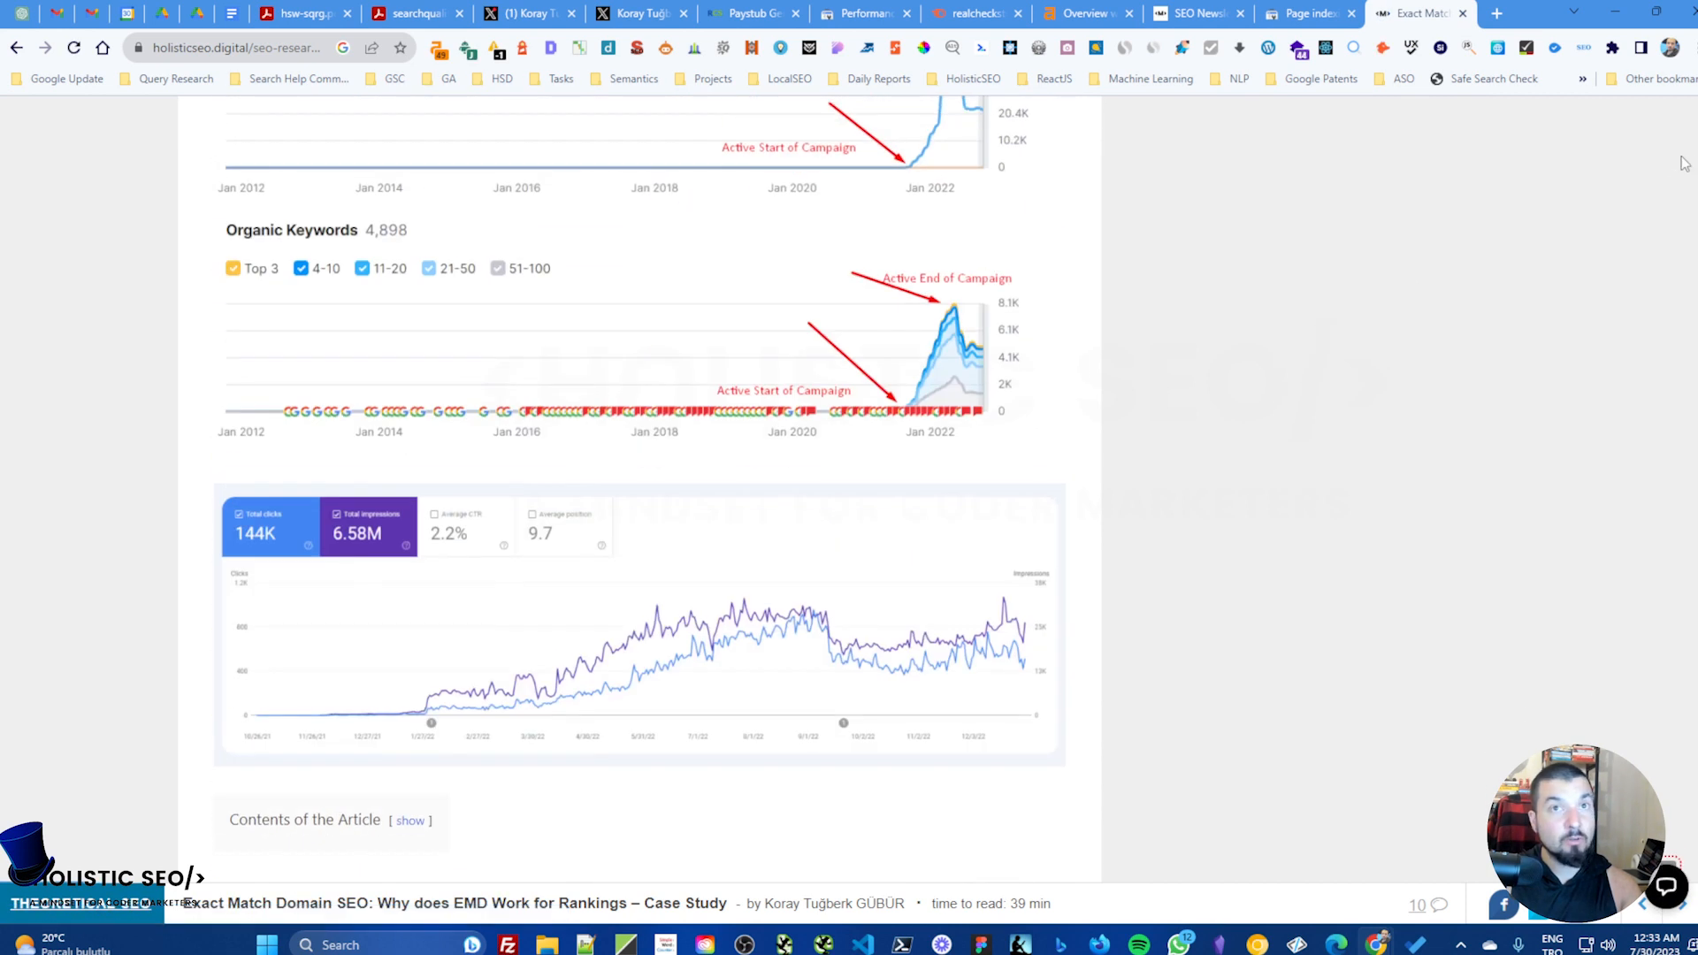
Step: Scroll the case study down to the embedded tweet announcing the new domain launch
scroll("down", 3)
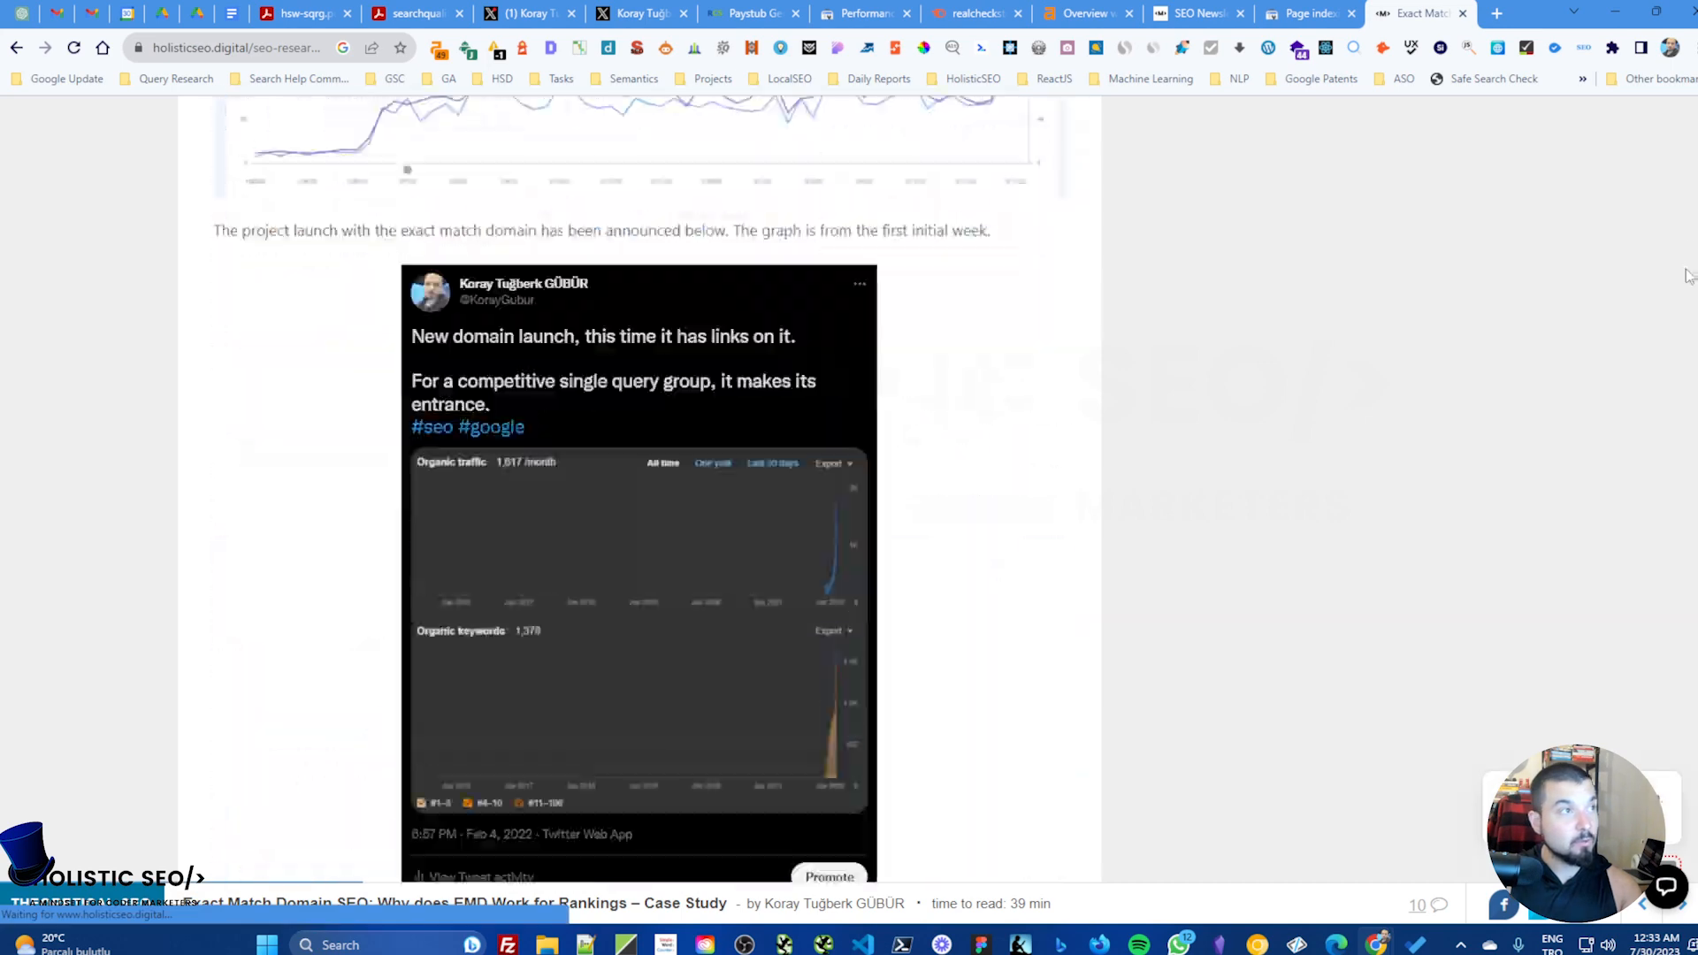
scroll("down", 3)
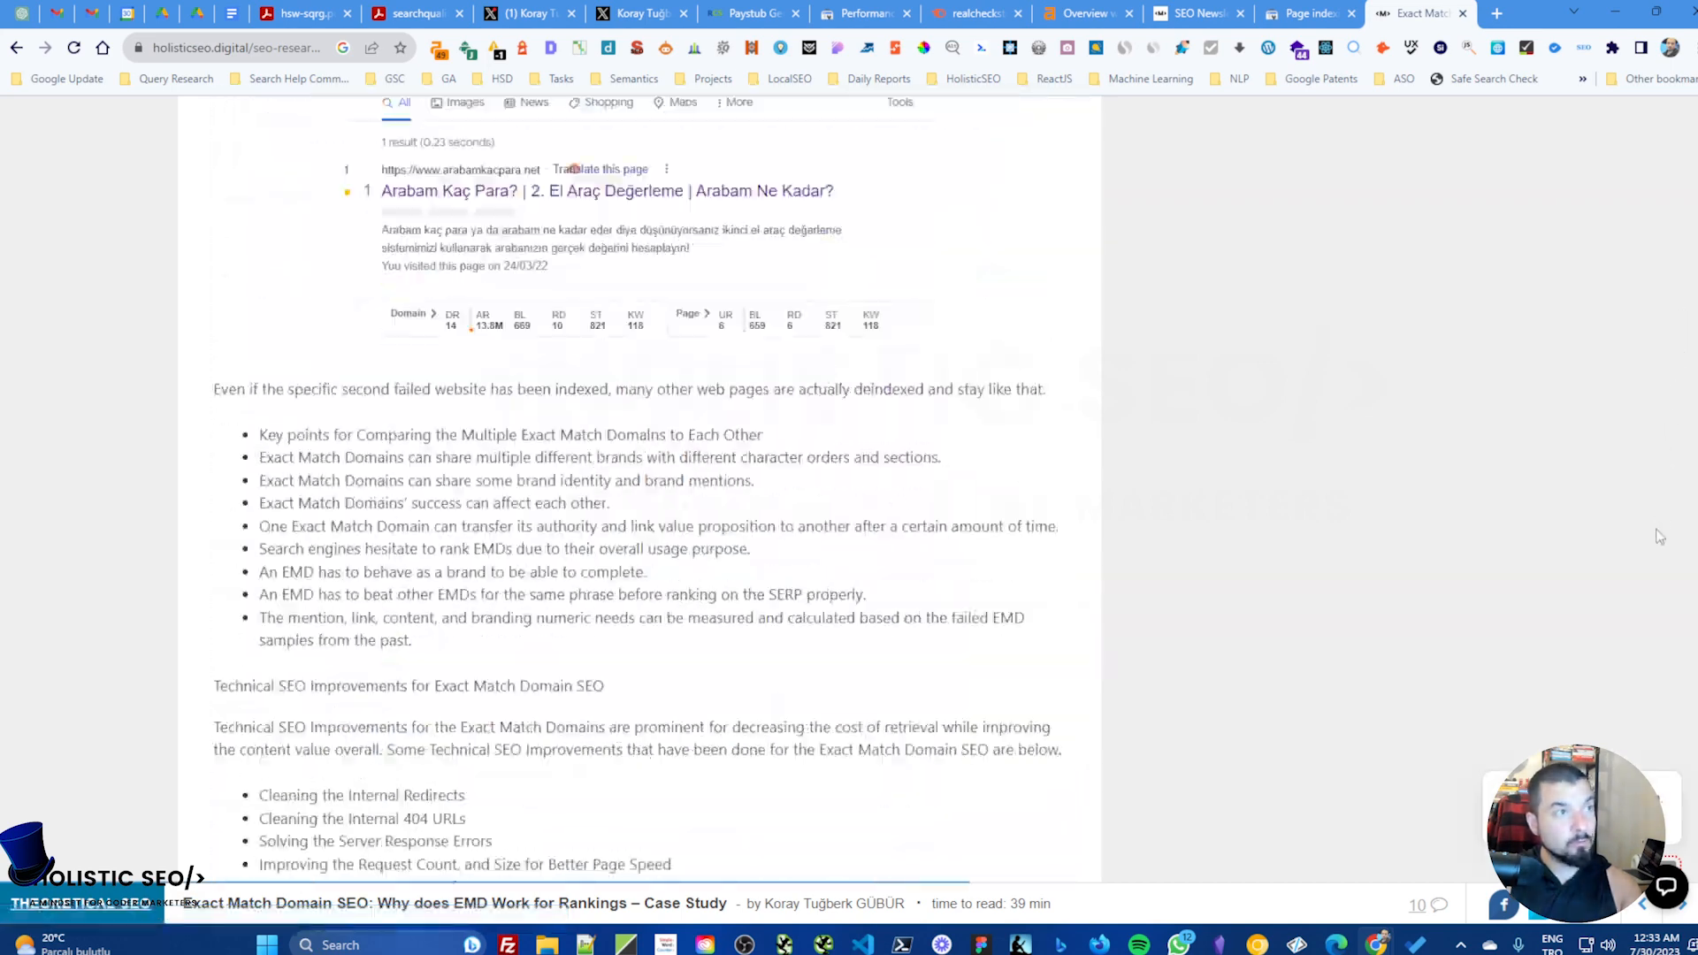
scroll("down", 3)
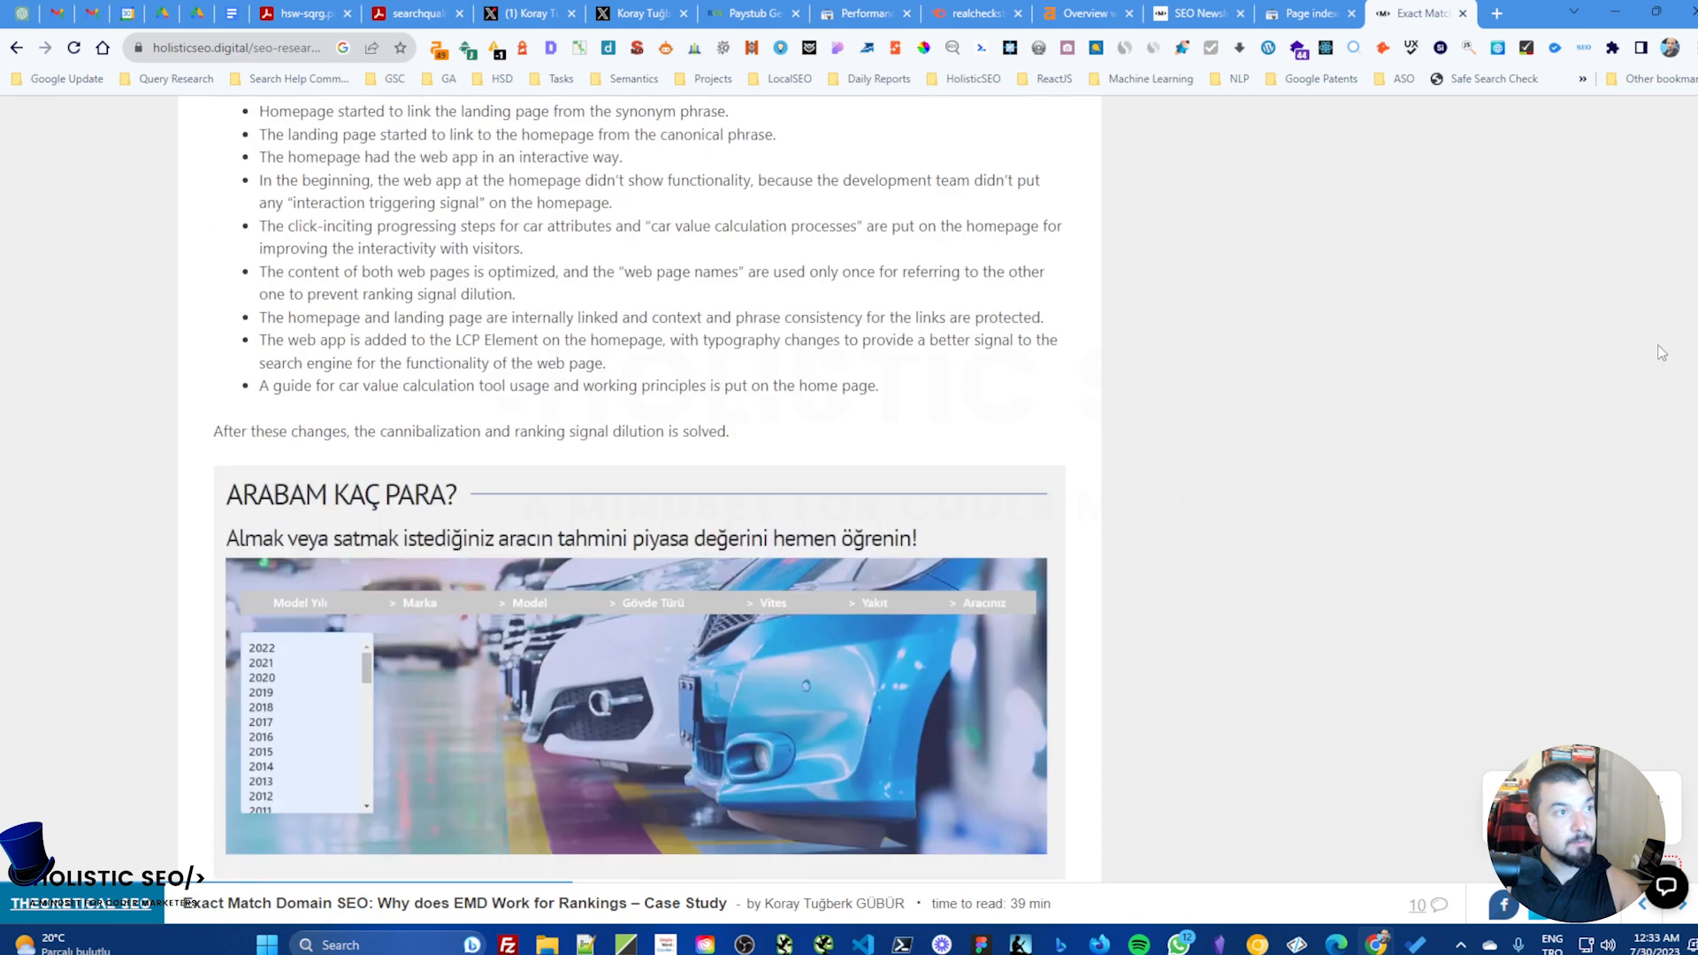
scroll("down", 3)
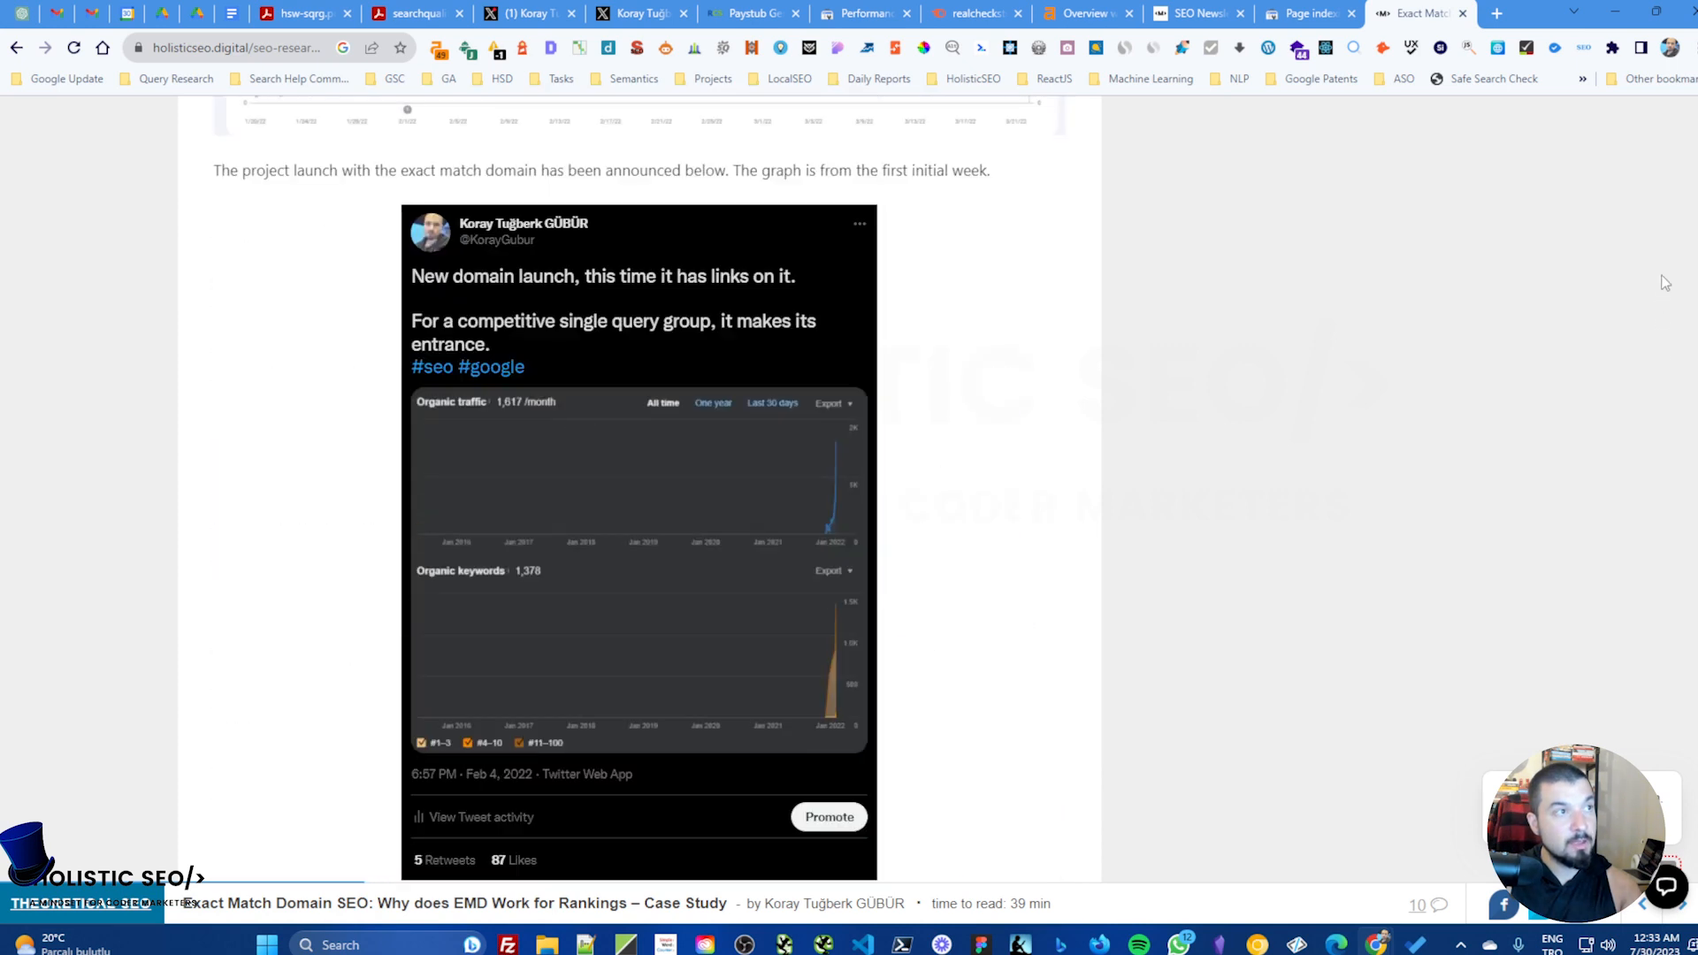
mouse_move(1459, 331)
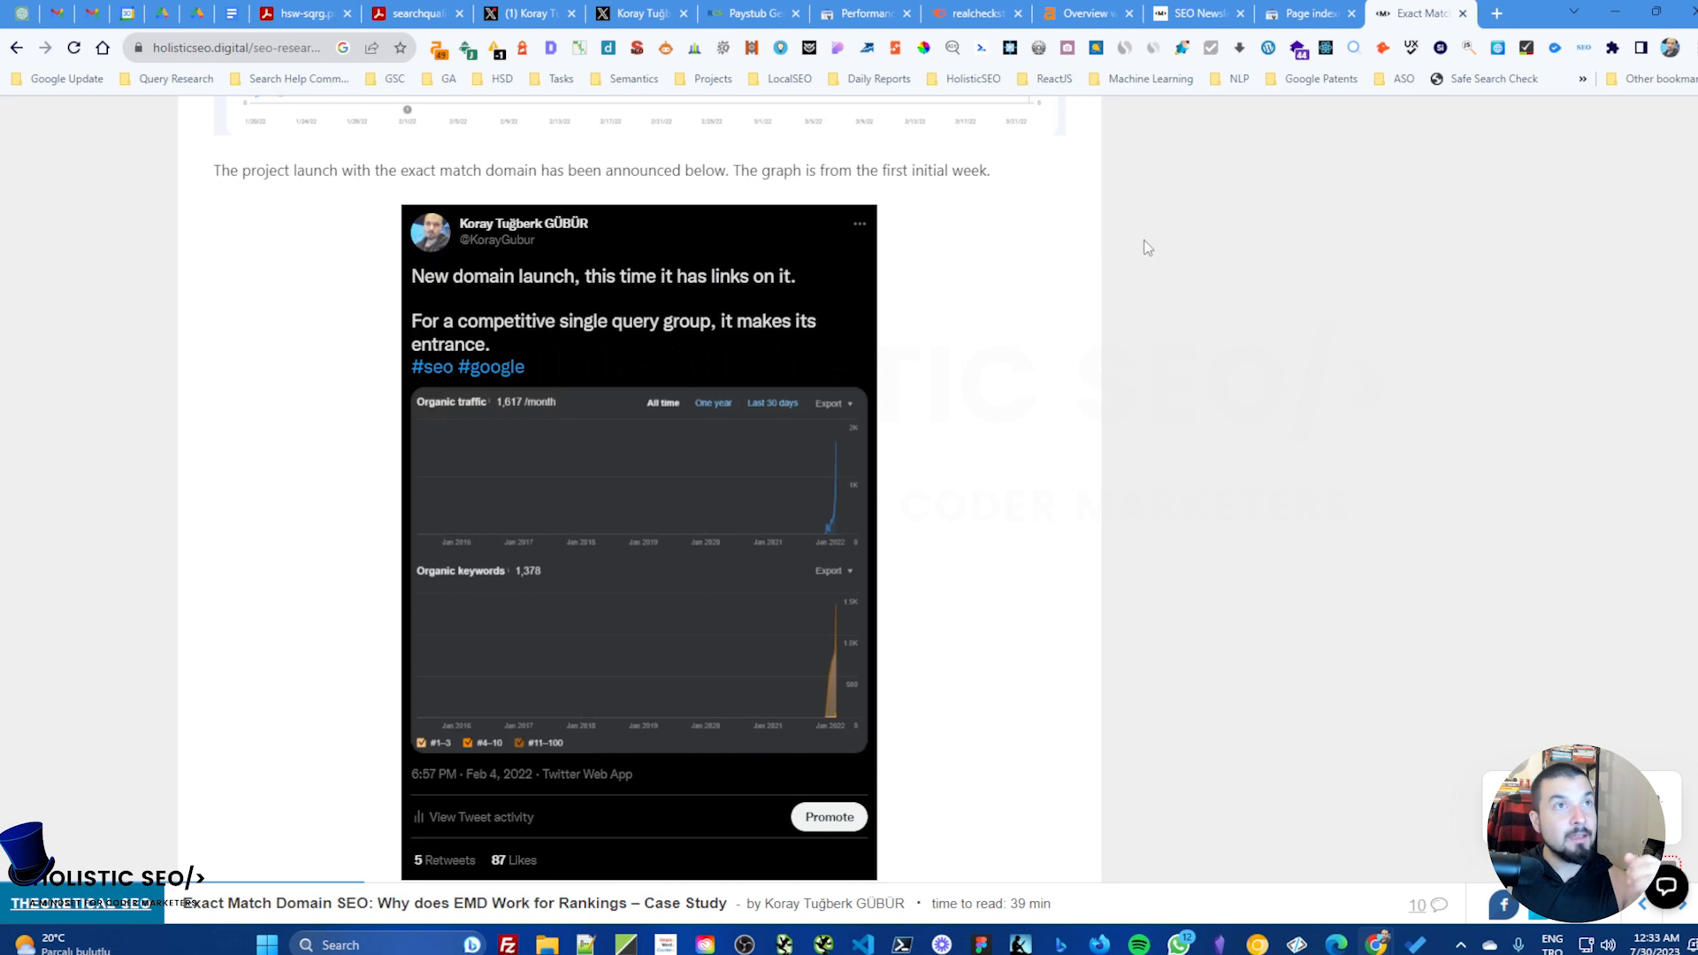
Step: Back on realcheckstubs.com, read down the homepage to the pay stub versus paycheck explanation
left_click(749, 12)
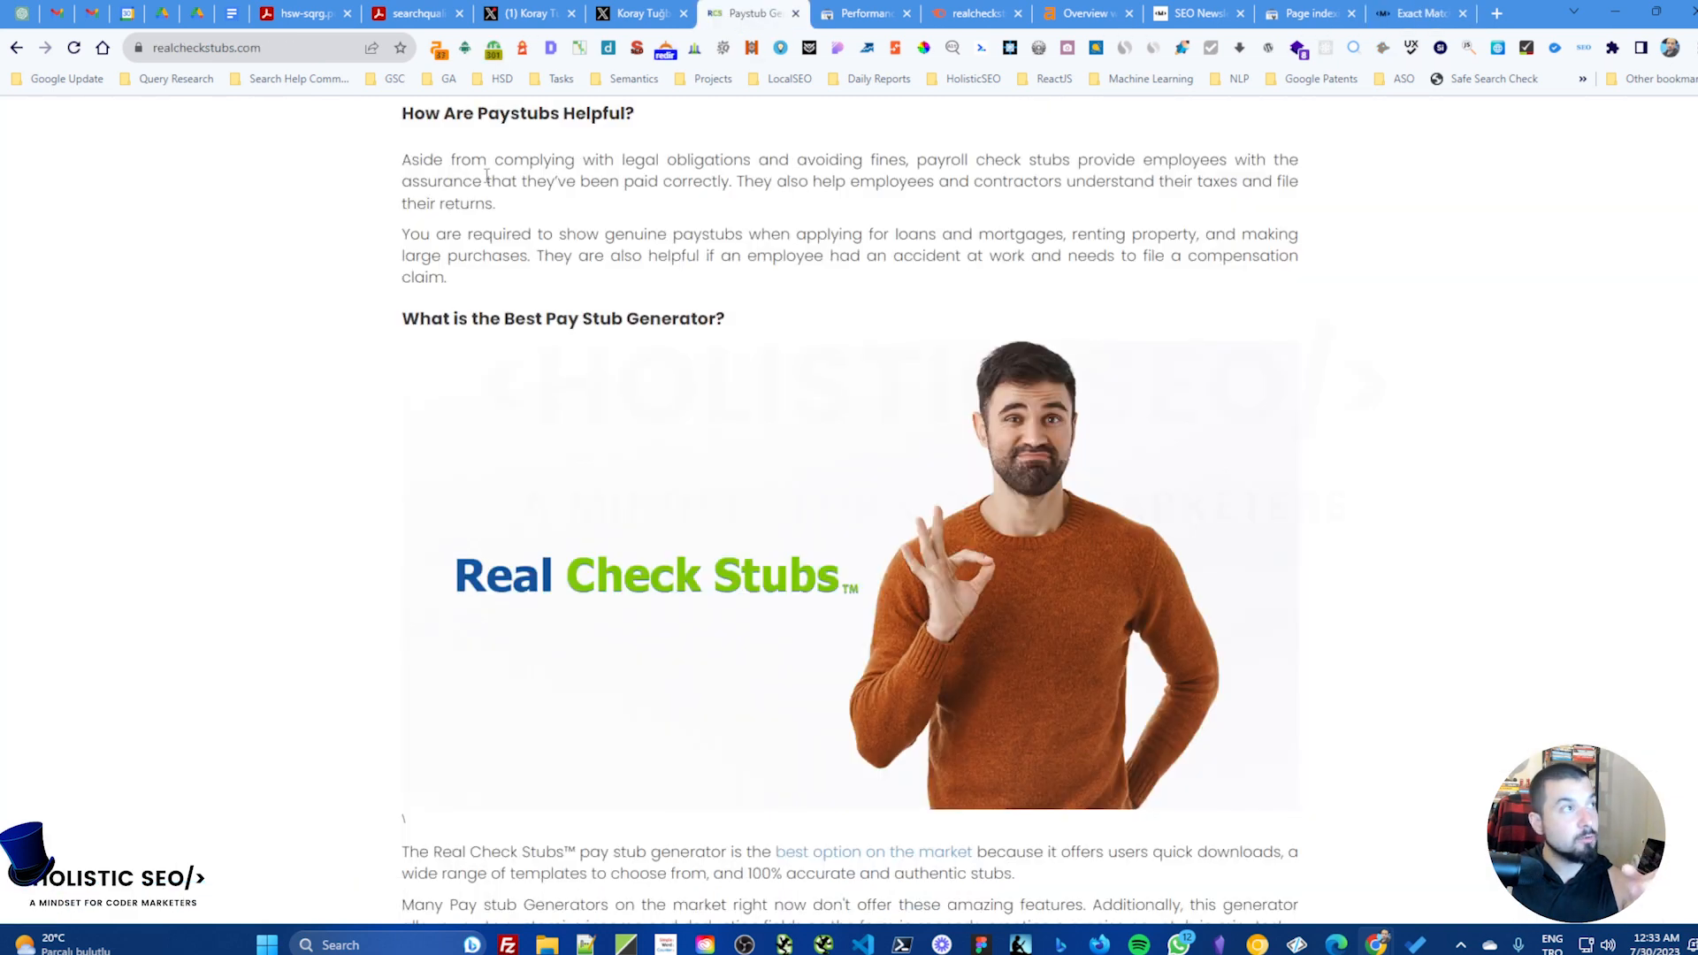
mouse_move(315, 207)
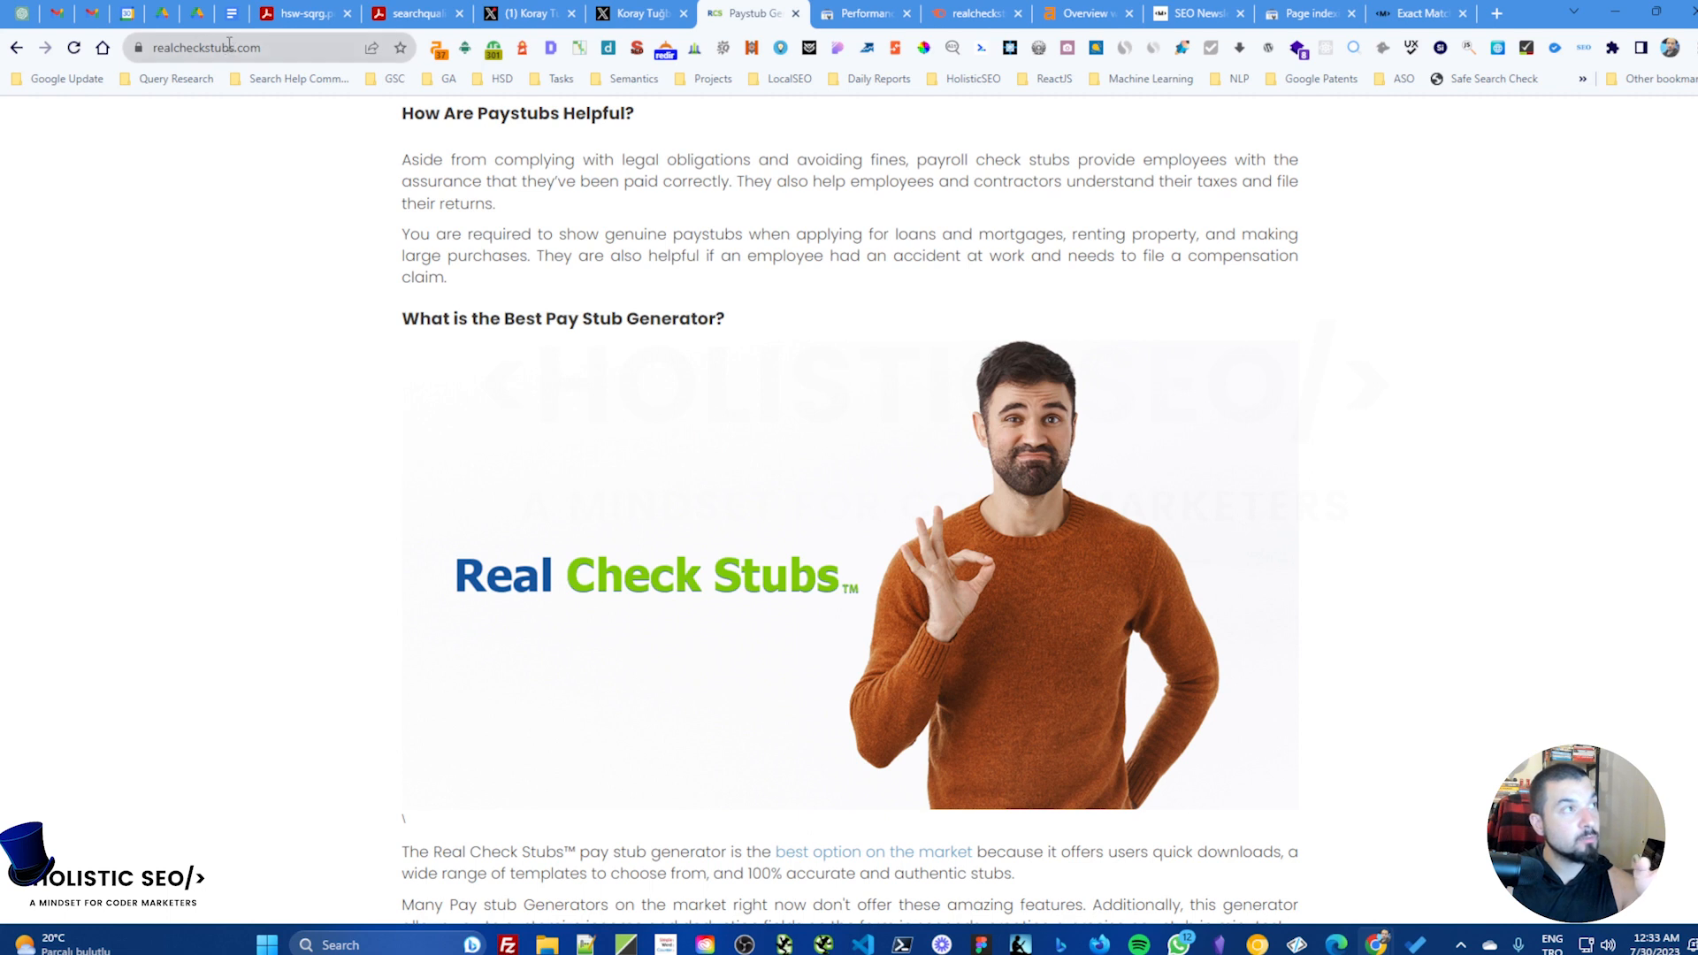
mouse_move(364, 304)
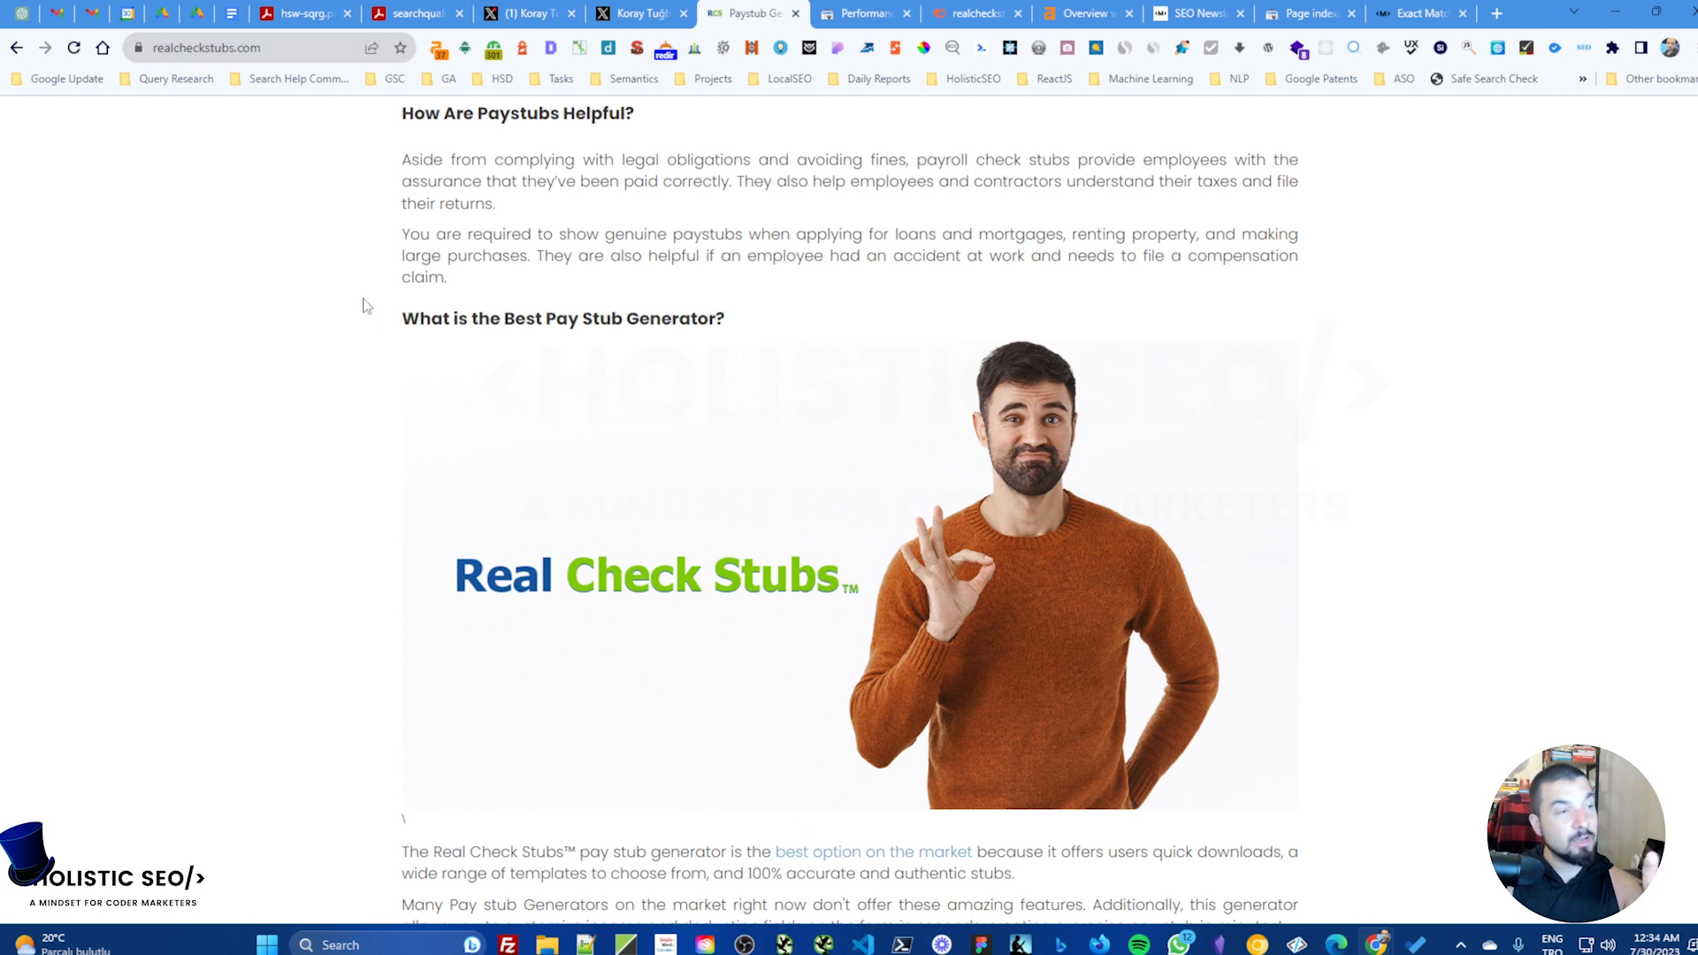
scroll("down", 3)
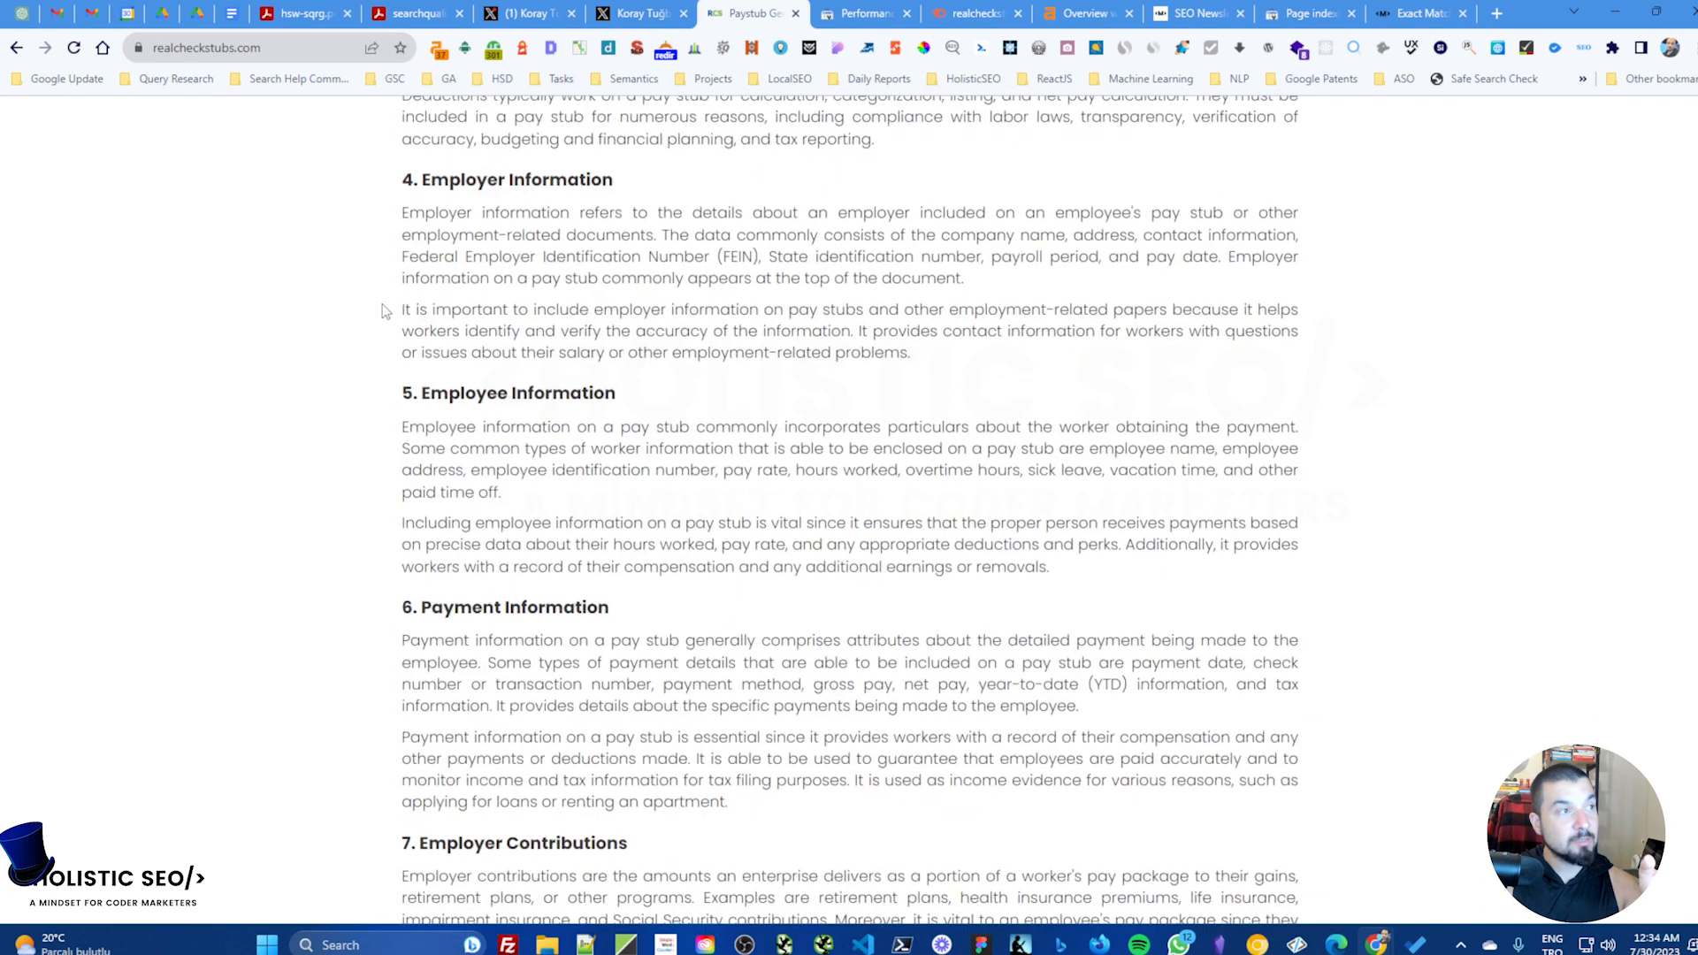
scroll("down", 3)
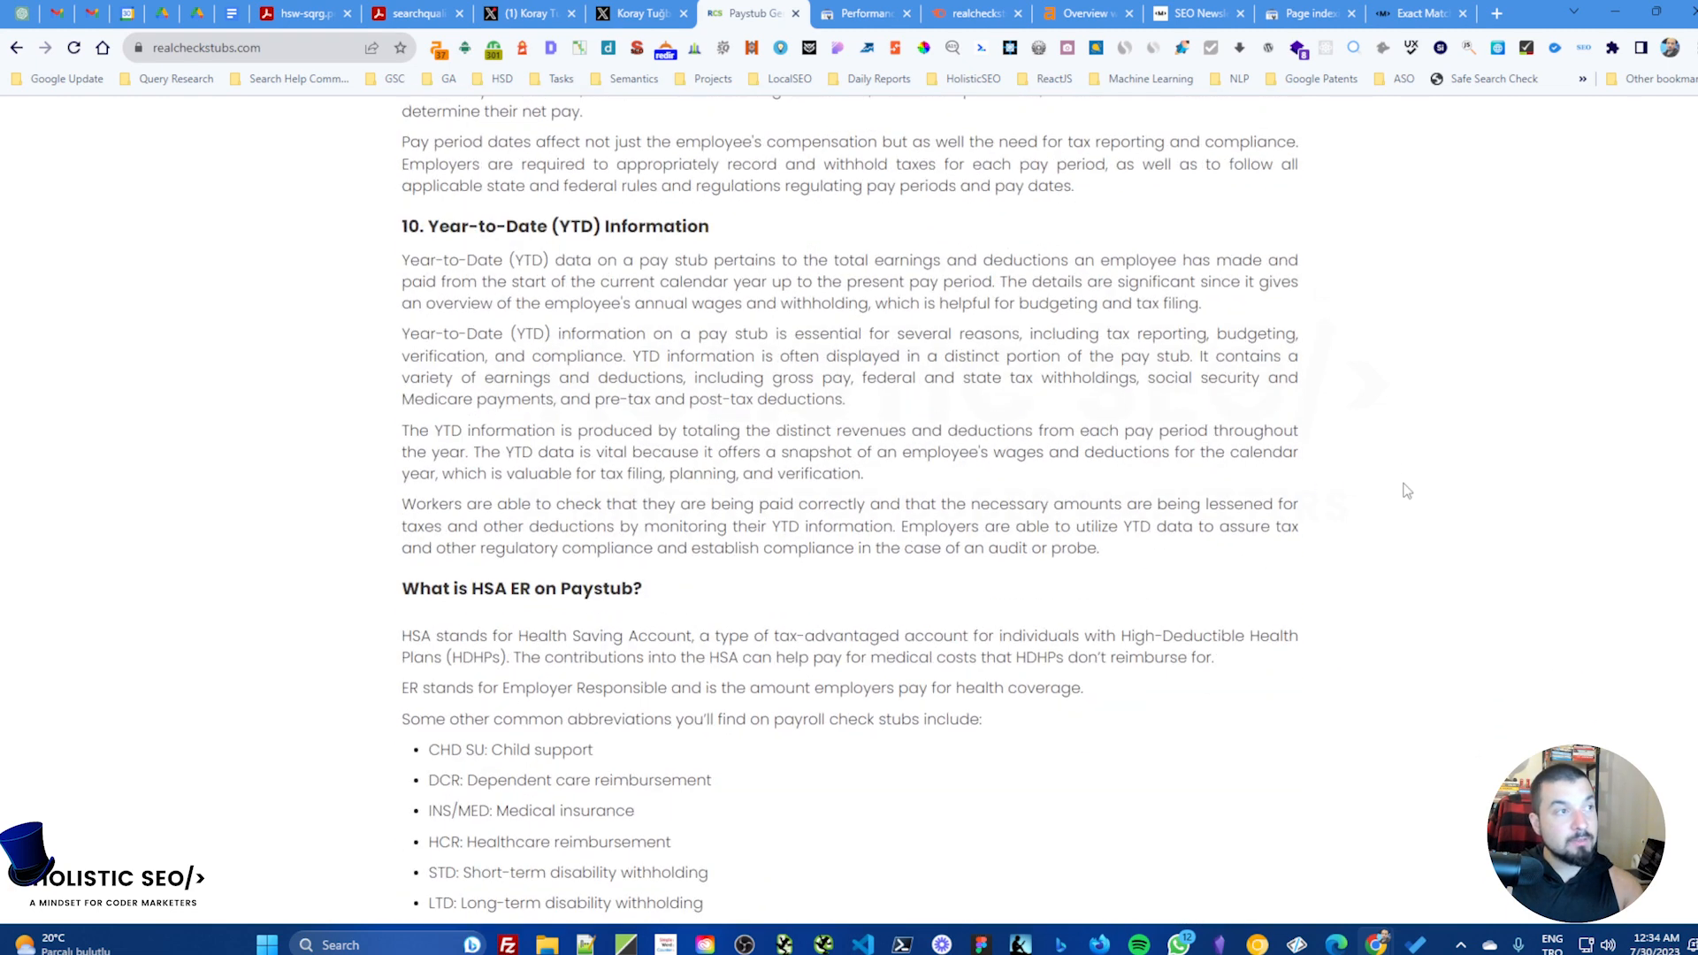
scroll("down", 3)
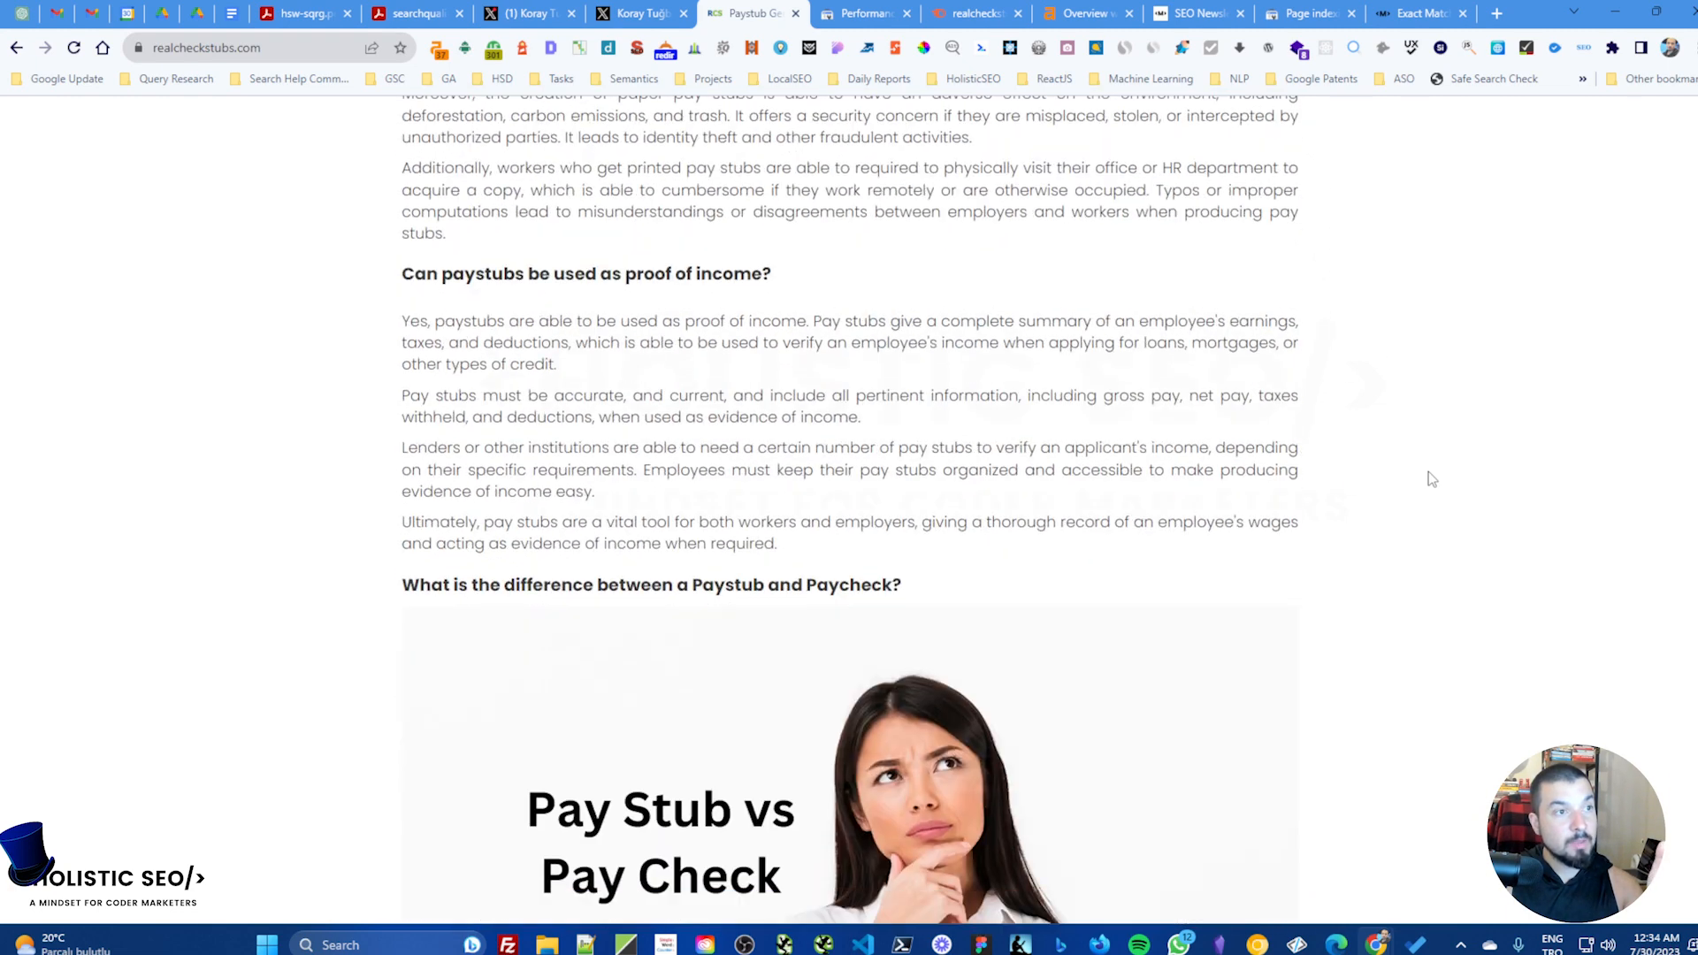
scroll("down", 3)
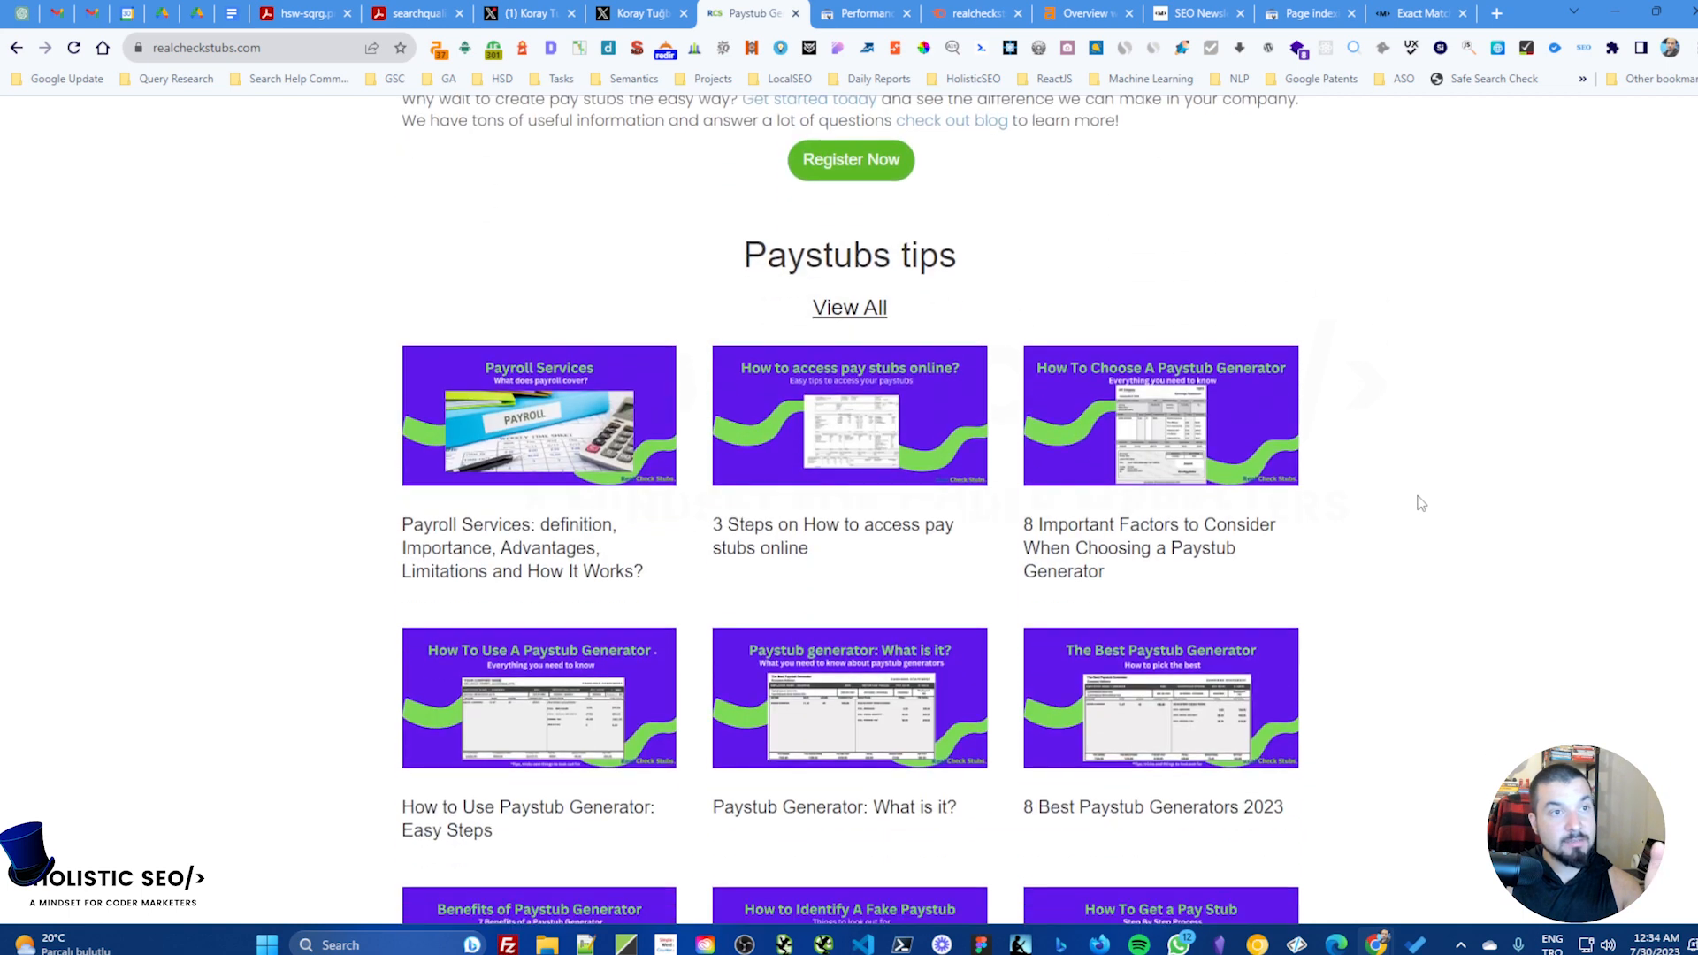
scroll("down", 3)
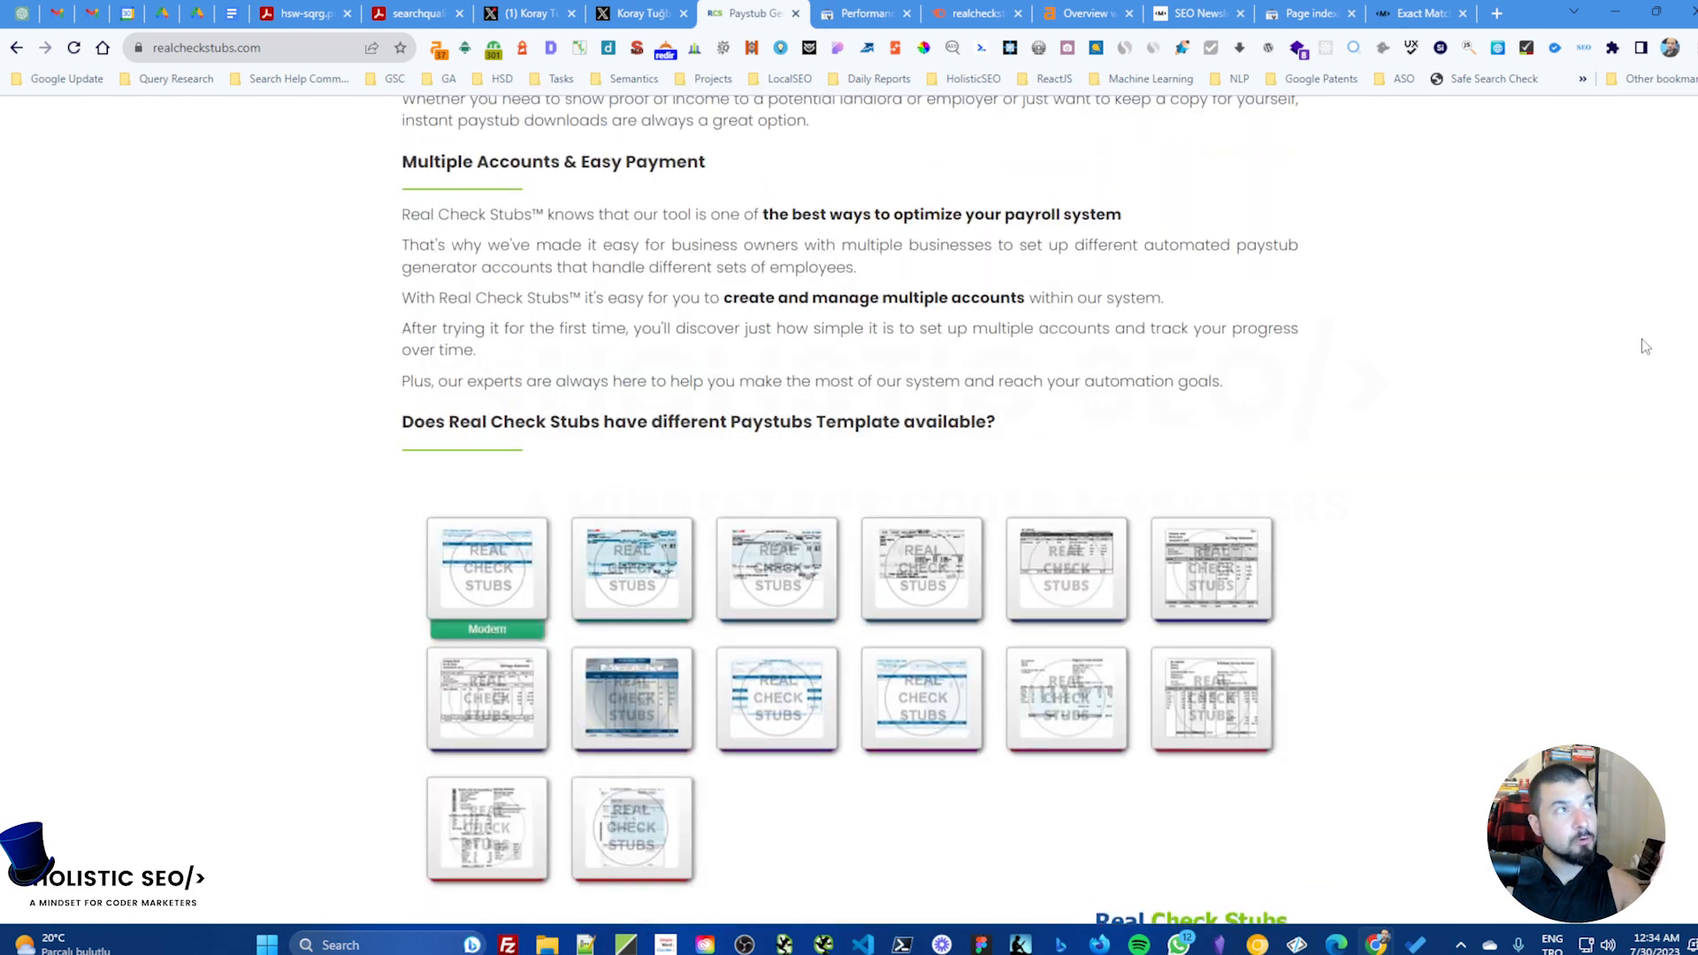
scroll("down", 3)
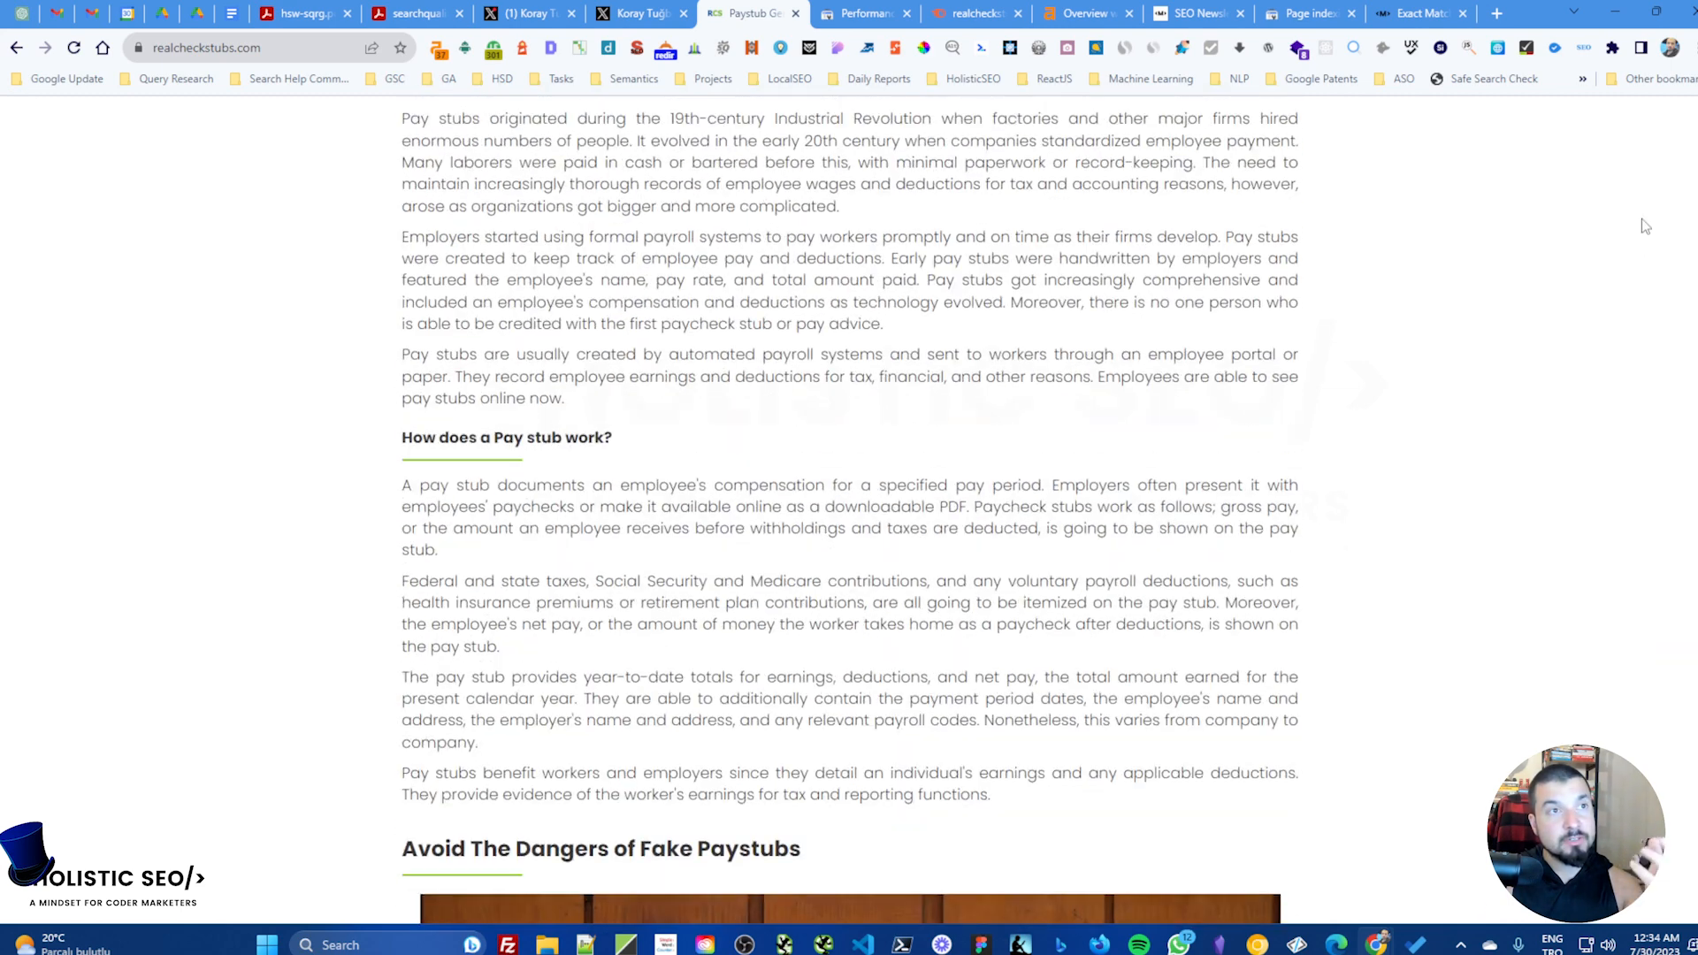
scroll("up", 3)
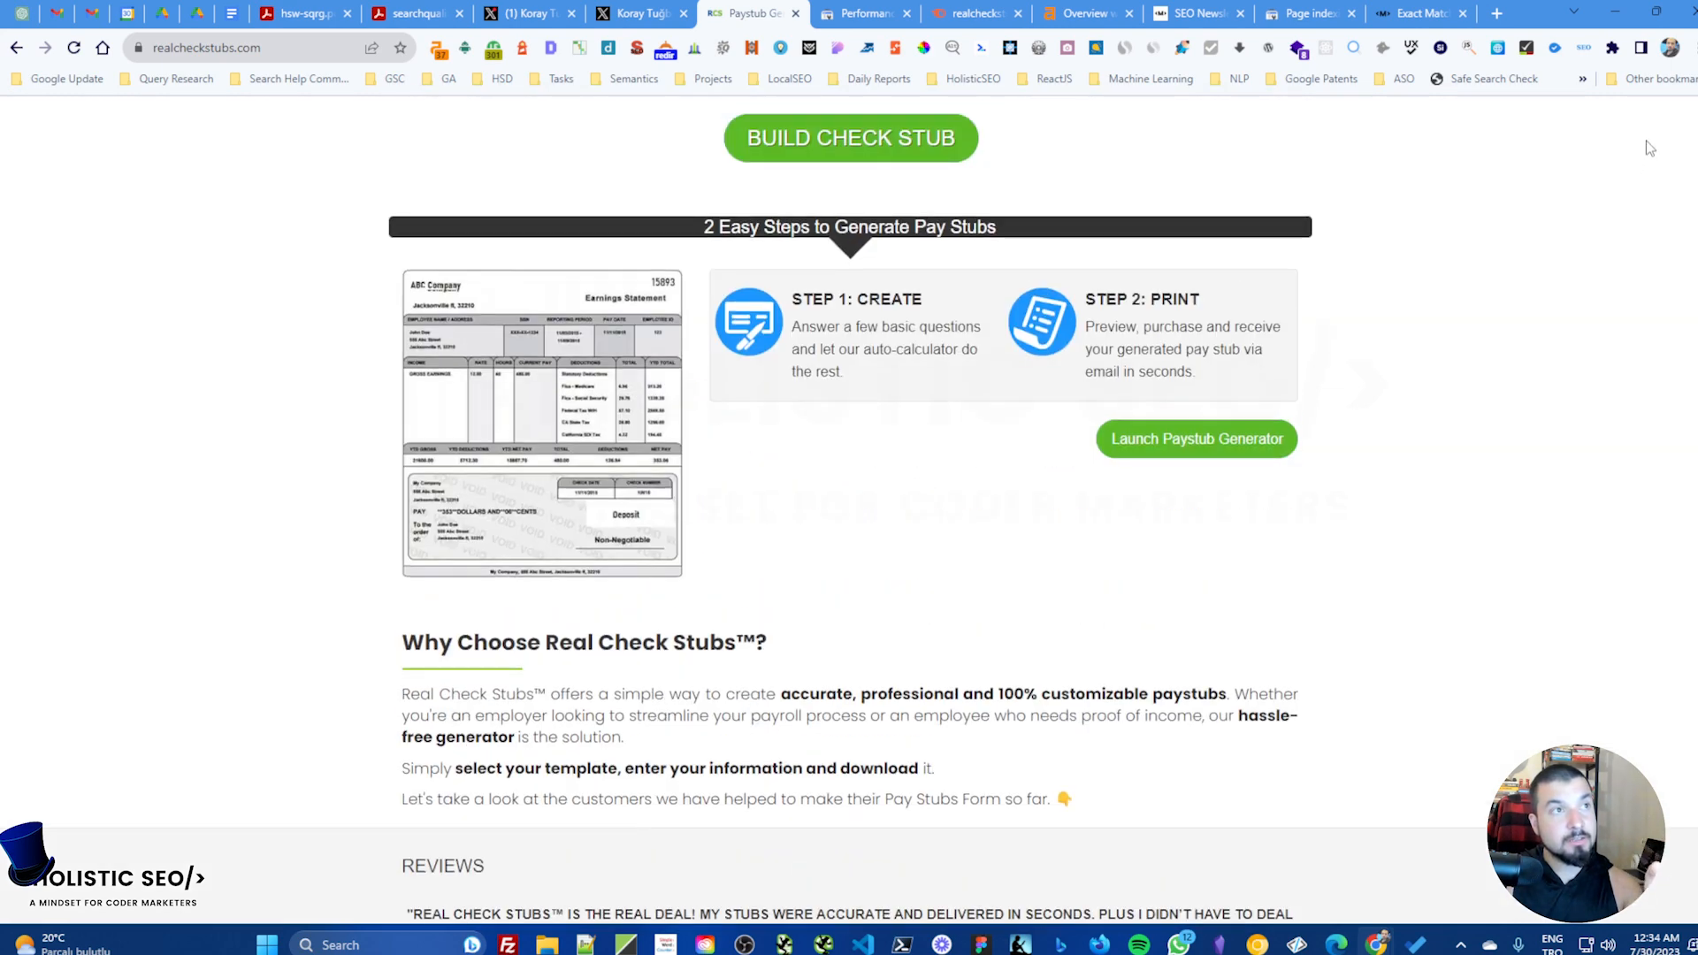
scroll("up", 3)
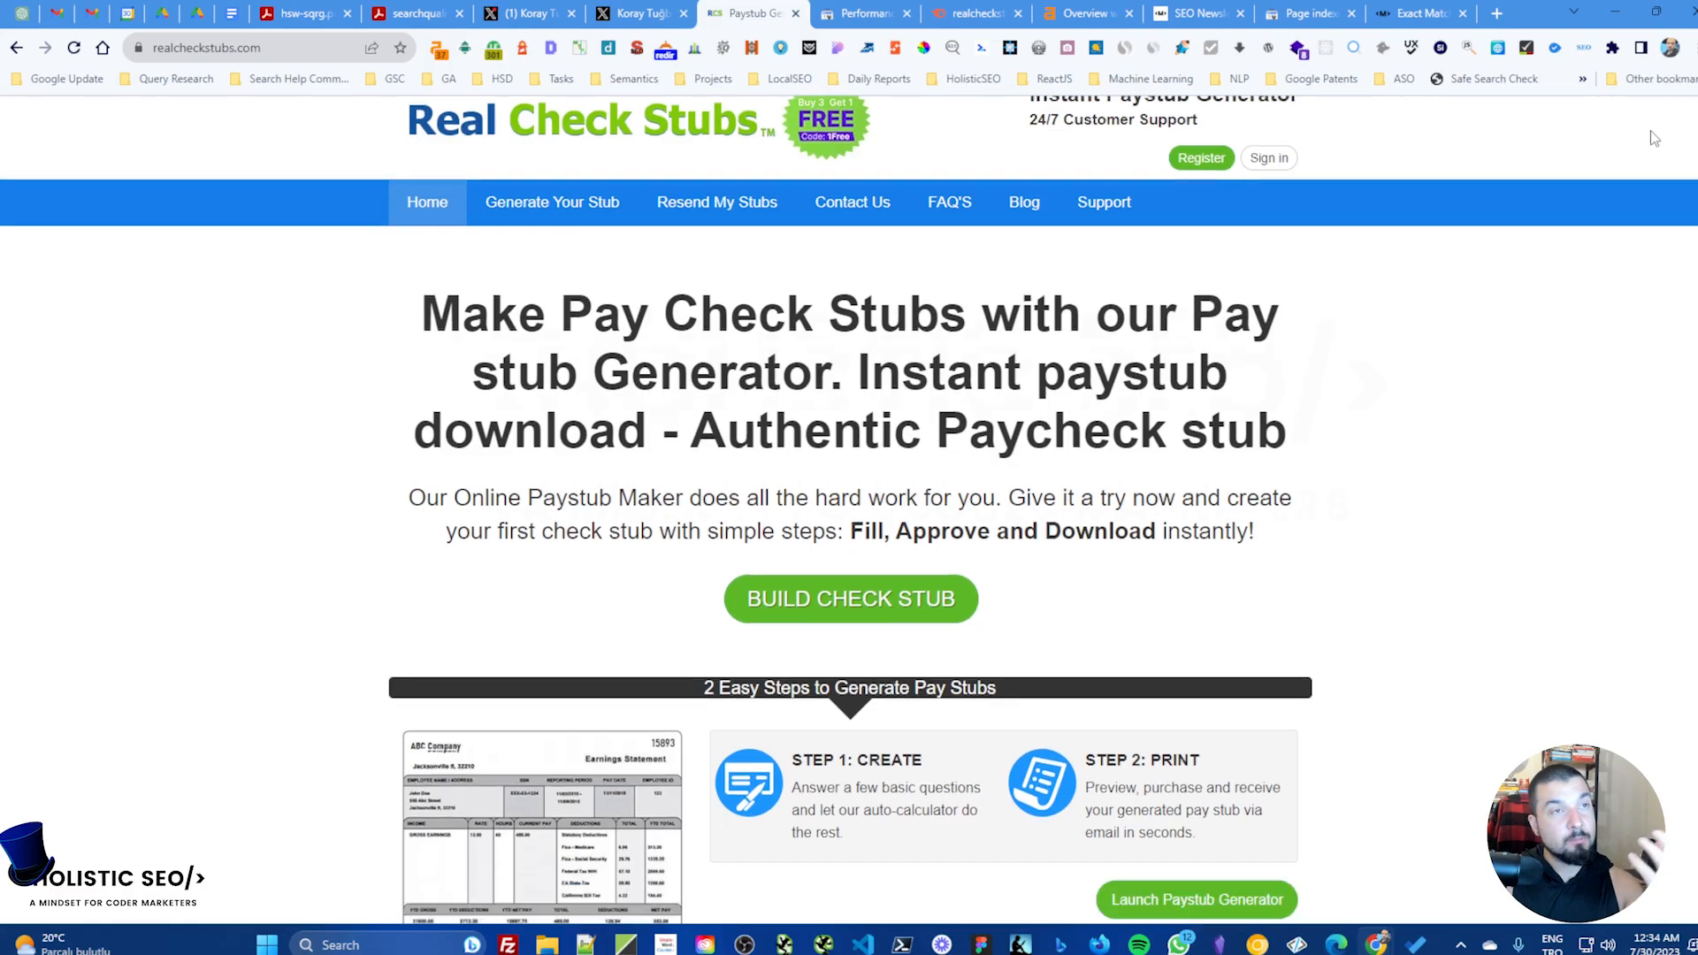
Step: Continue down the homepage to the Real Check Stubs Customer Service section
scroll("down", 3)
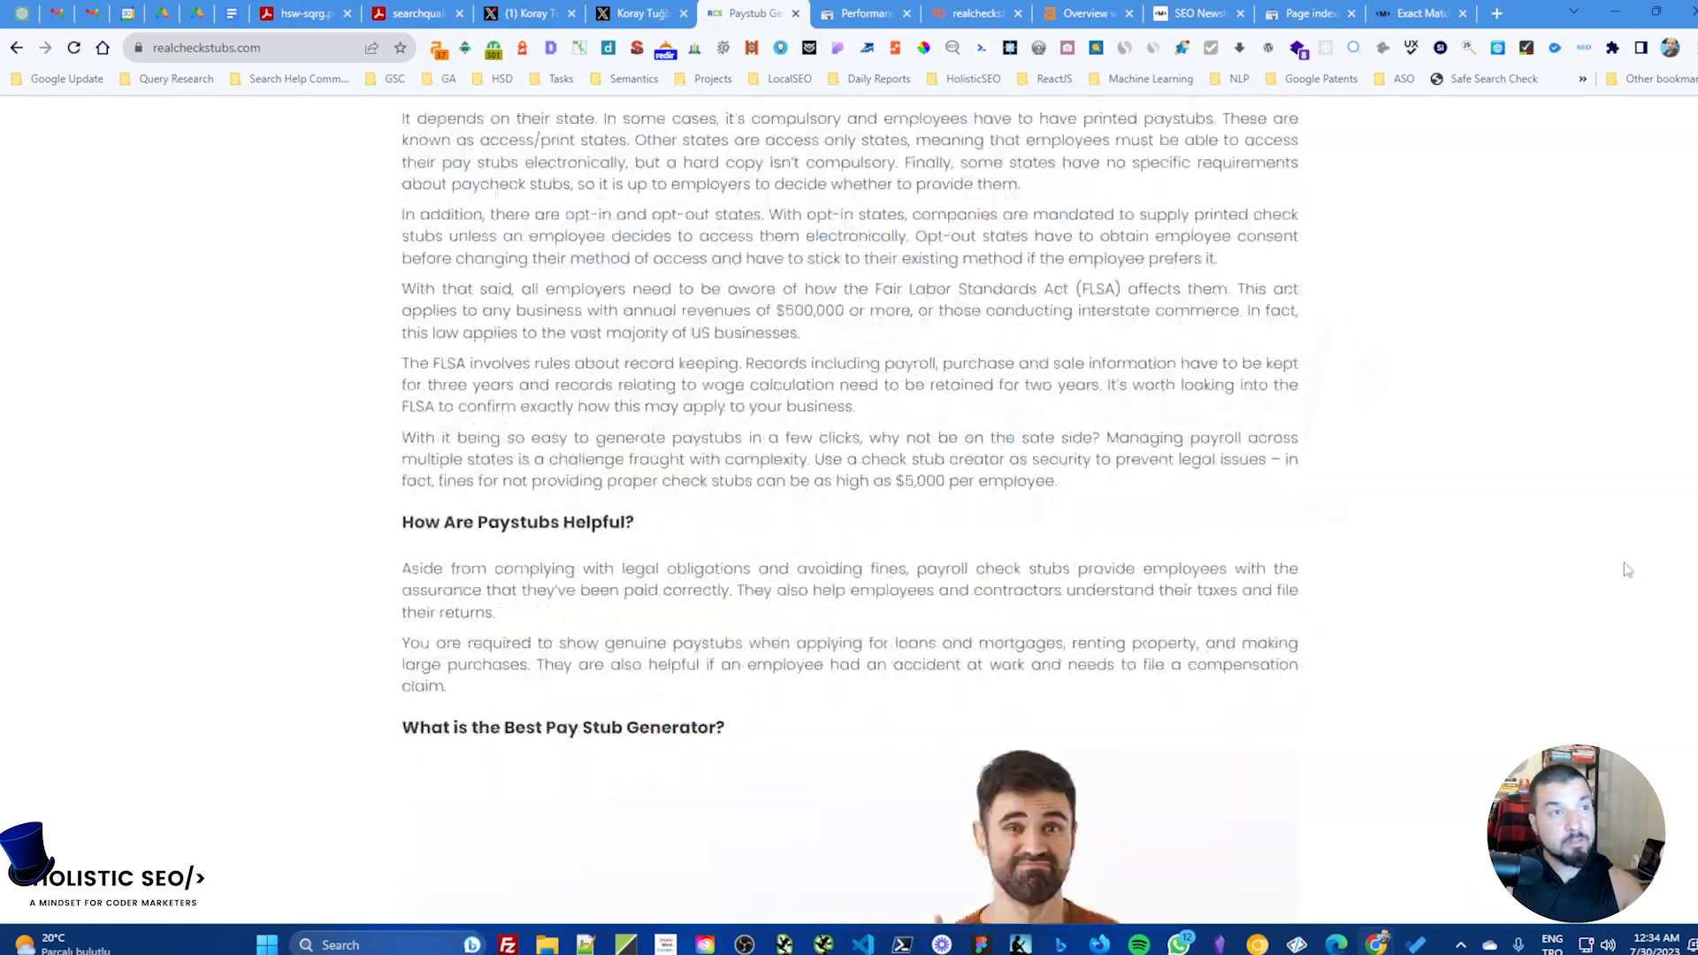
scroll("down", 3)
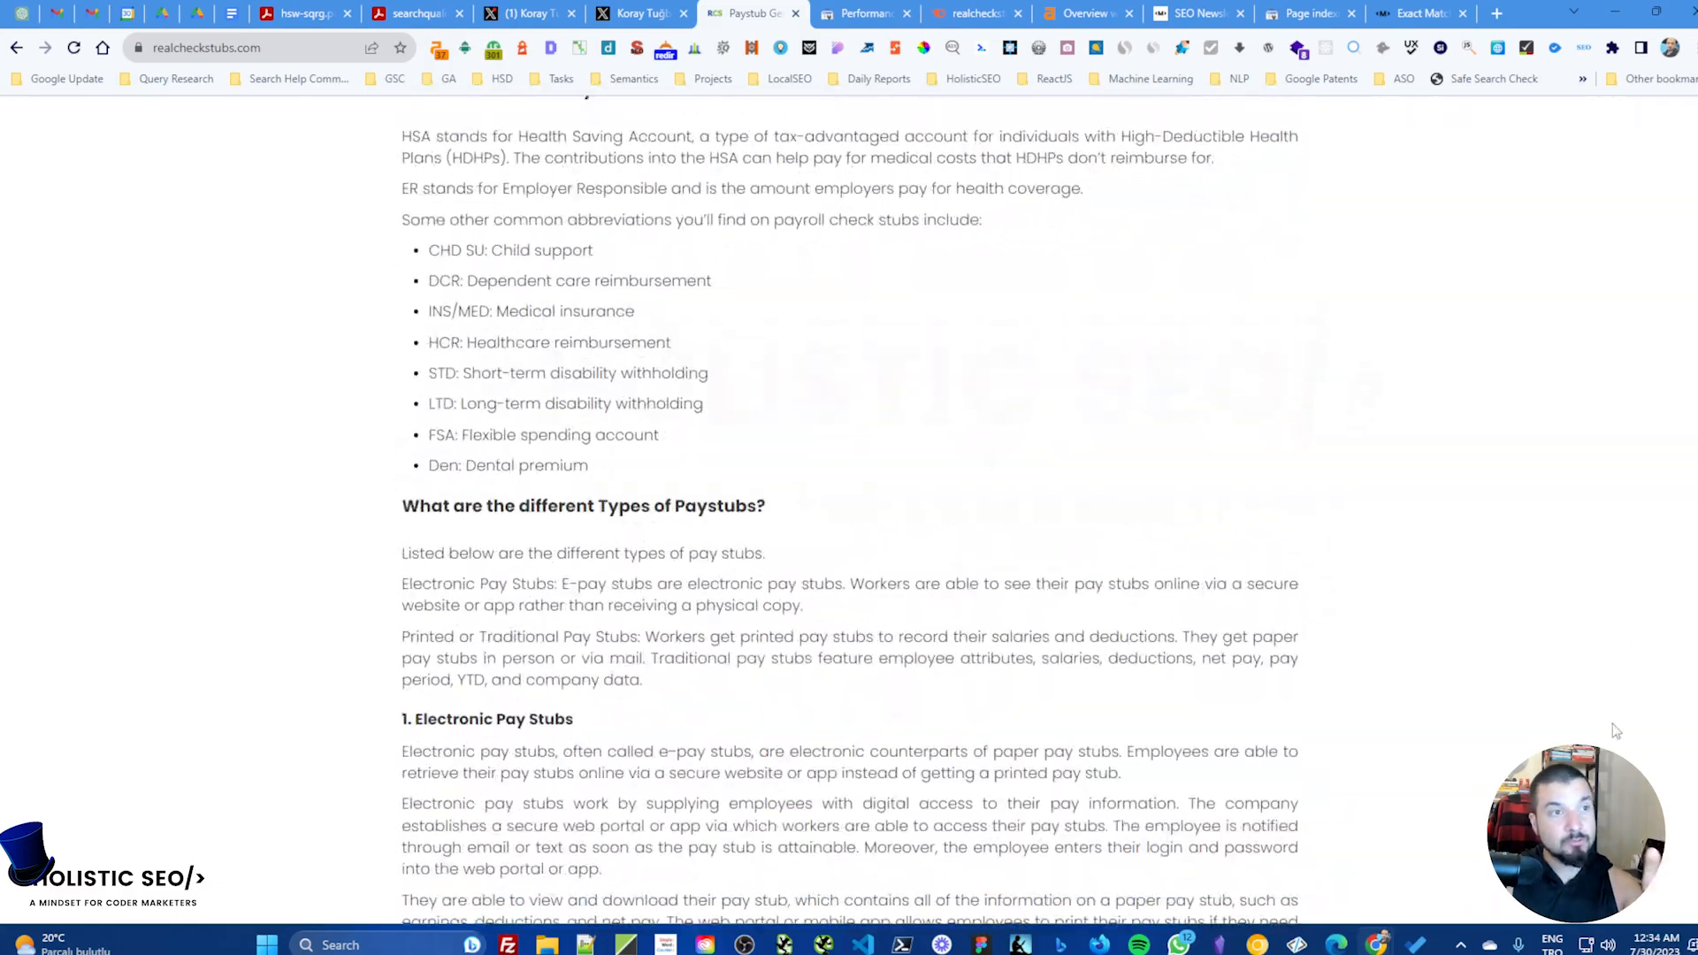
scroll("down", 3)
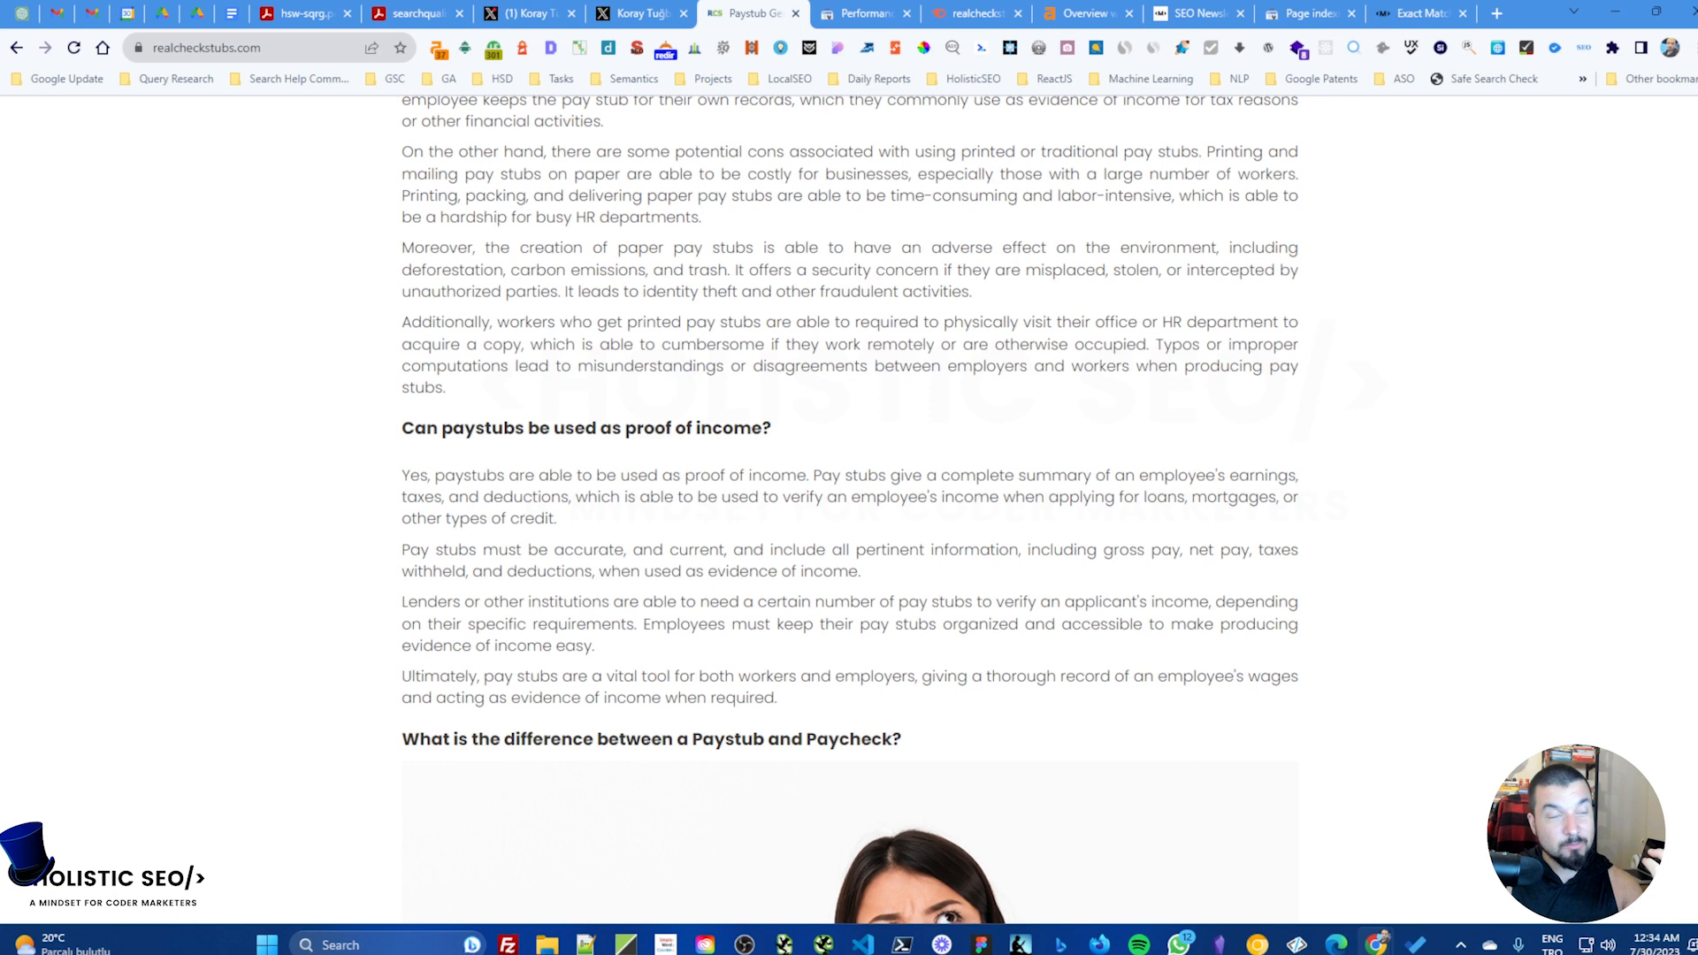
scroll("down", 3)
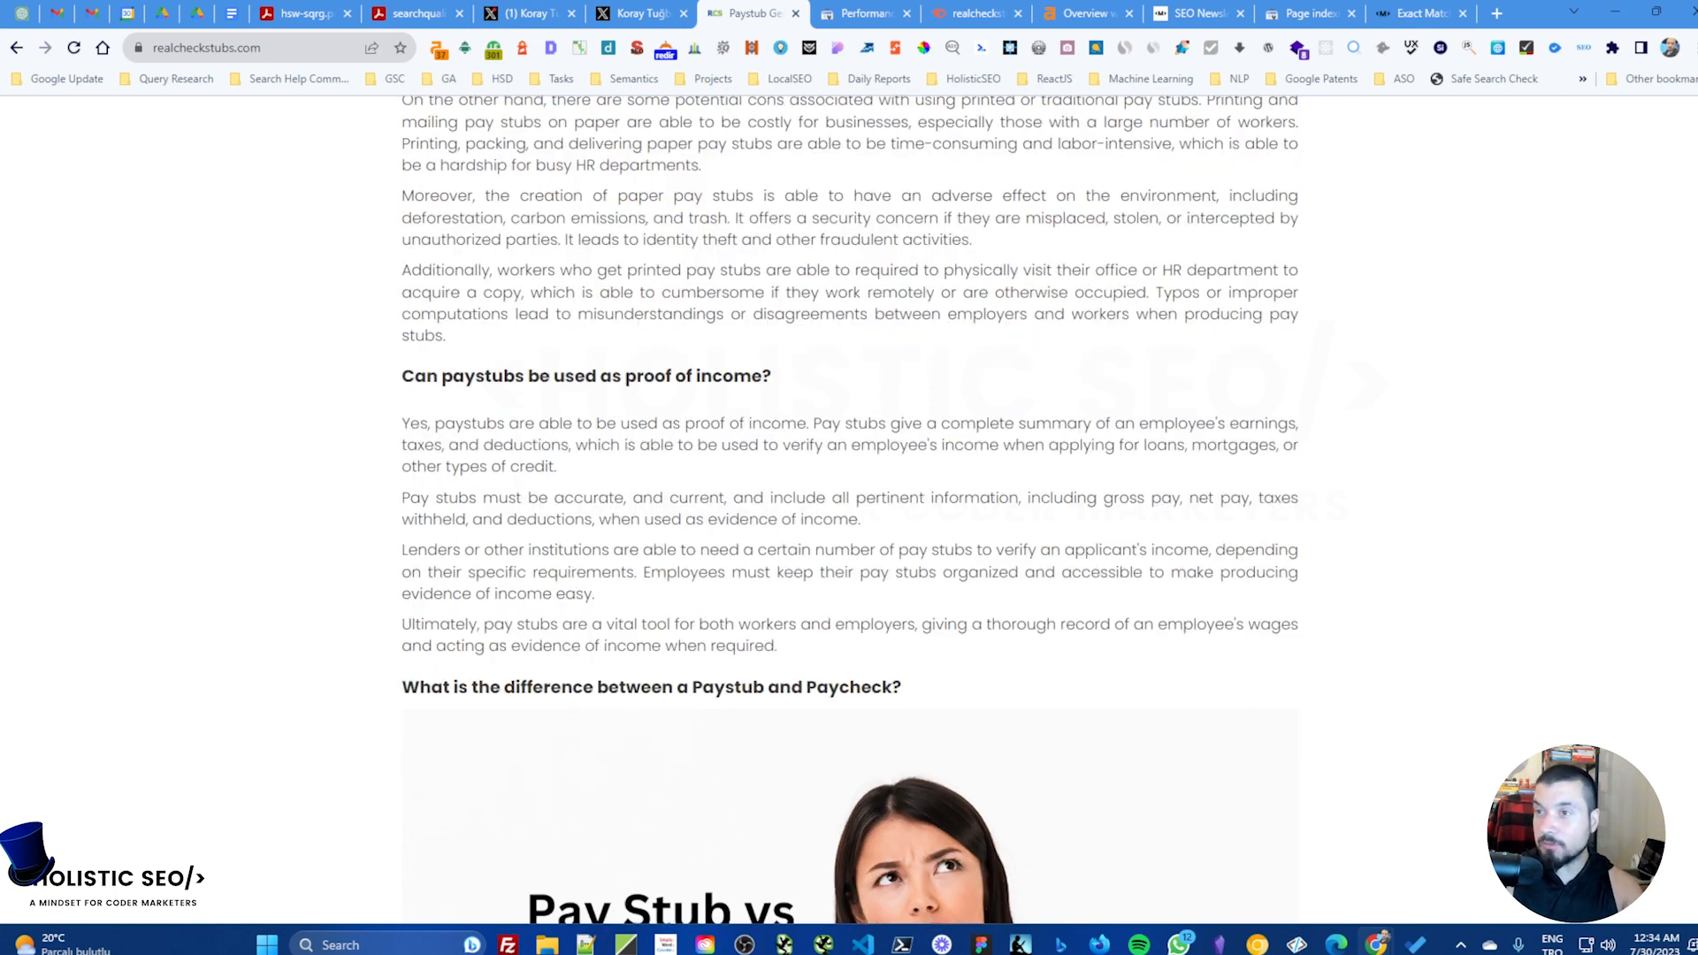
scroll("down", 3)
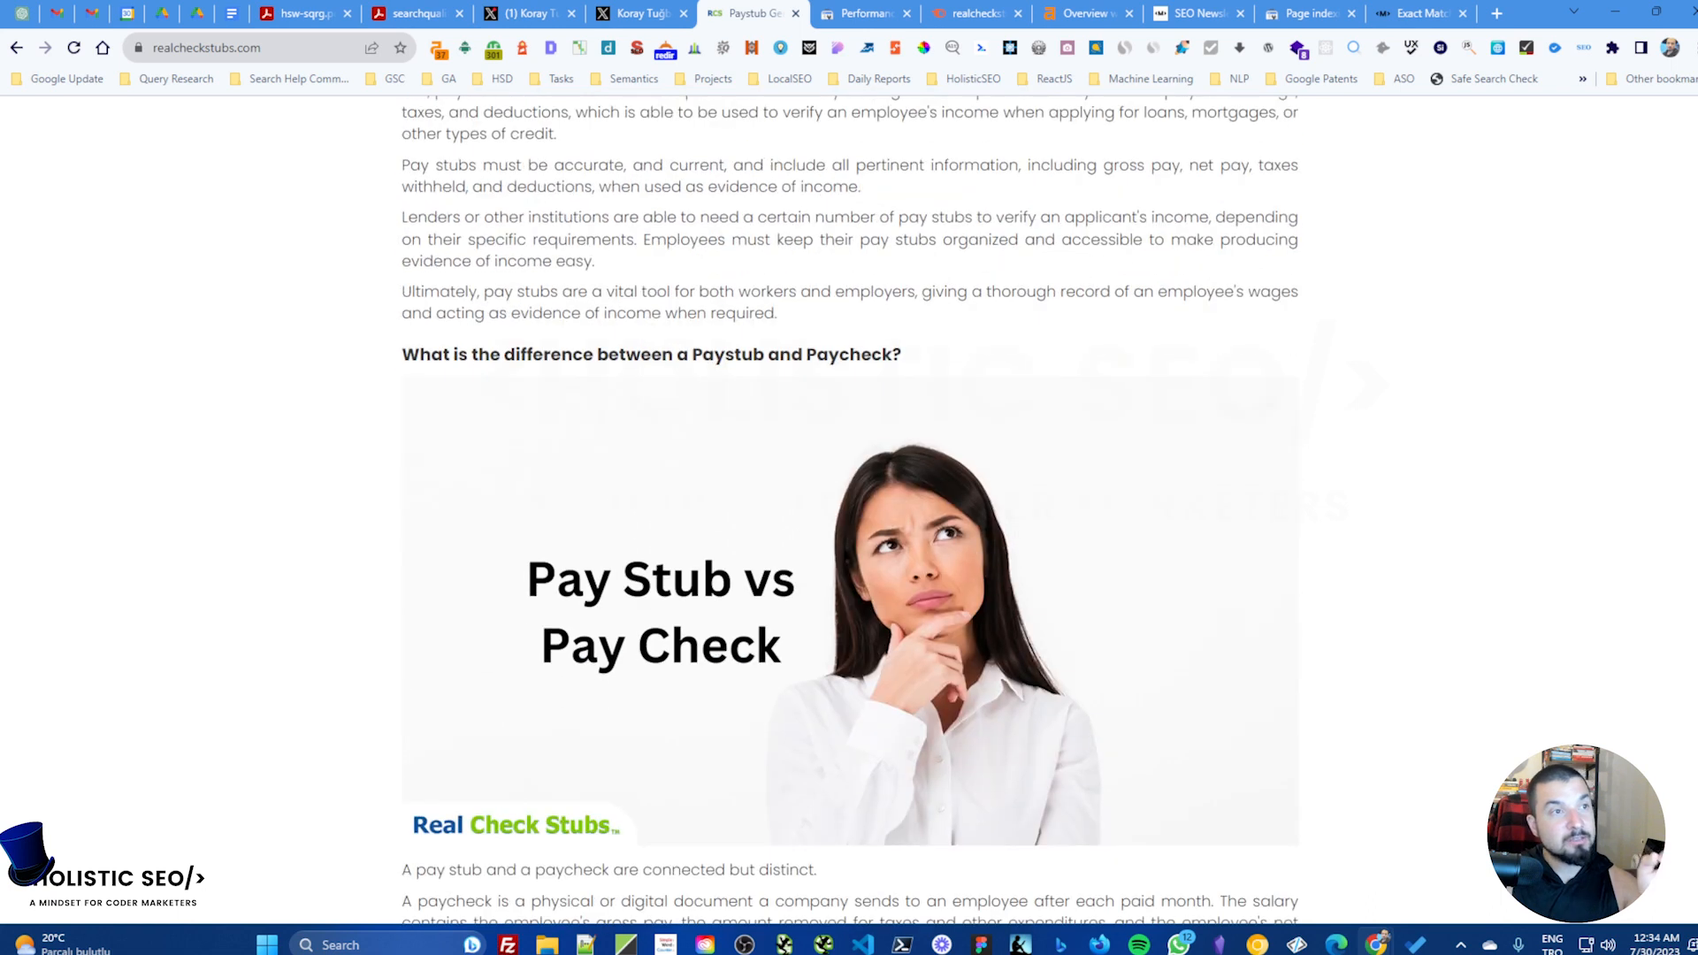
scroll("down", 3)
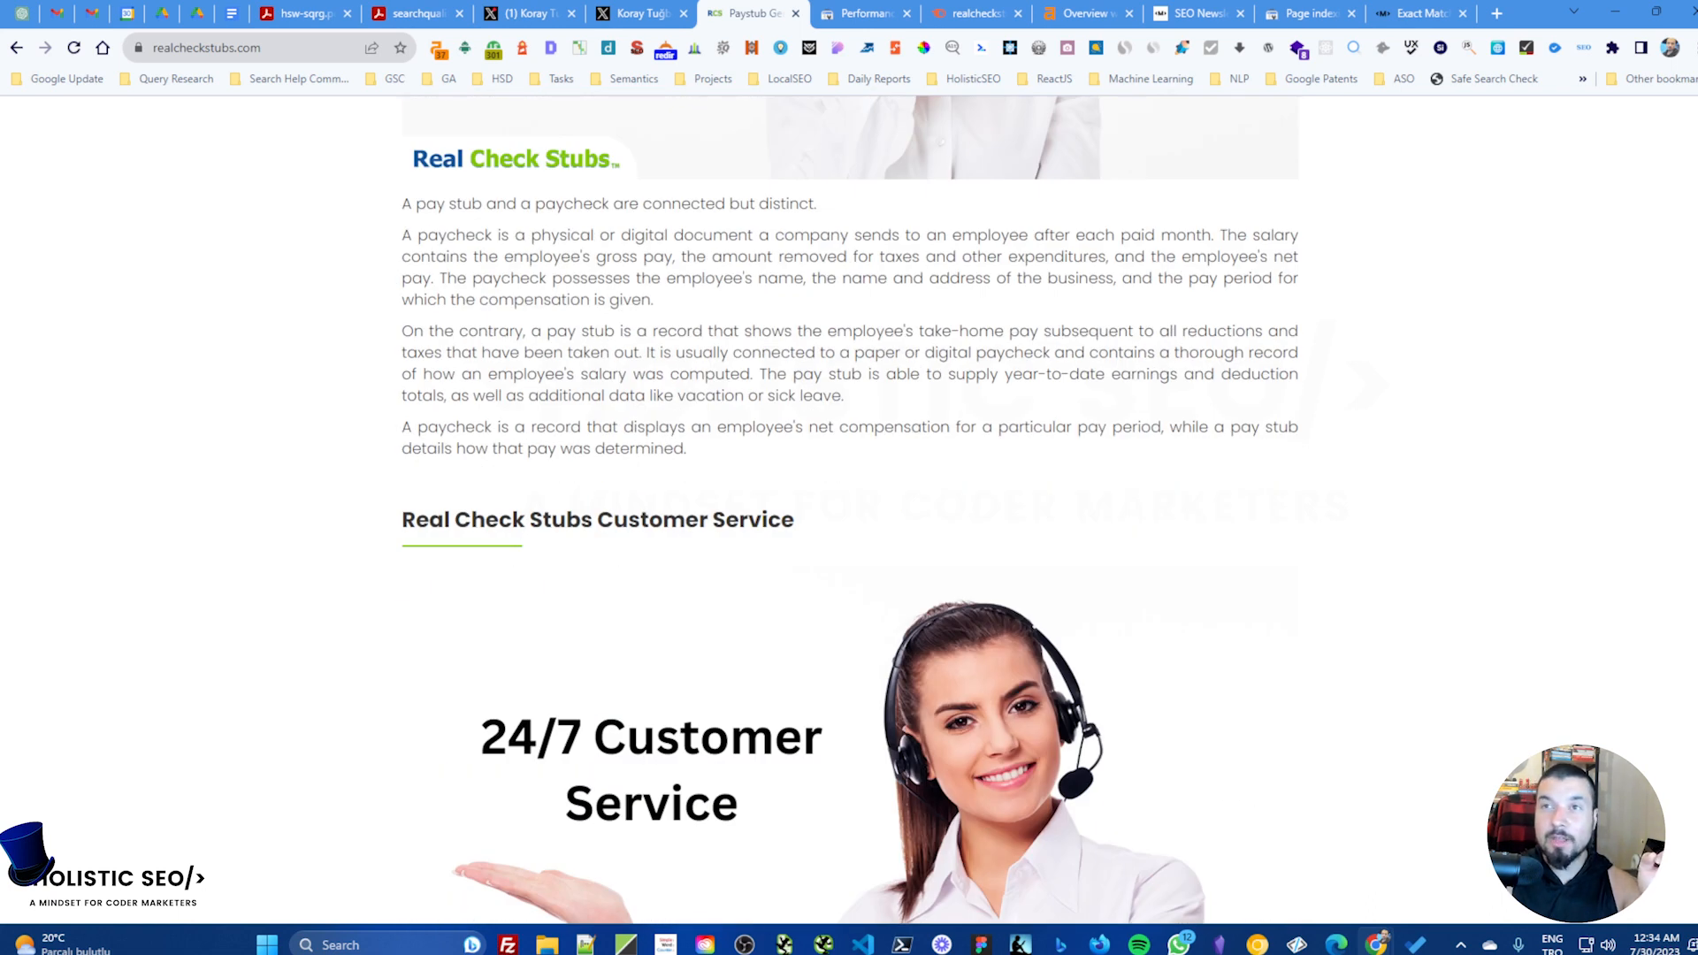
scroll("down", 3)
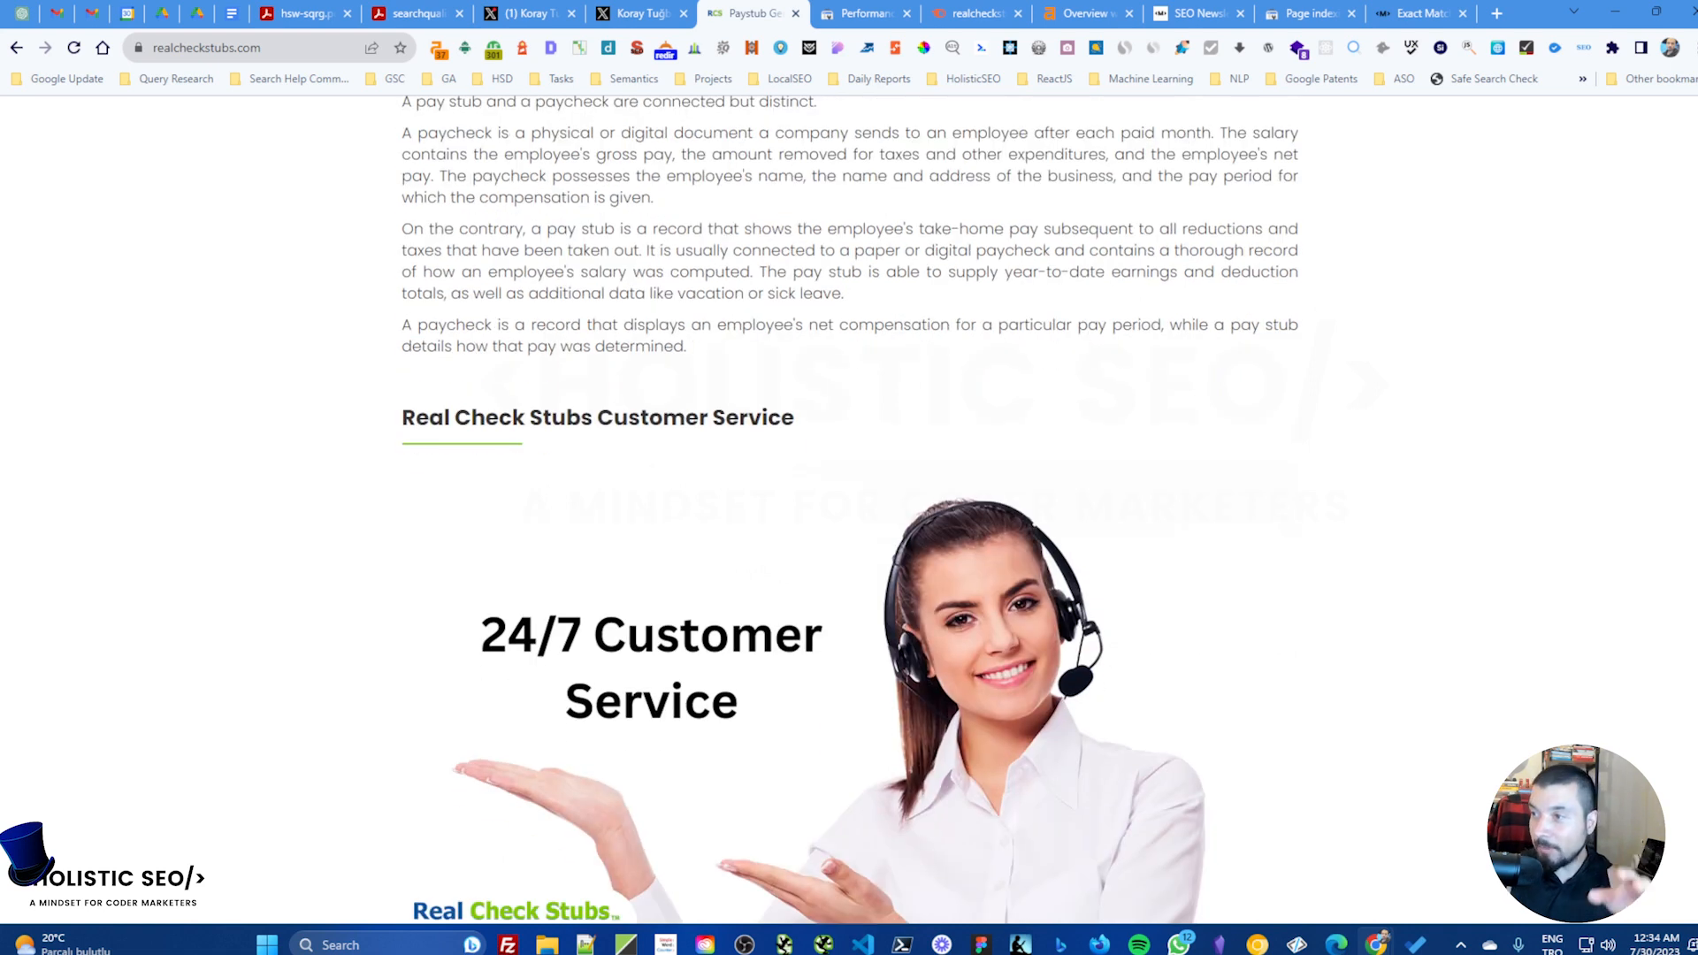
scroll("down", 3)
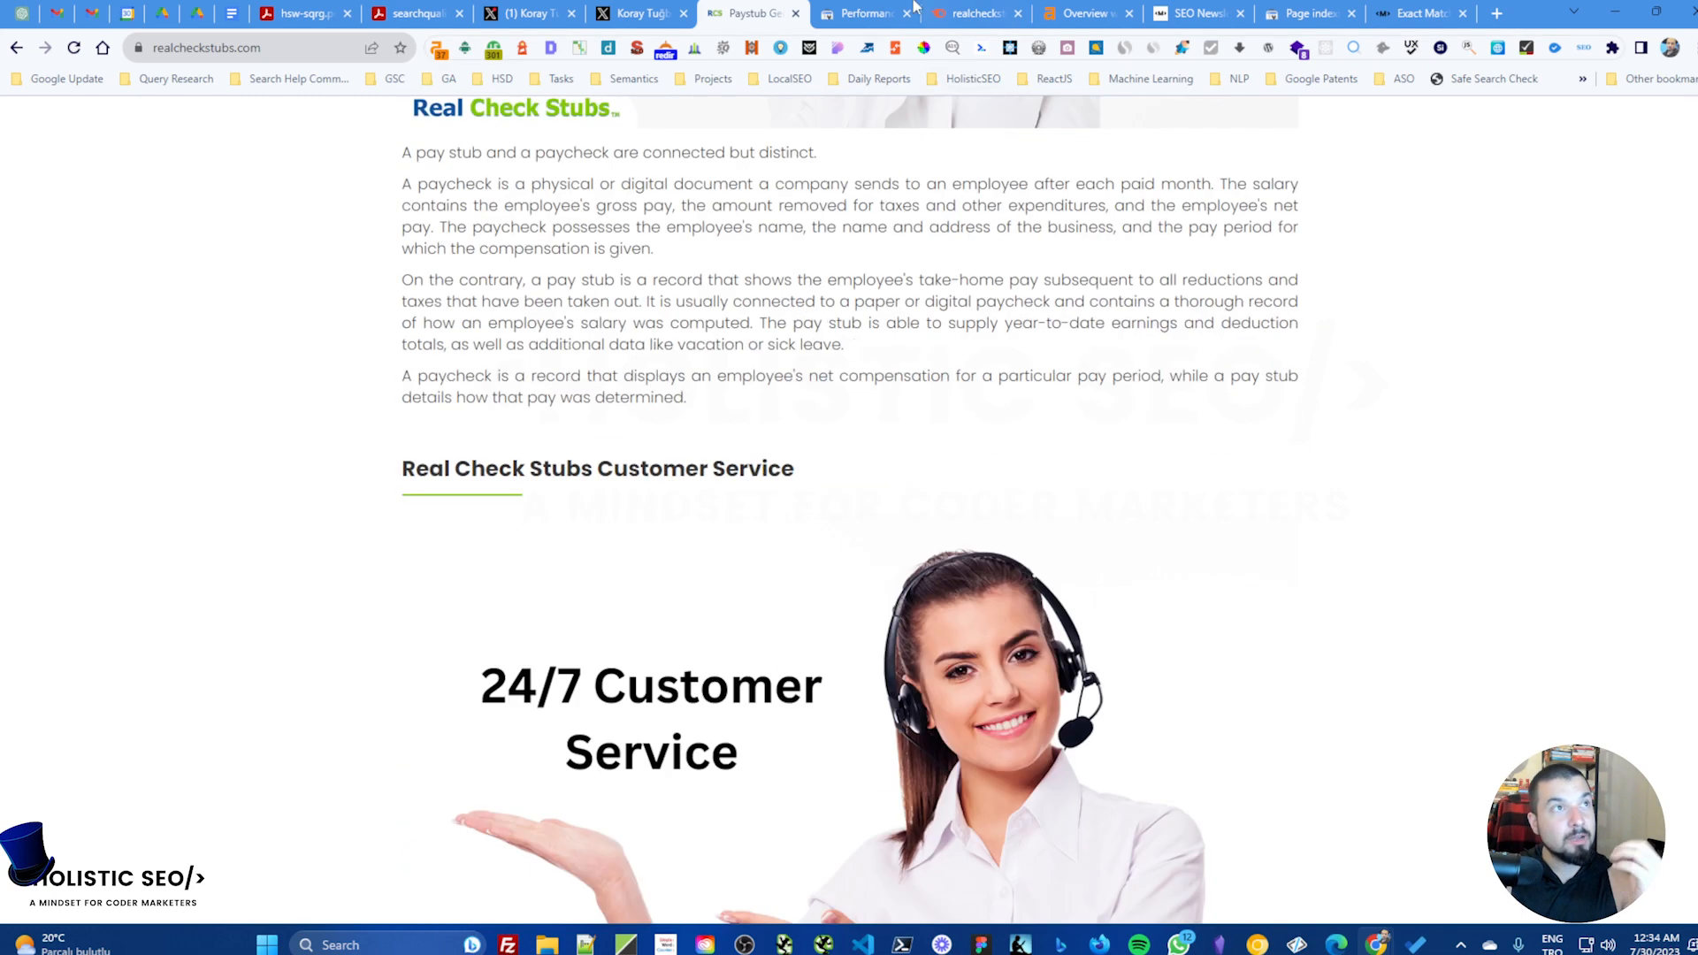
Step: View the Semrush domain overview (43.2K organic traffic), then the Ahrefs overview with 44.6K traffic
left_click(863, 14)
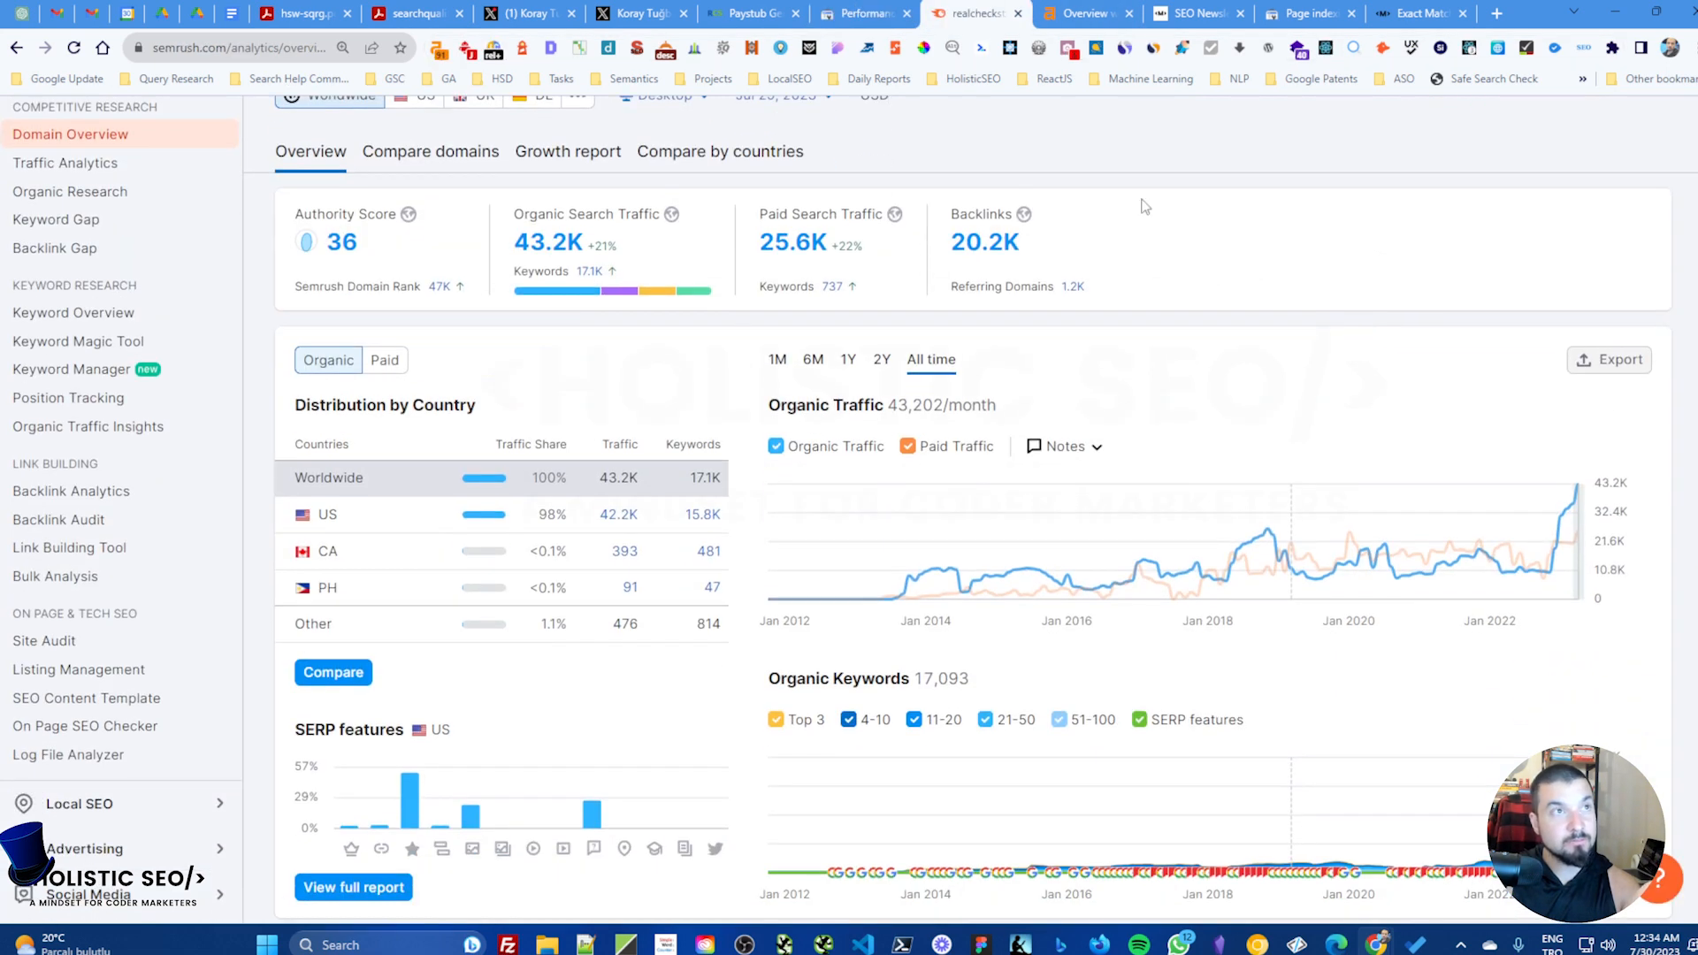
left_click(1086, 15)
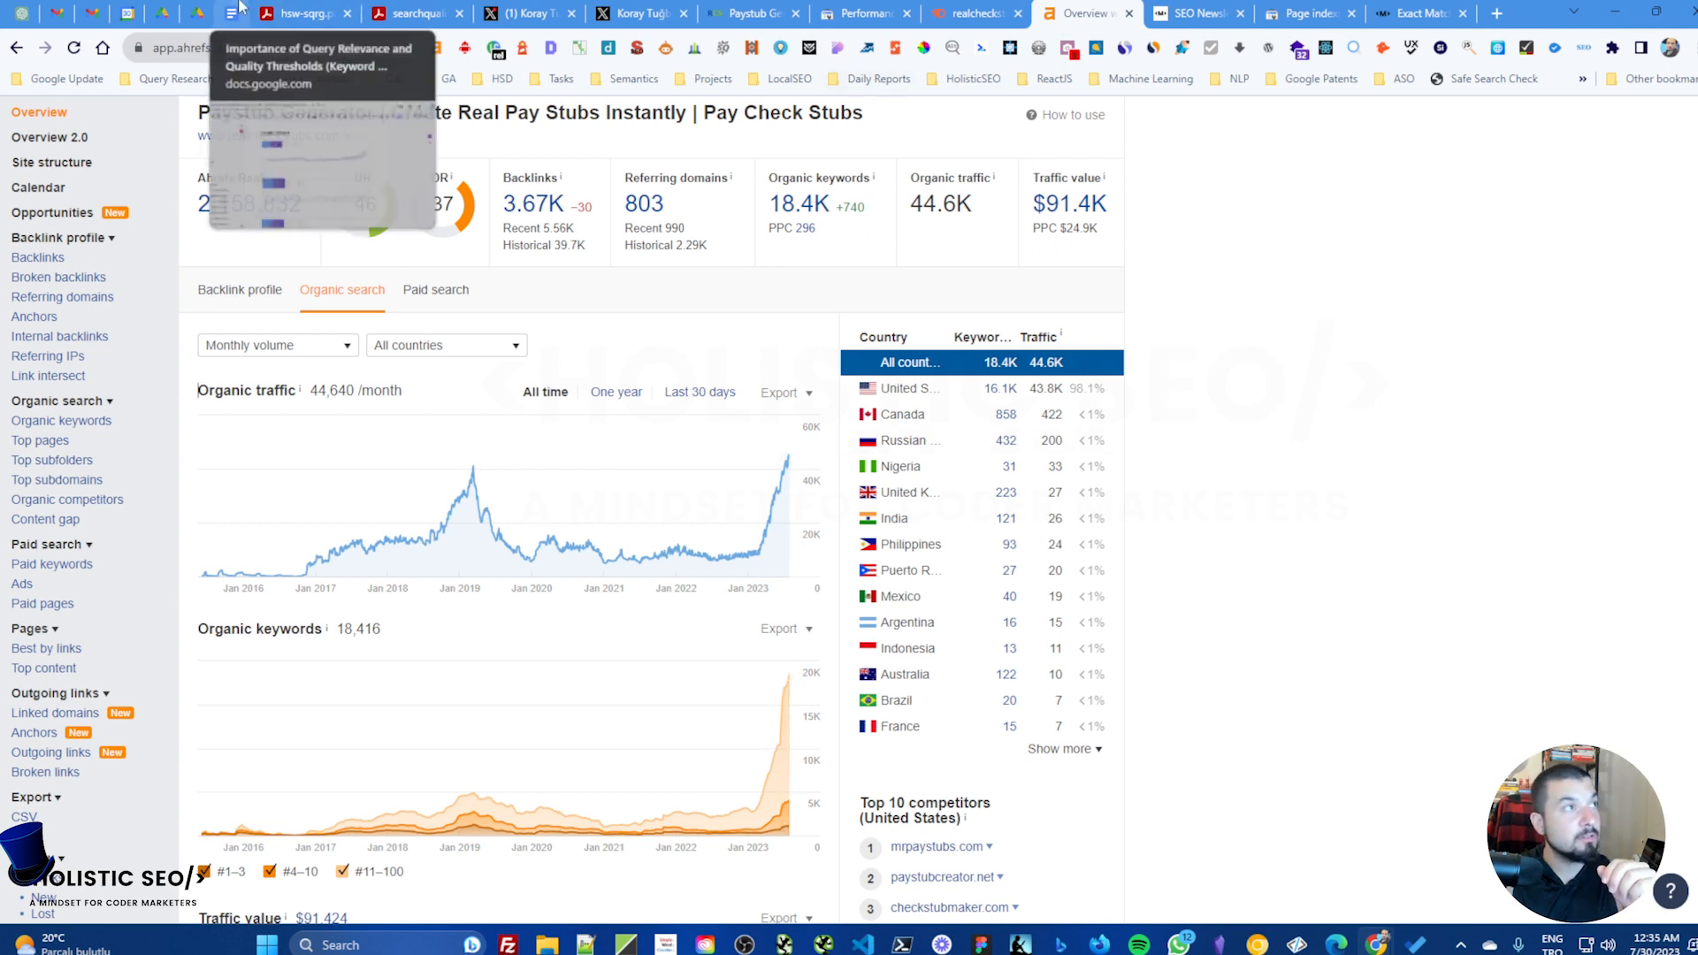
Step: Return to the Search Console 16-month performance report with 110K clicks and 6.07M impressions
left_click(861, 15)
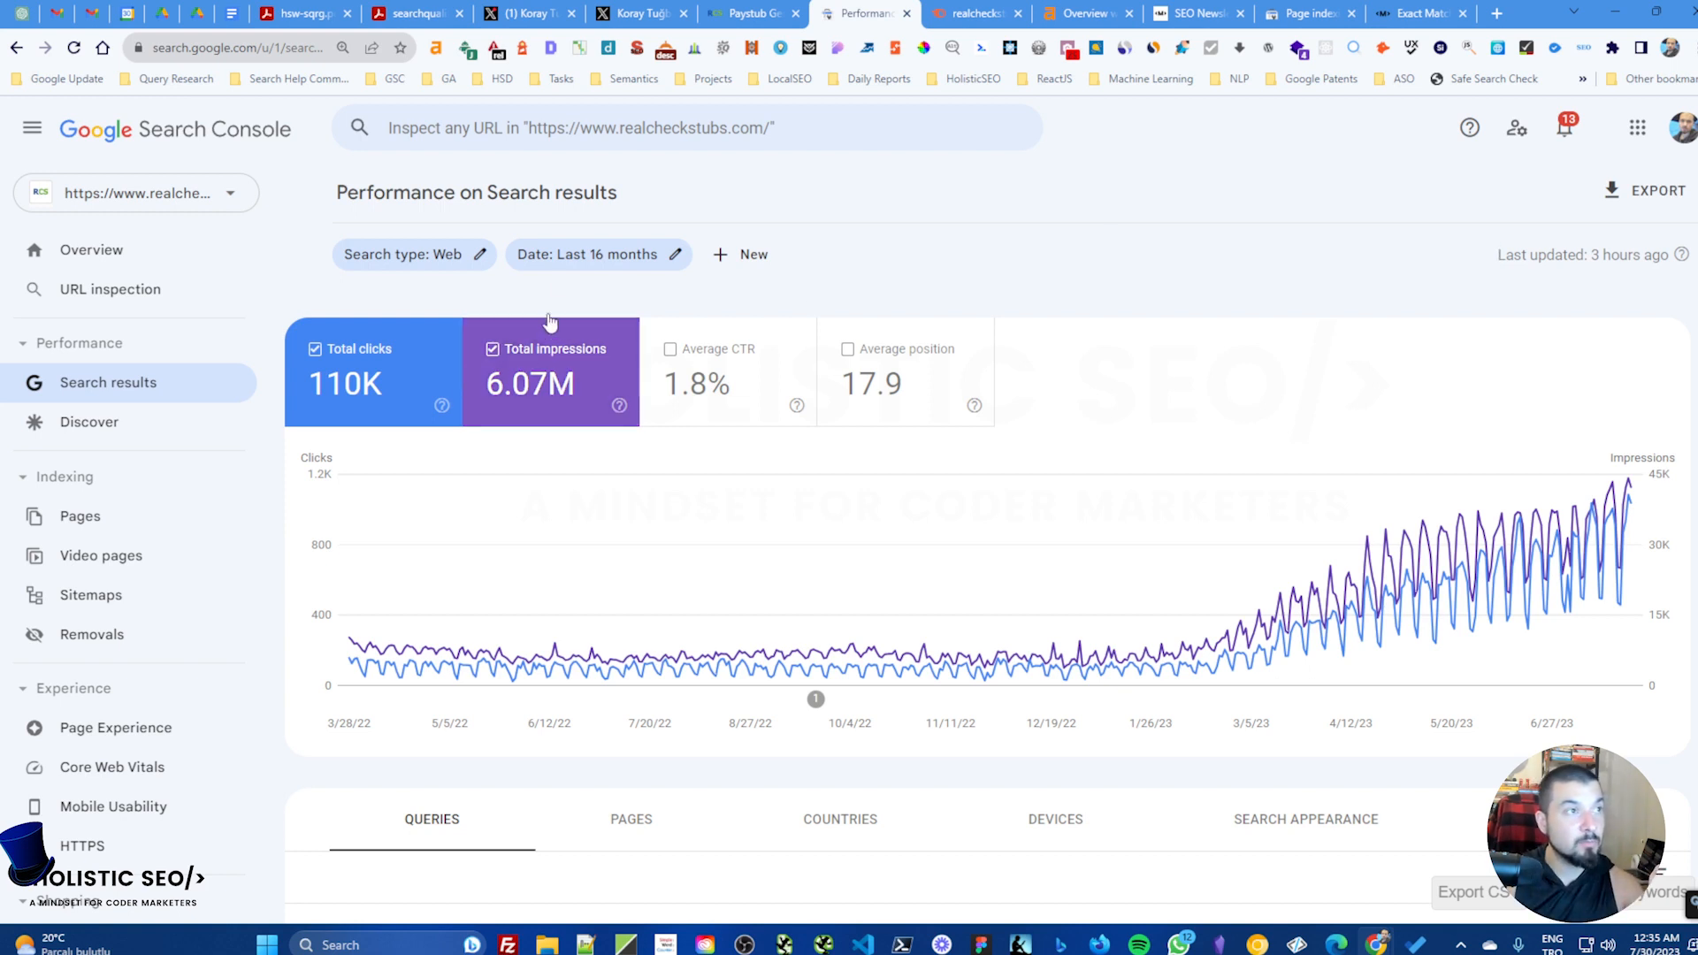
Step: Compare the last 3 months to the previous 3 and chart impressions only (2.83M vs 1.3M)
left_click(591, 255)
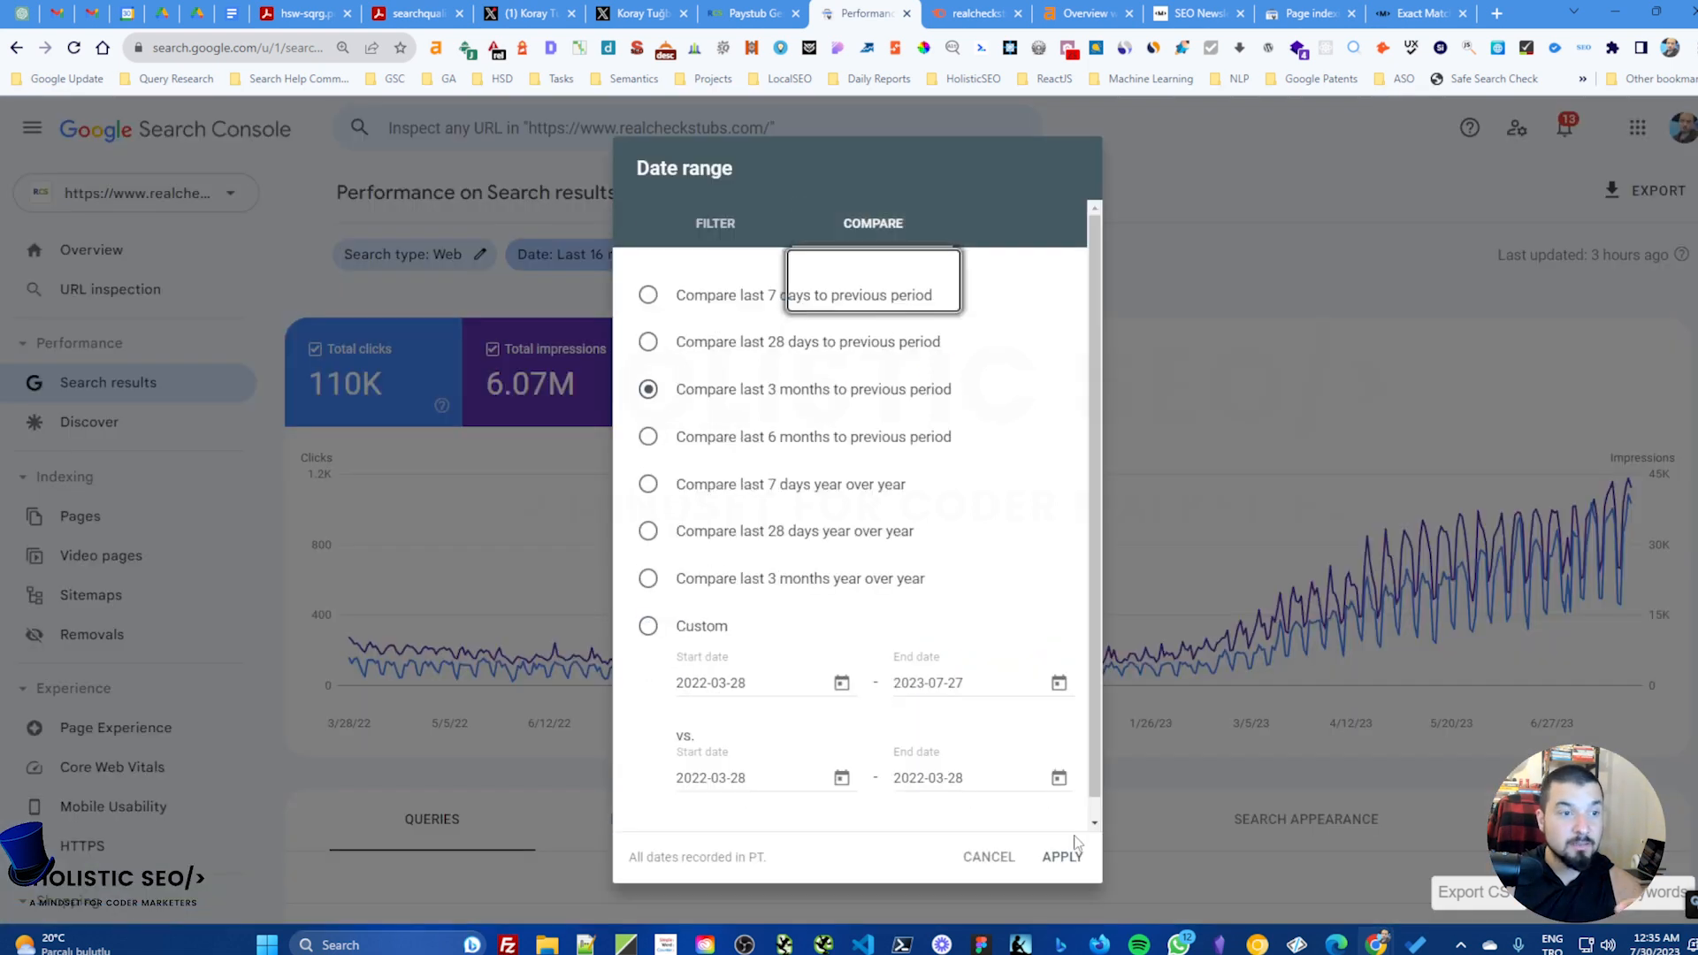
left_click(989, 856)
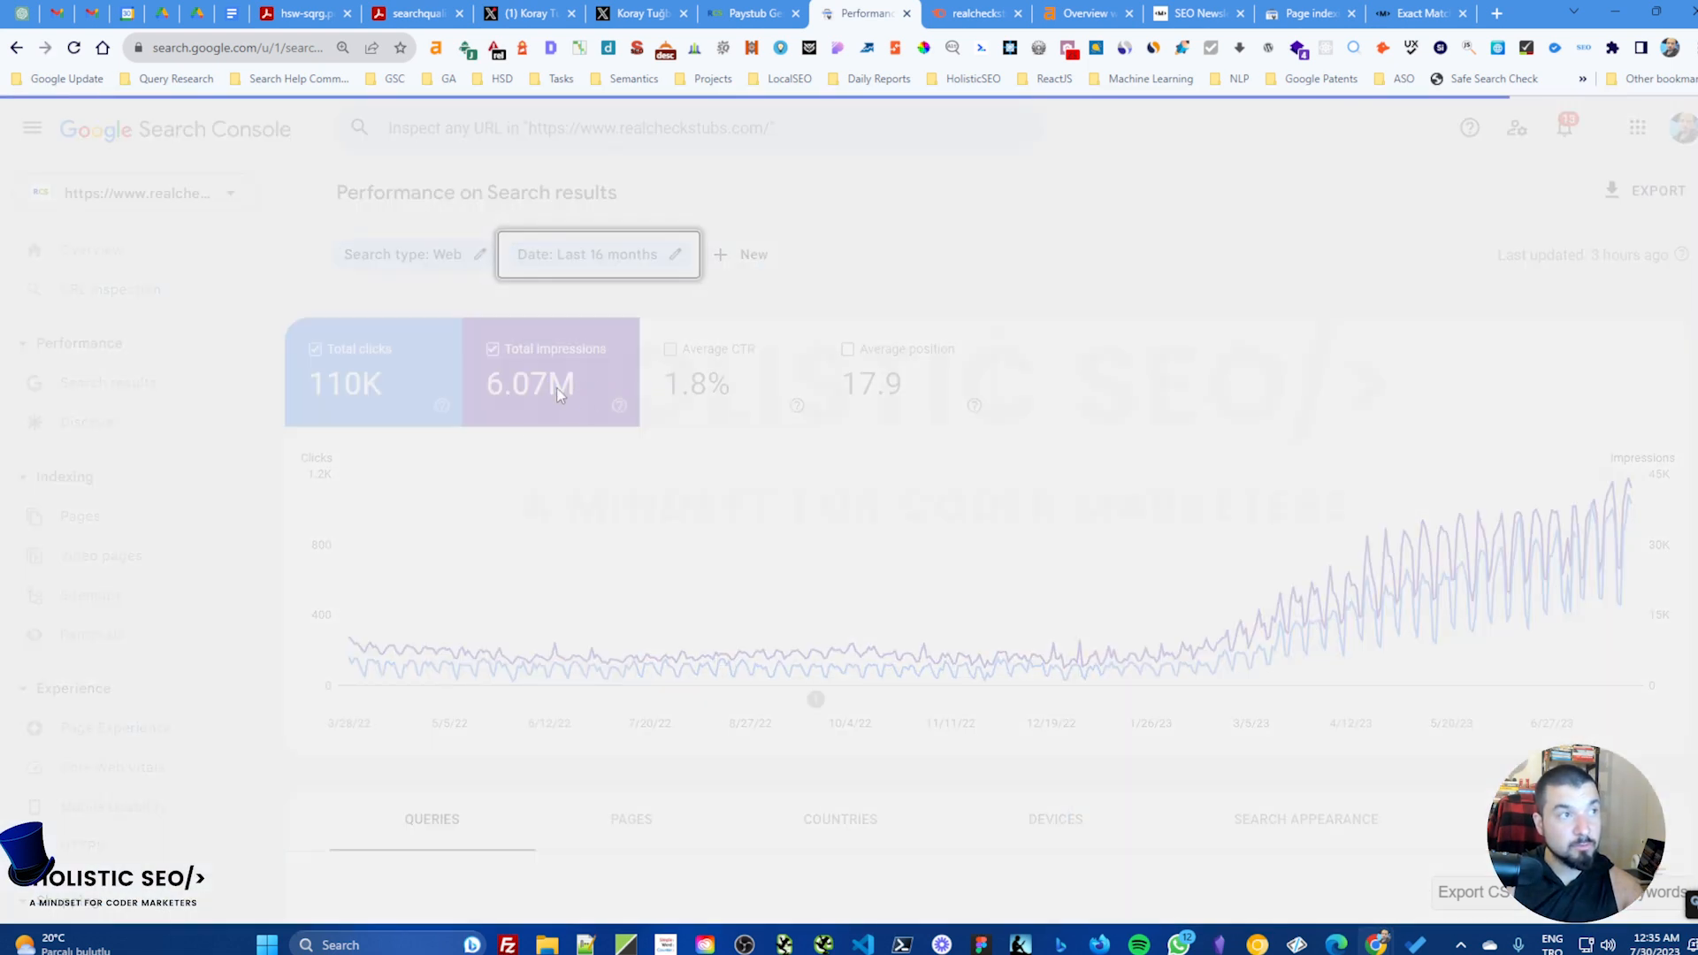
left_click(598, 255)
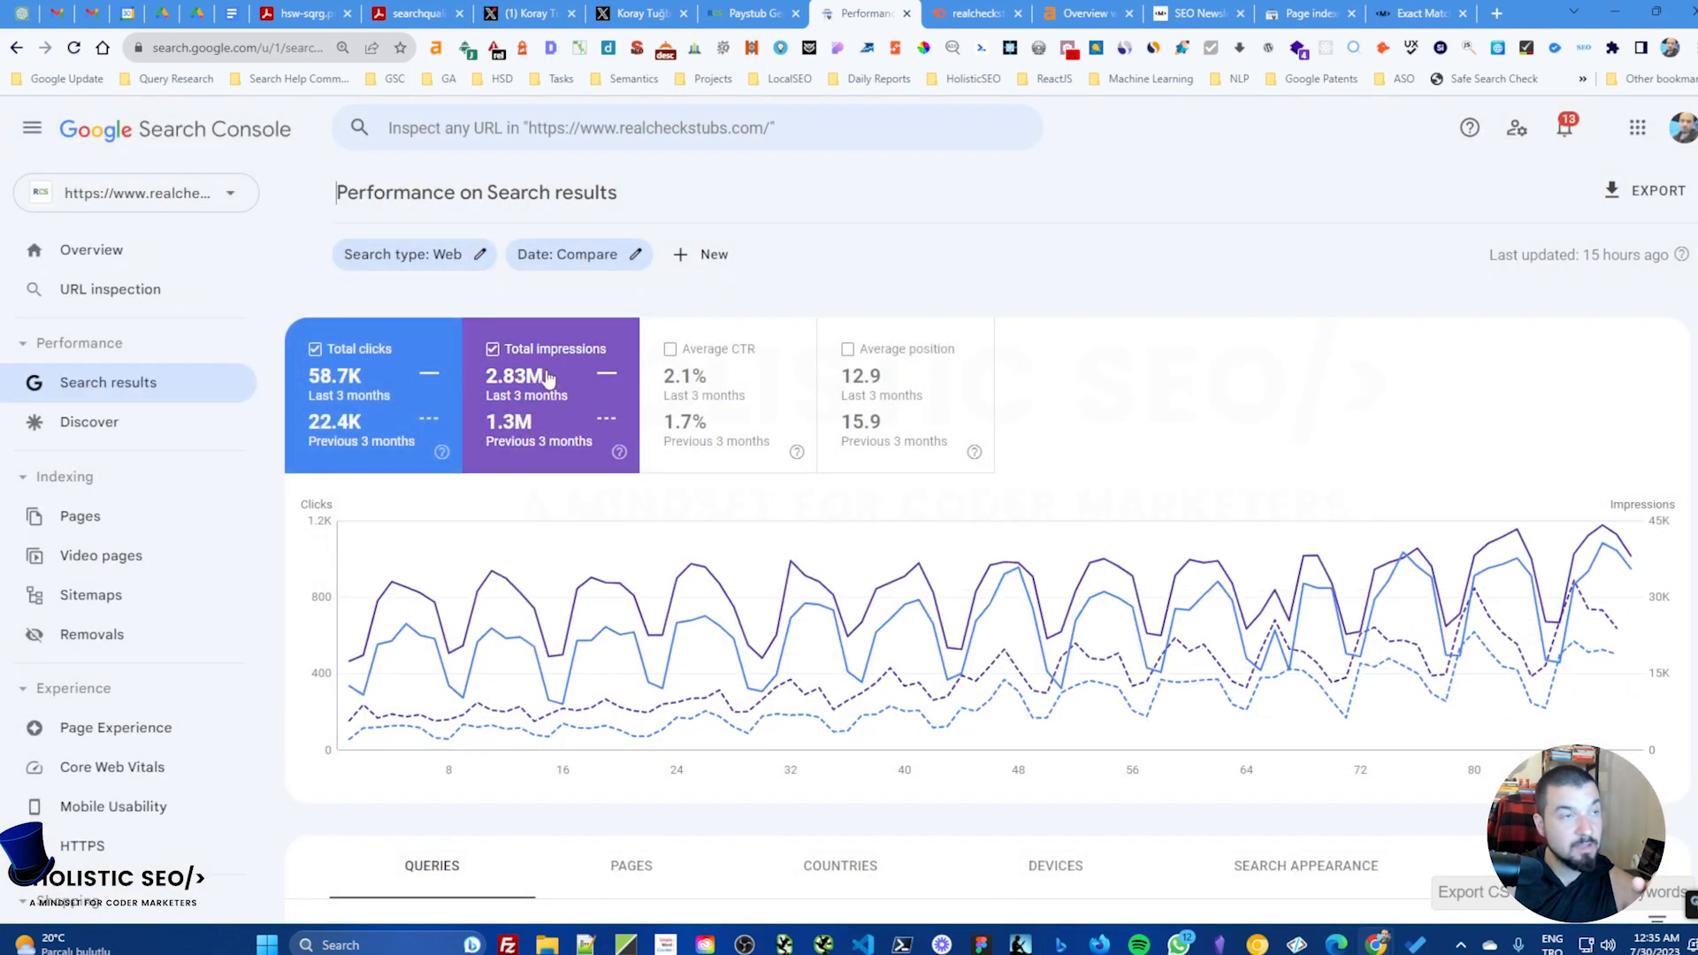
mouse_move(580, 396)
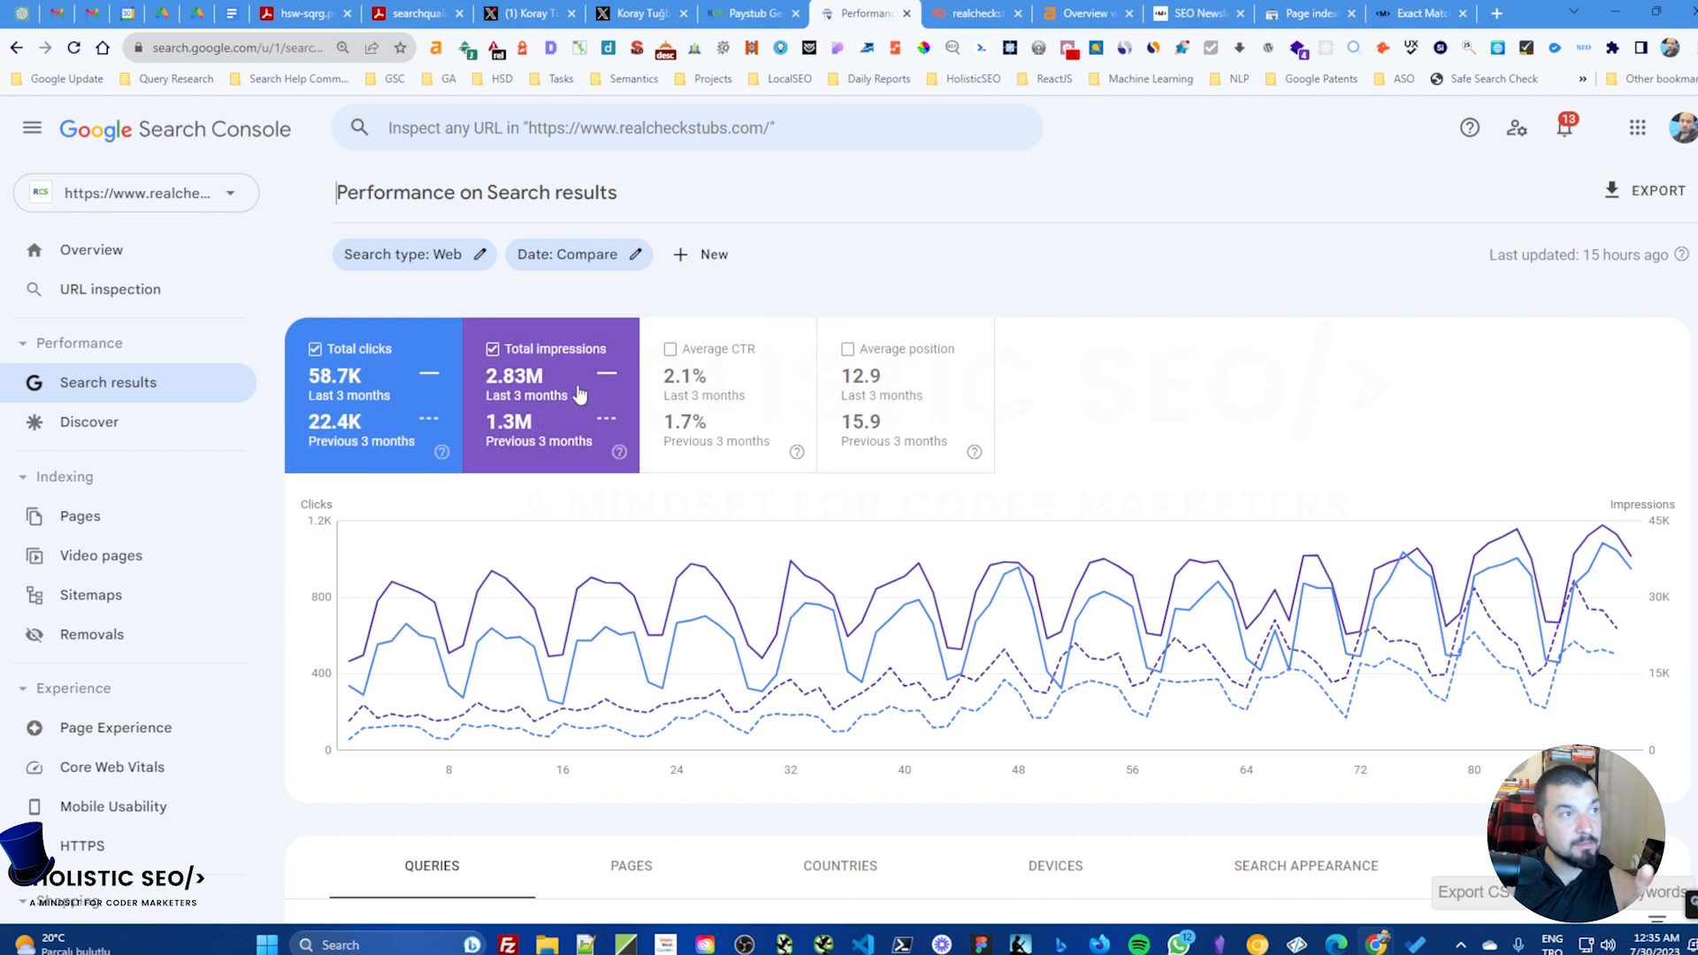
left_click(315, 348)
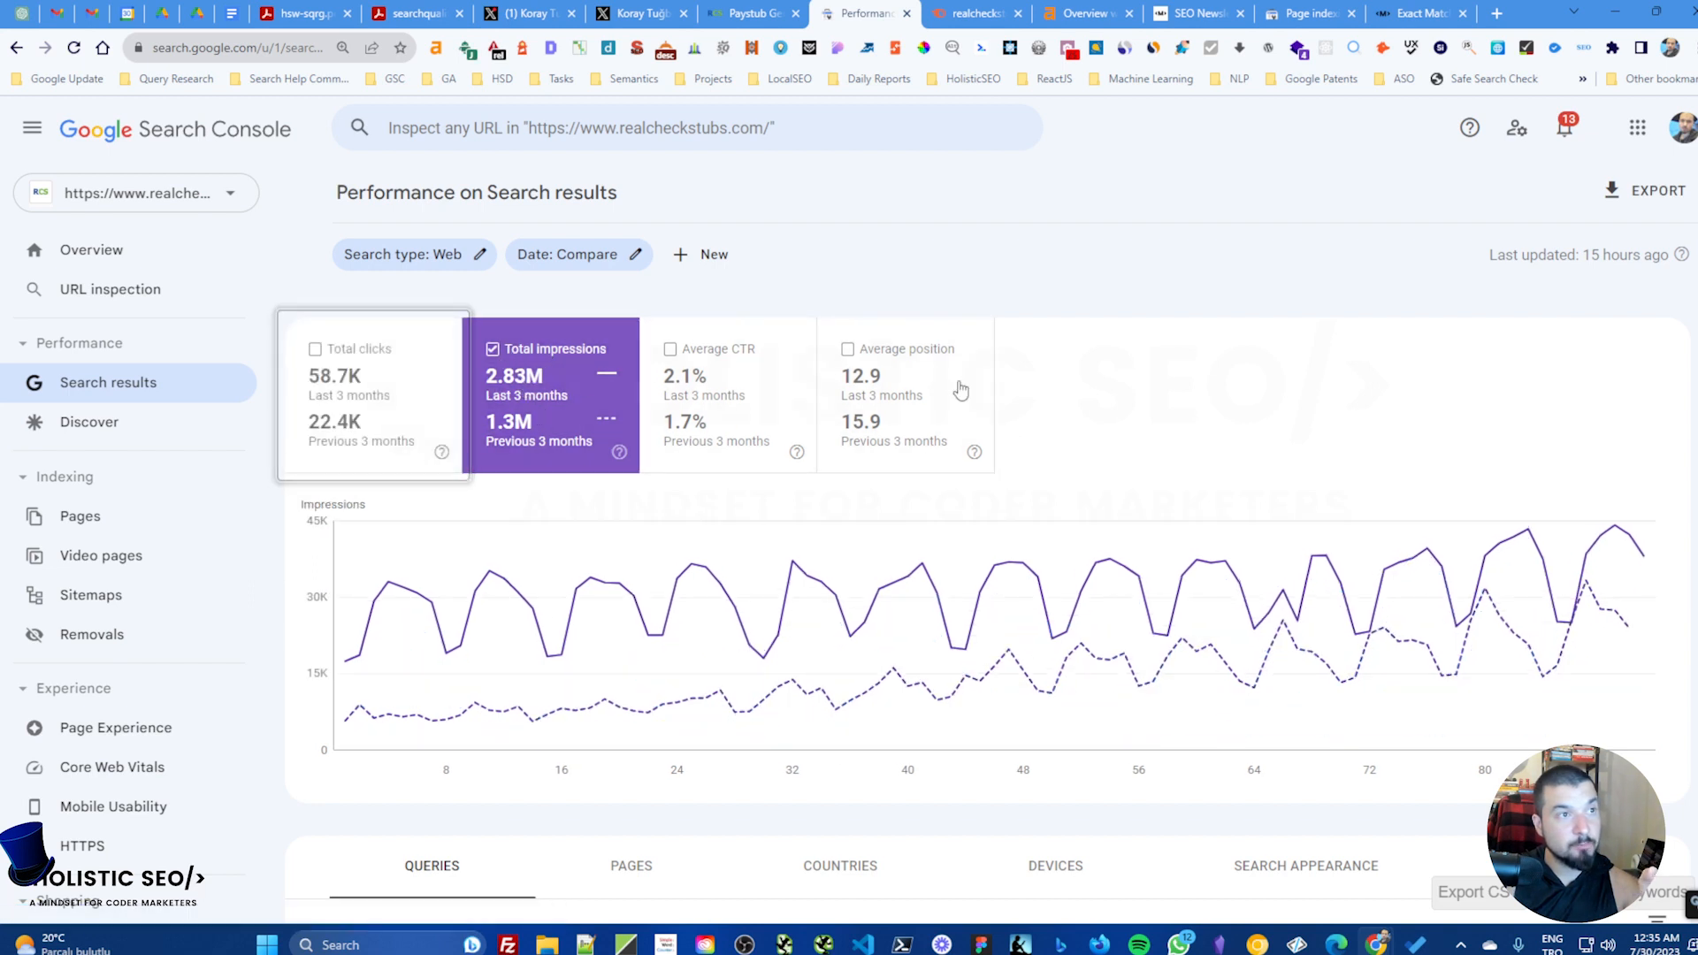
Step: Switch the comparison to last 6 months versus previous 6 (4.13M vs 1.16M impressions)
left_click(566, 255)
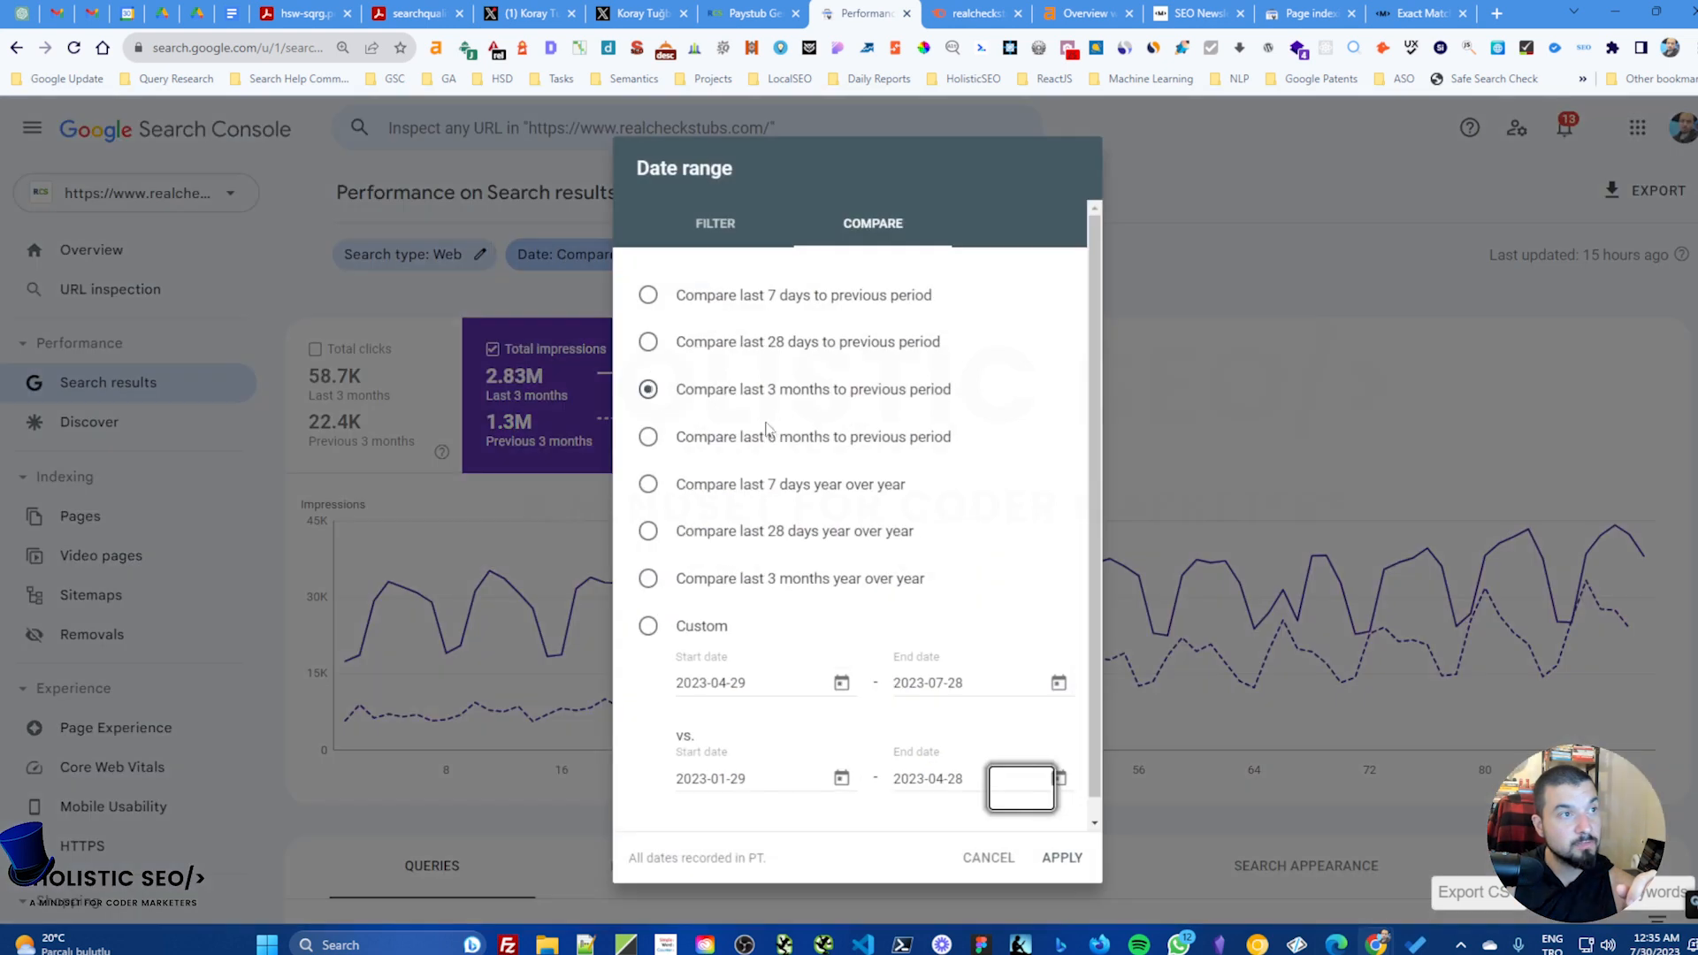
left_click(647, 437)
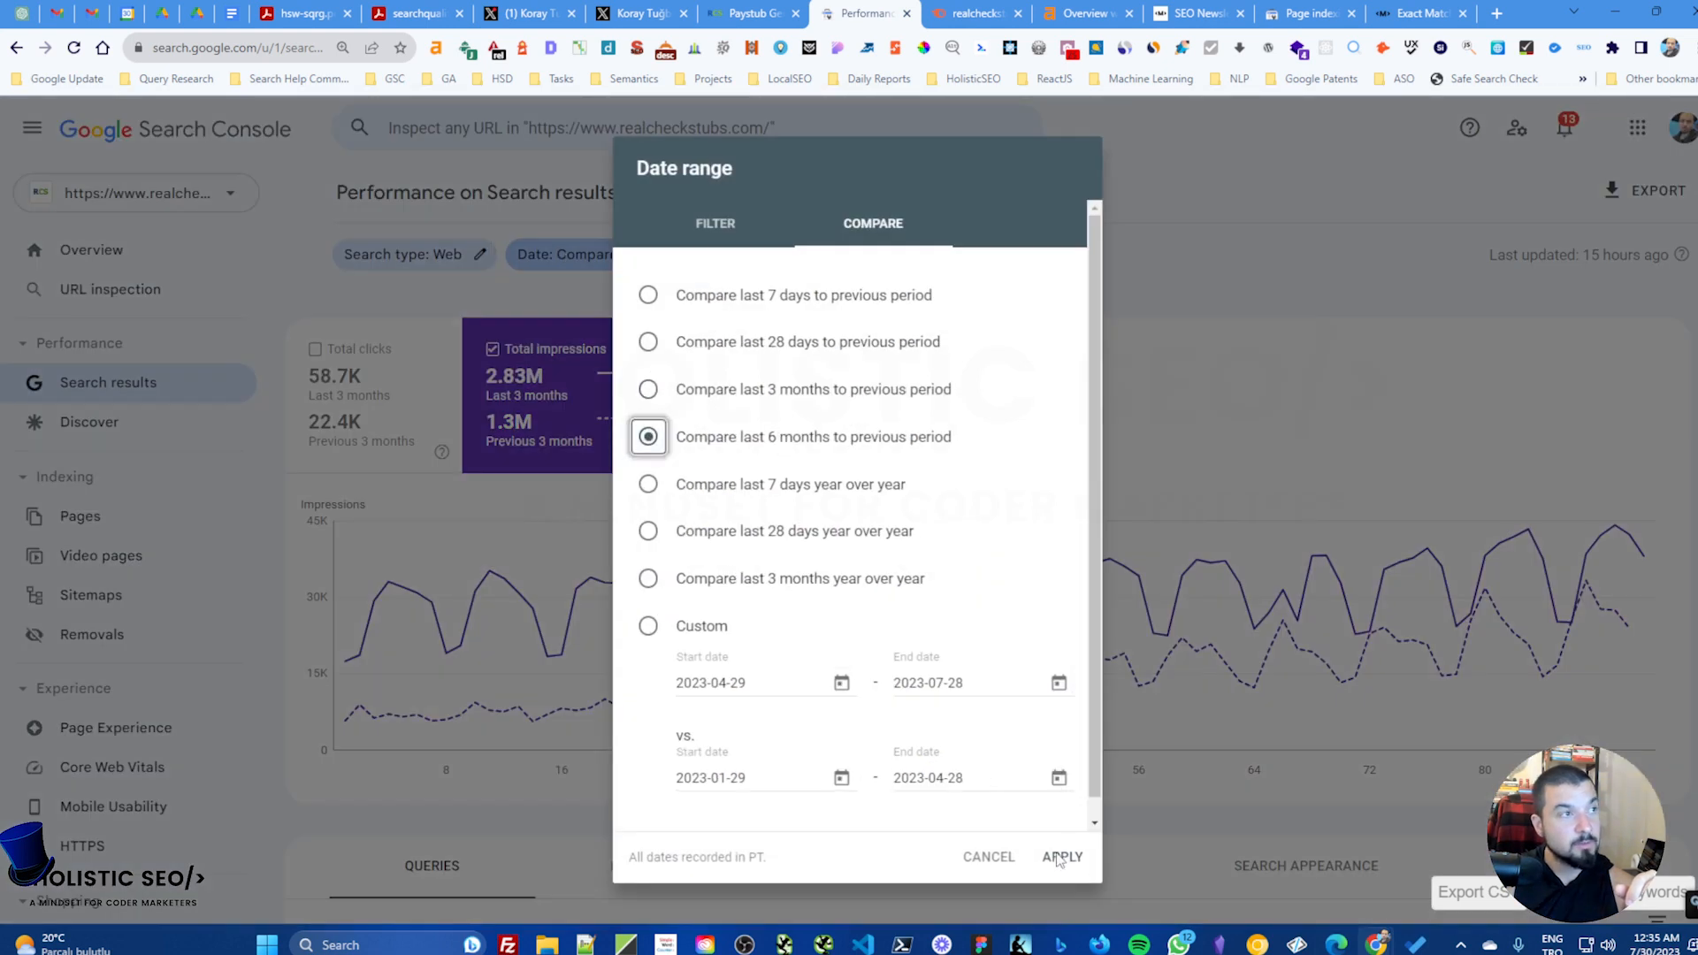
left_click(1063, 856)
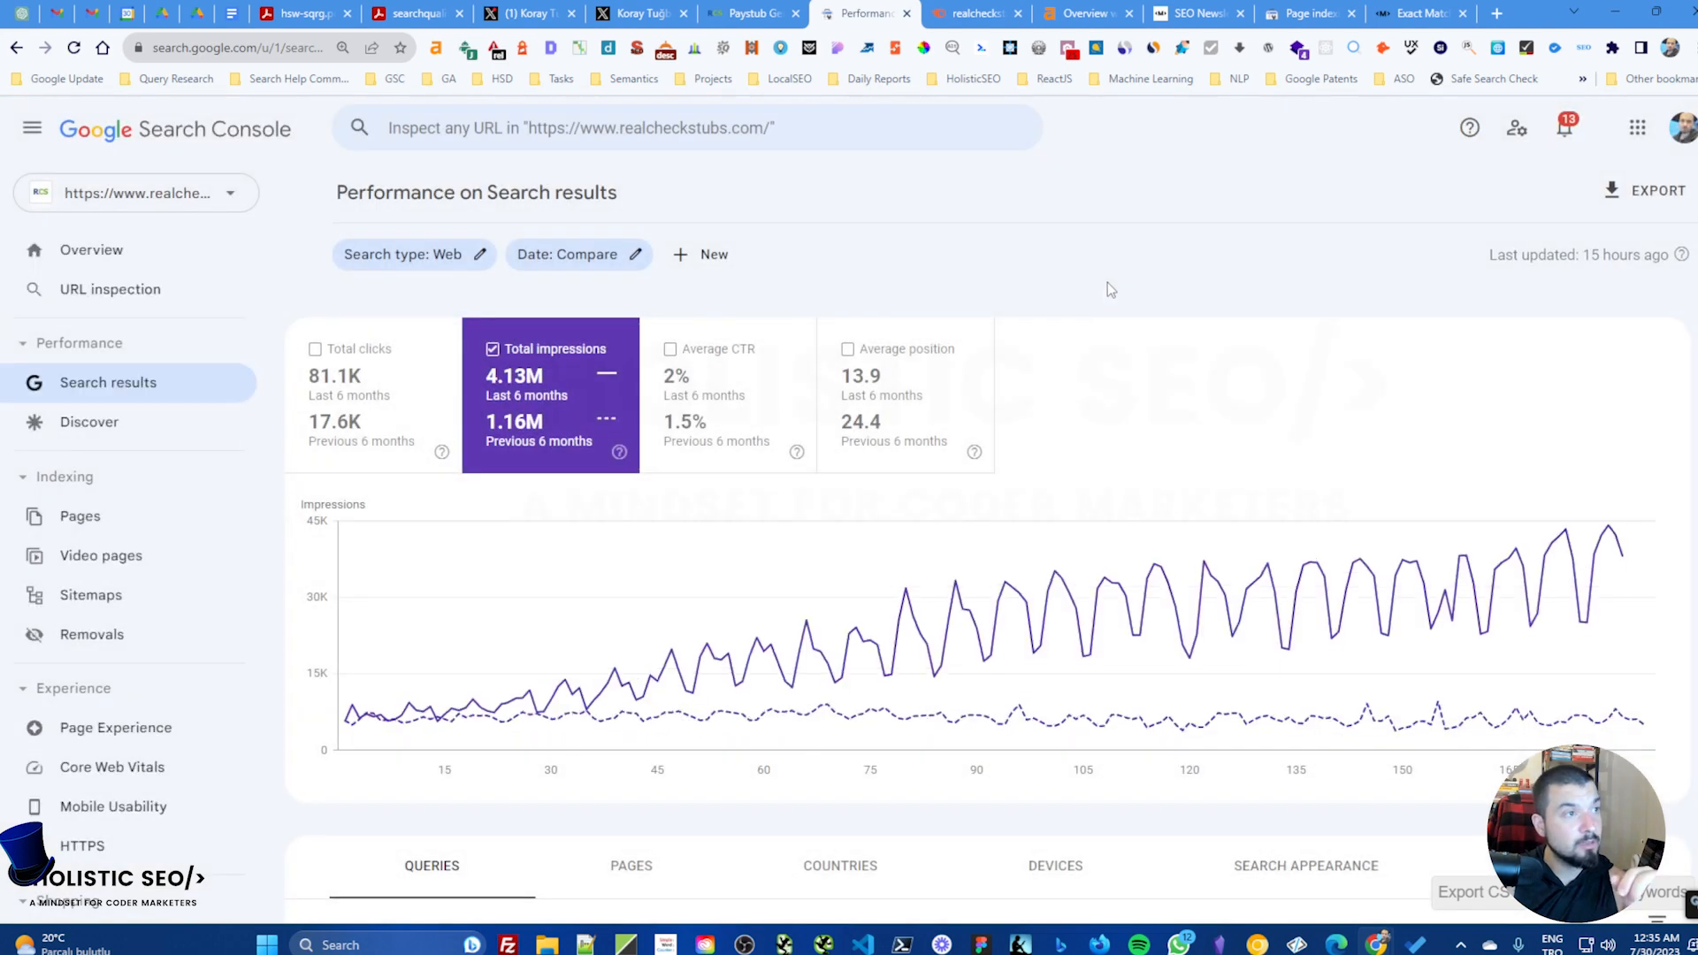
mouse_move(1019, 357)
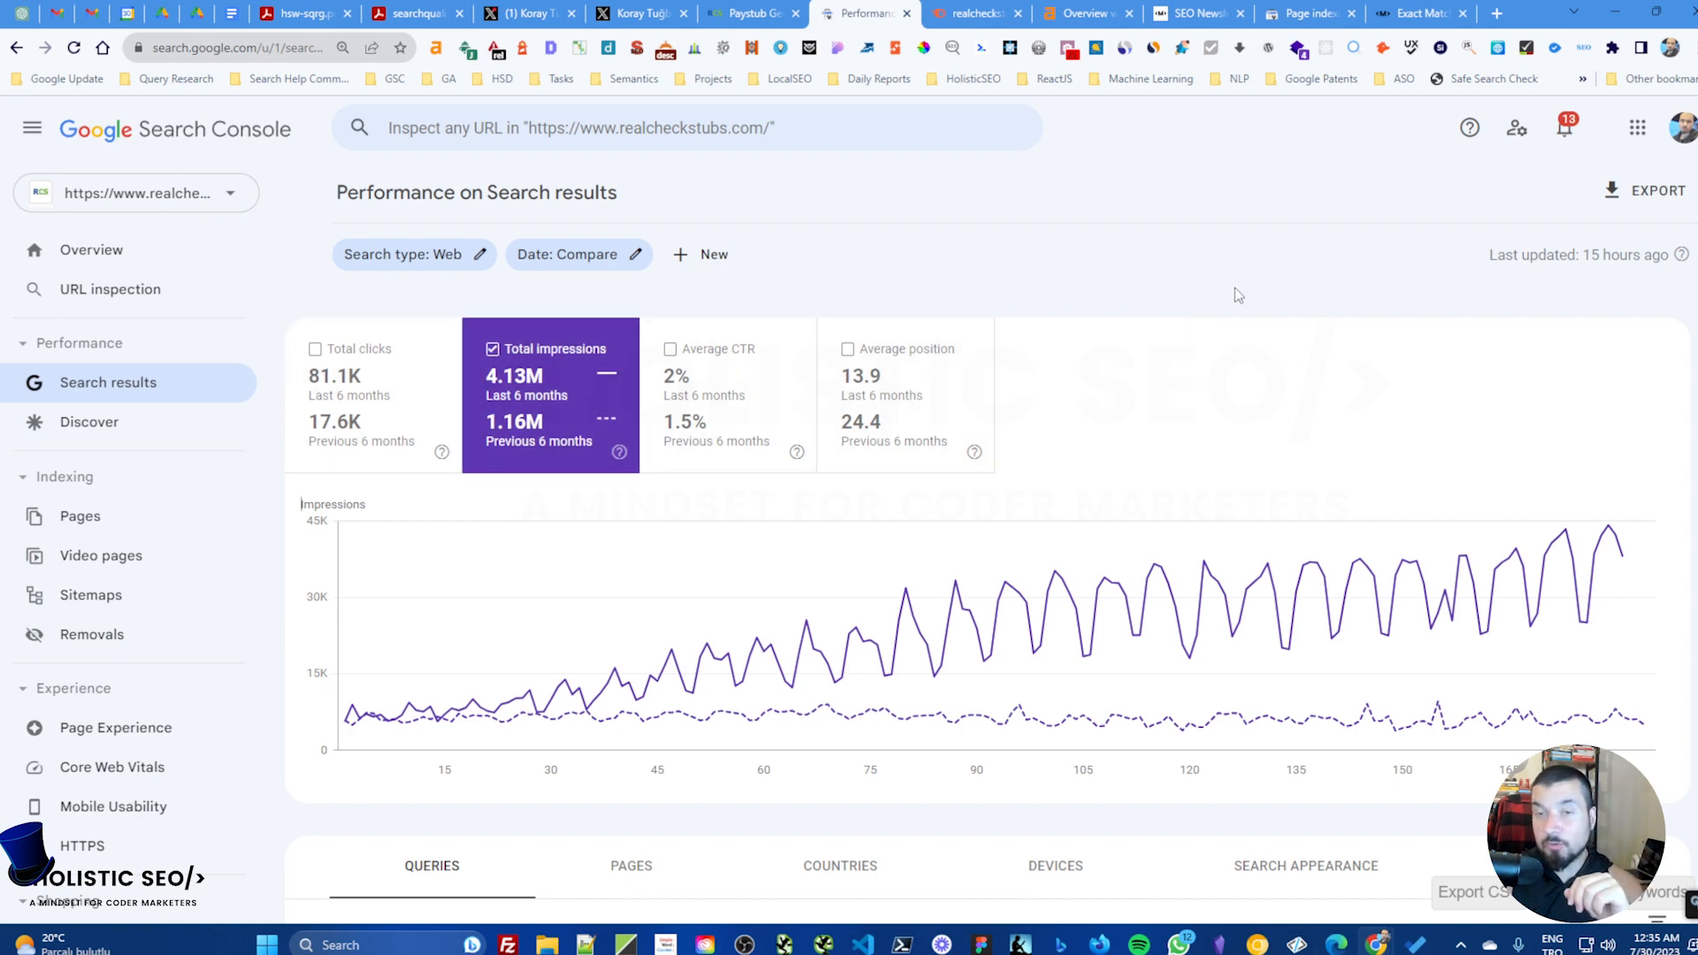
mouse_move(1072, 189)
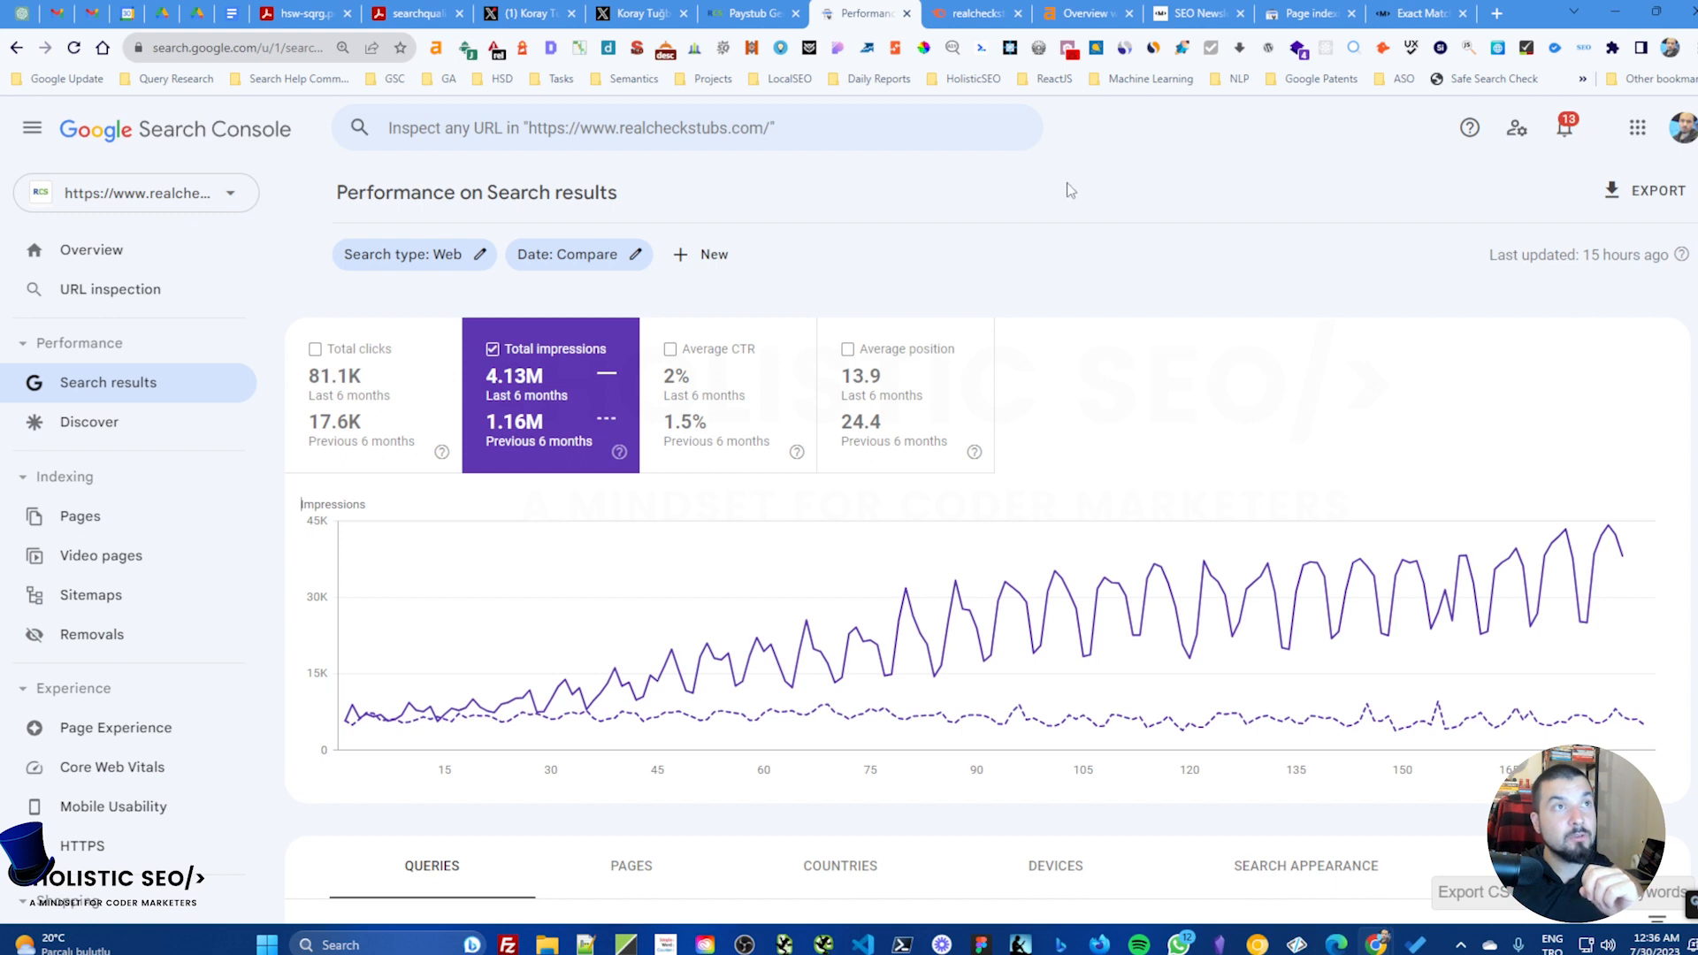
Step: Return to the Real Check Stubs homepage and scroll down through its paystub tips and reviews
left_click(749, 15)
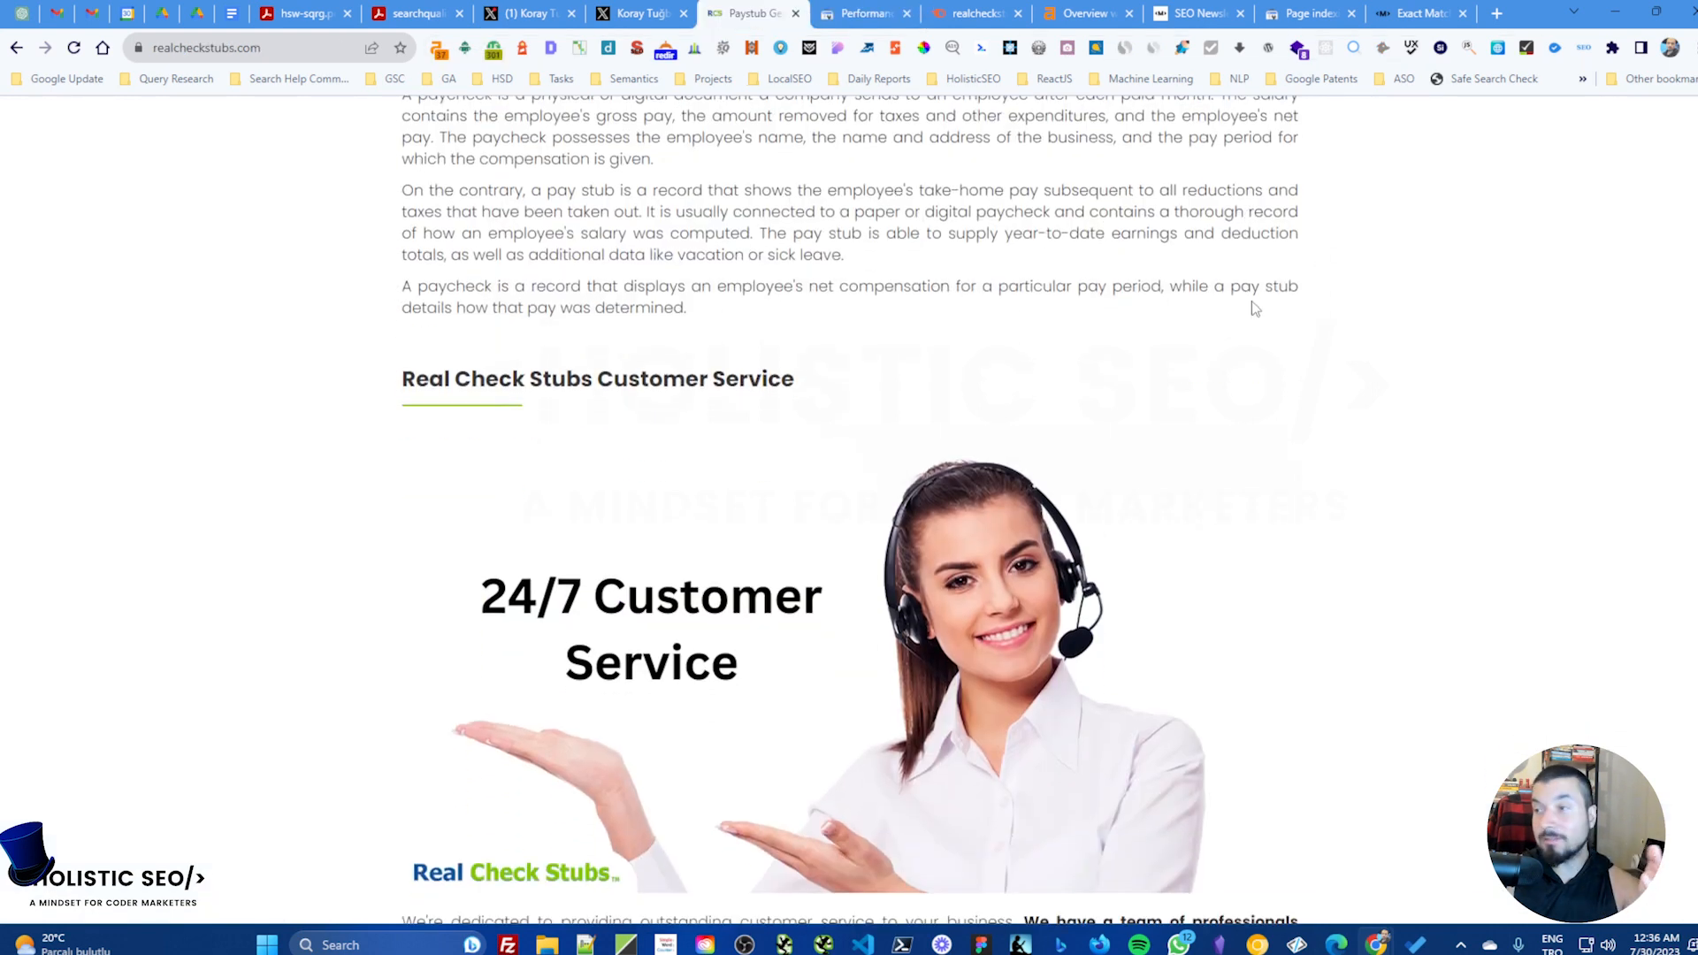
scroll("down", 3)
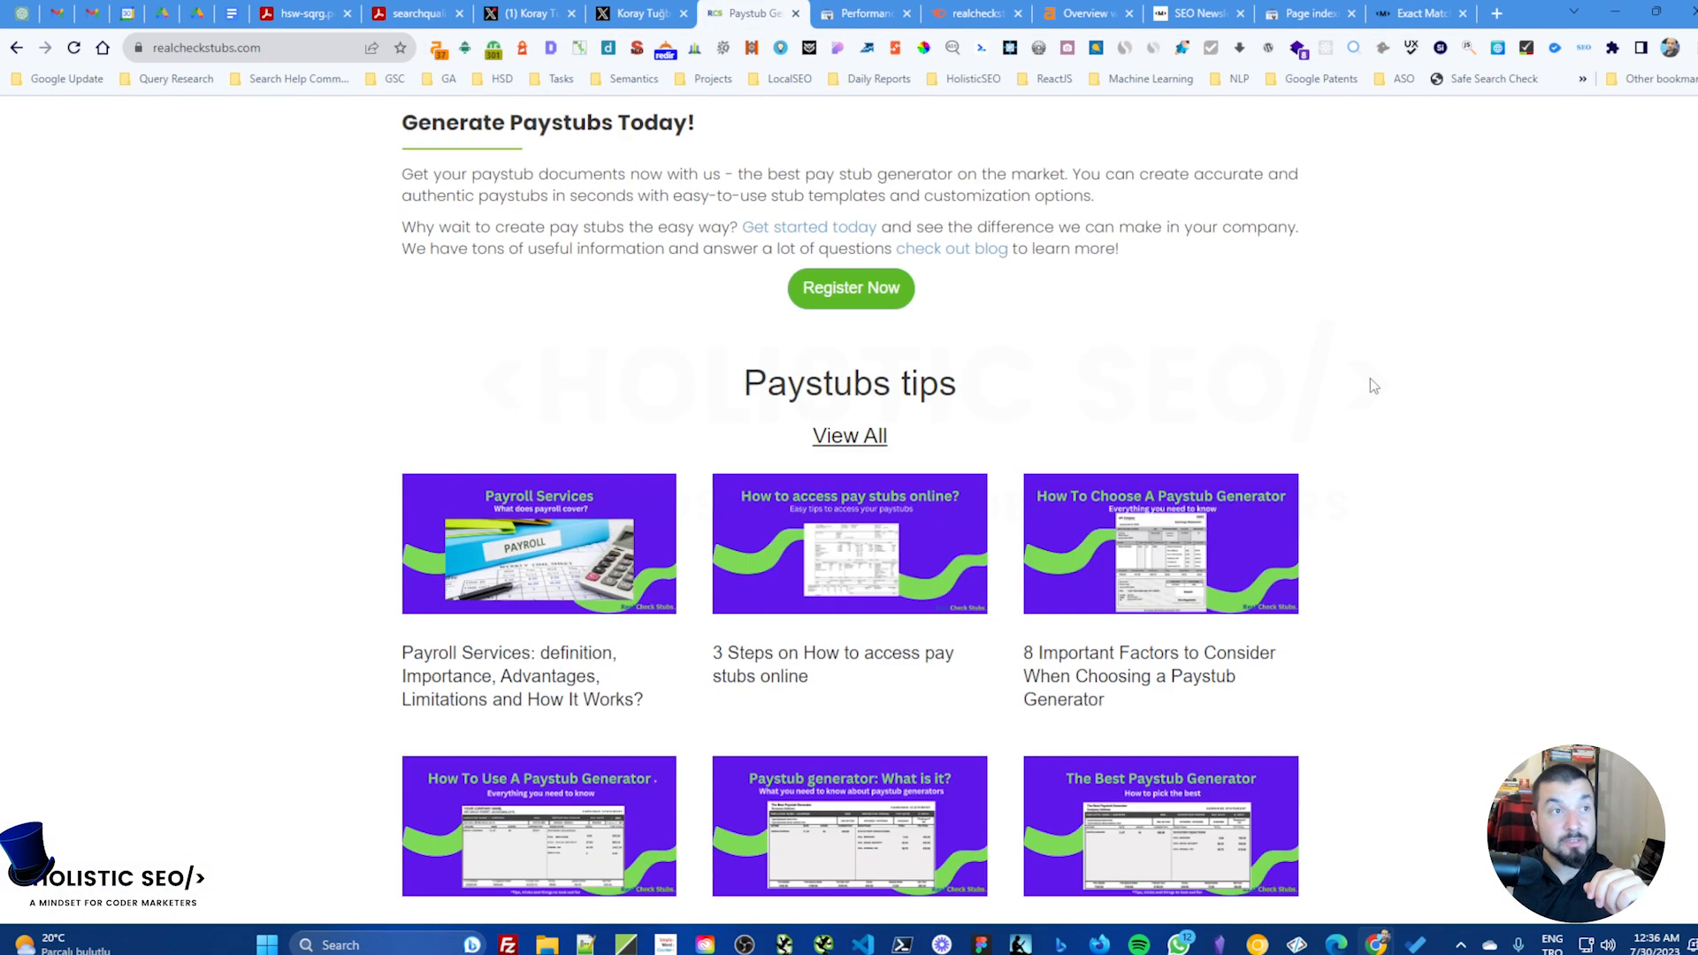
scroll("down", 3)
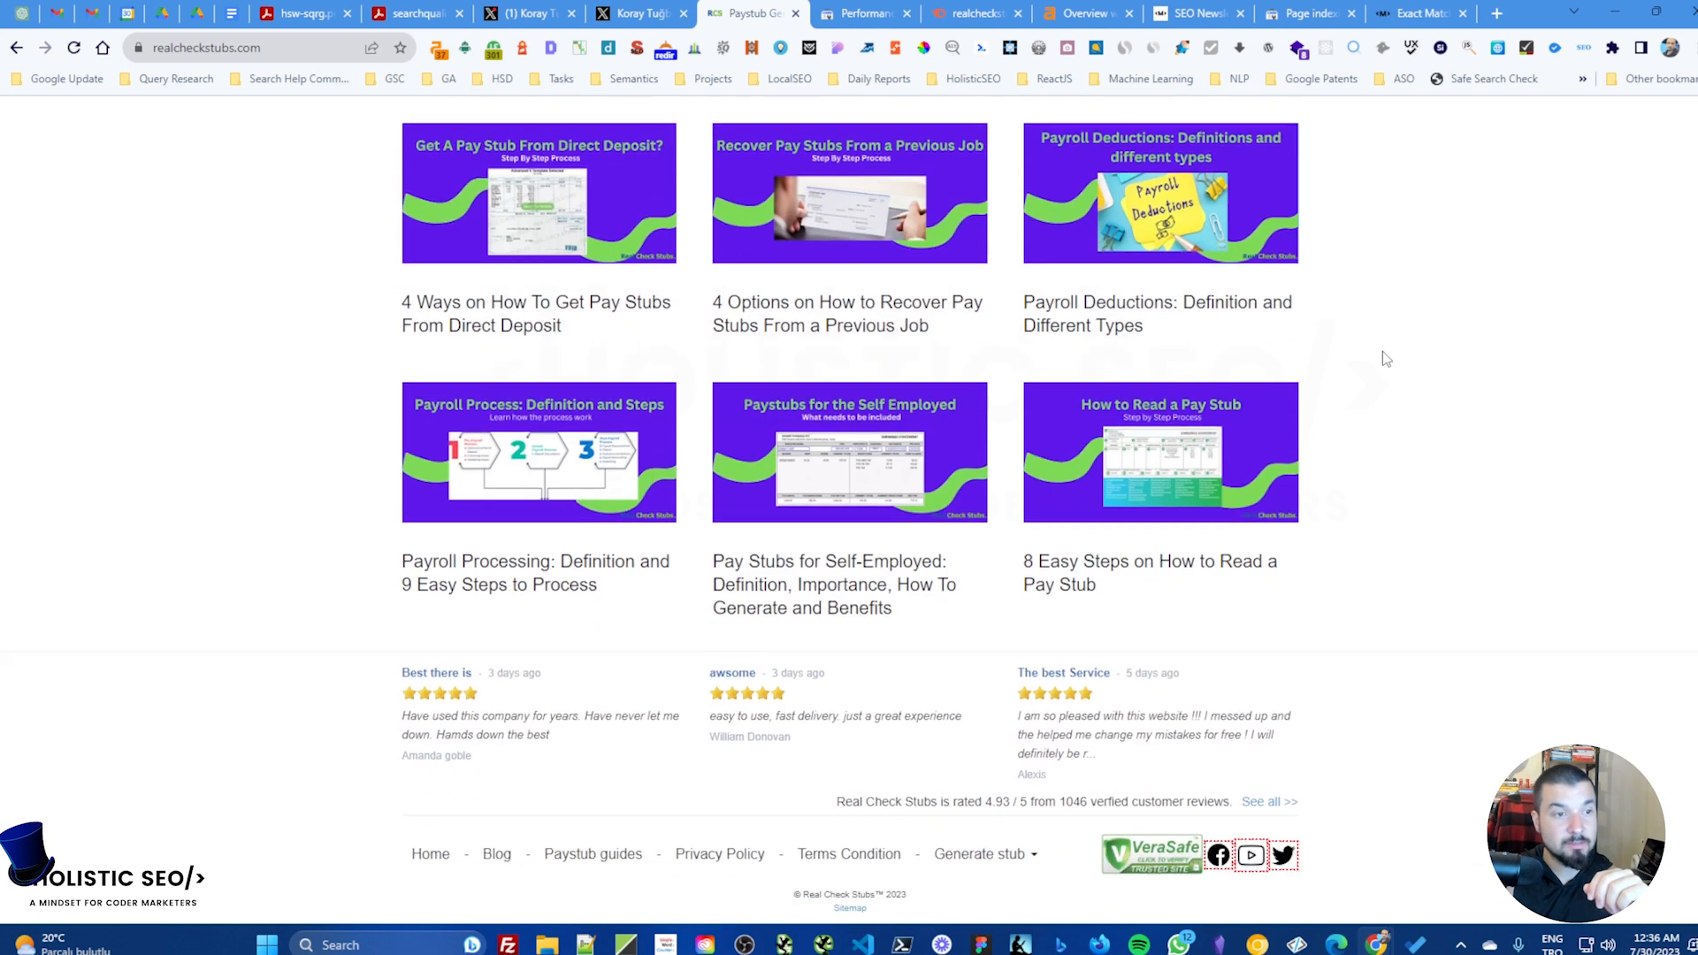
mouse_move(1408, 357)
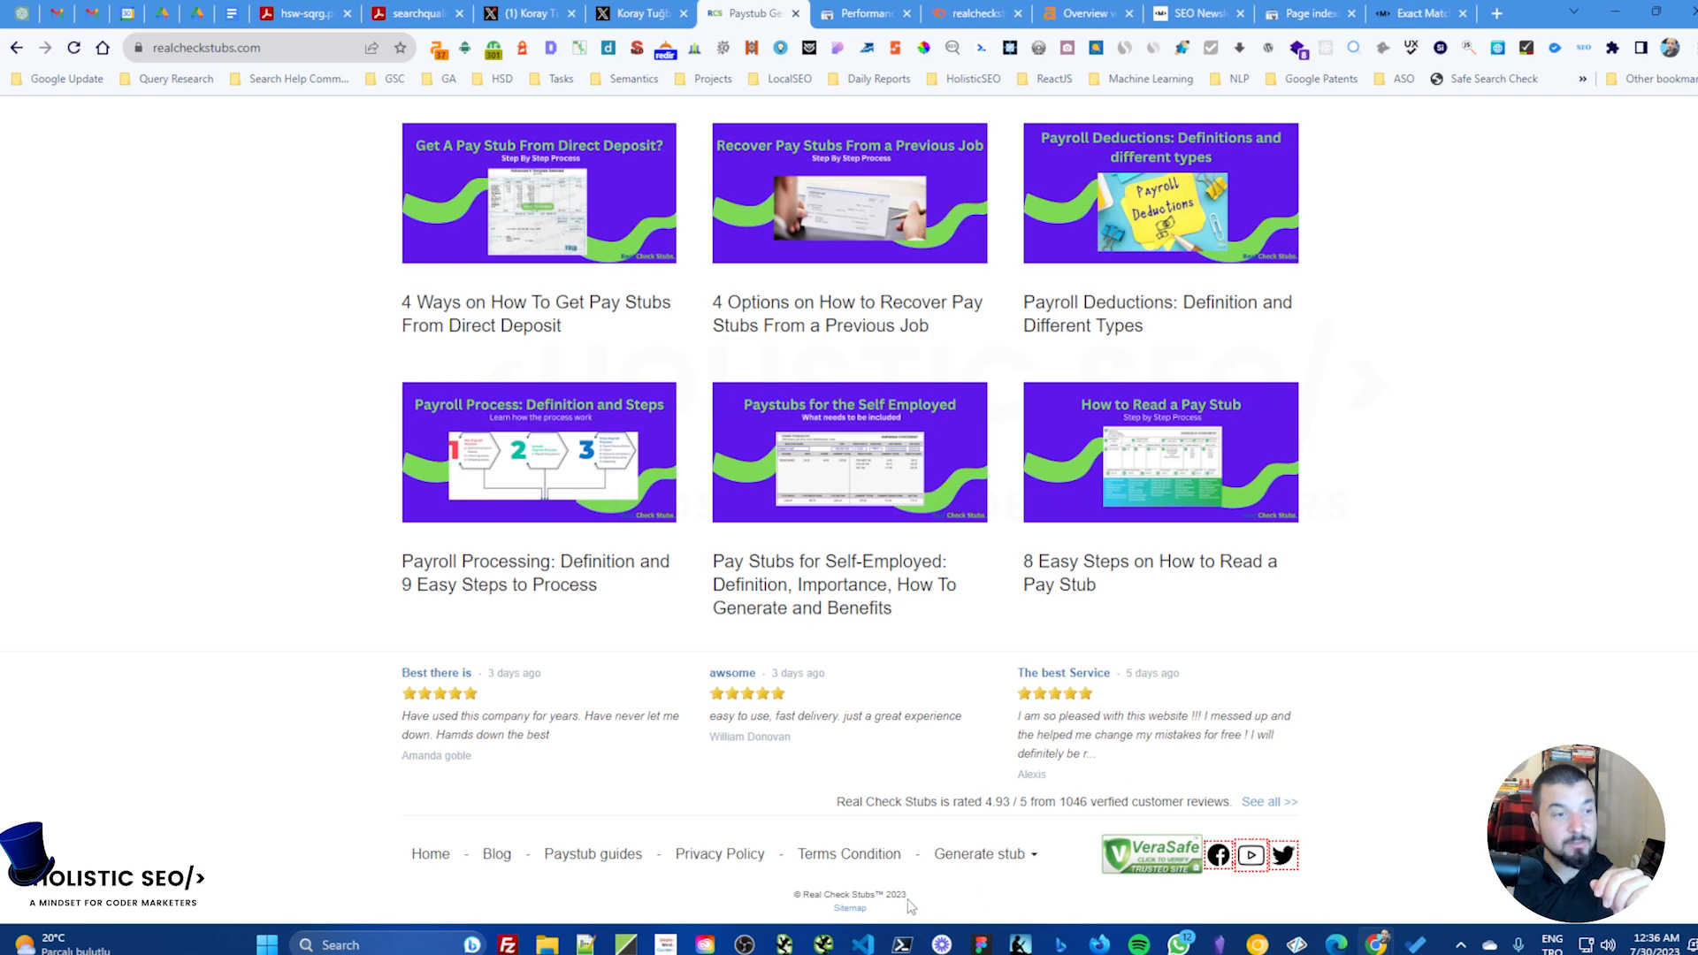
scroll("up", 3)
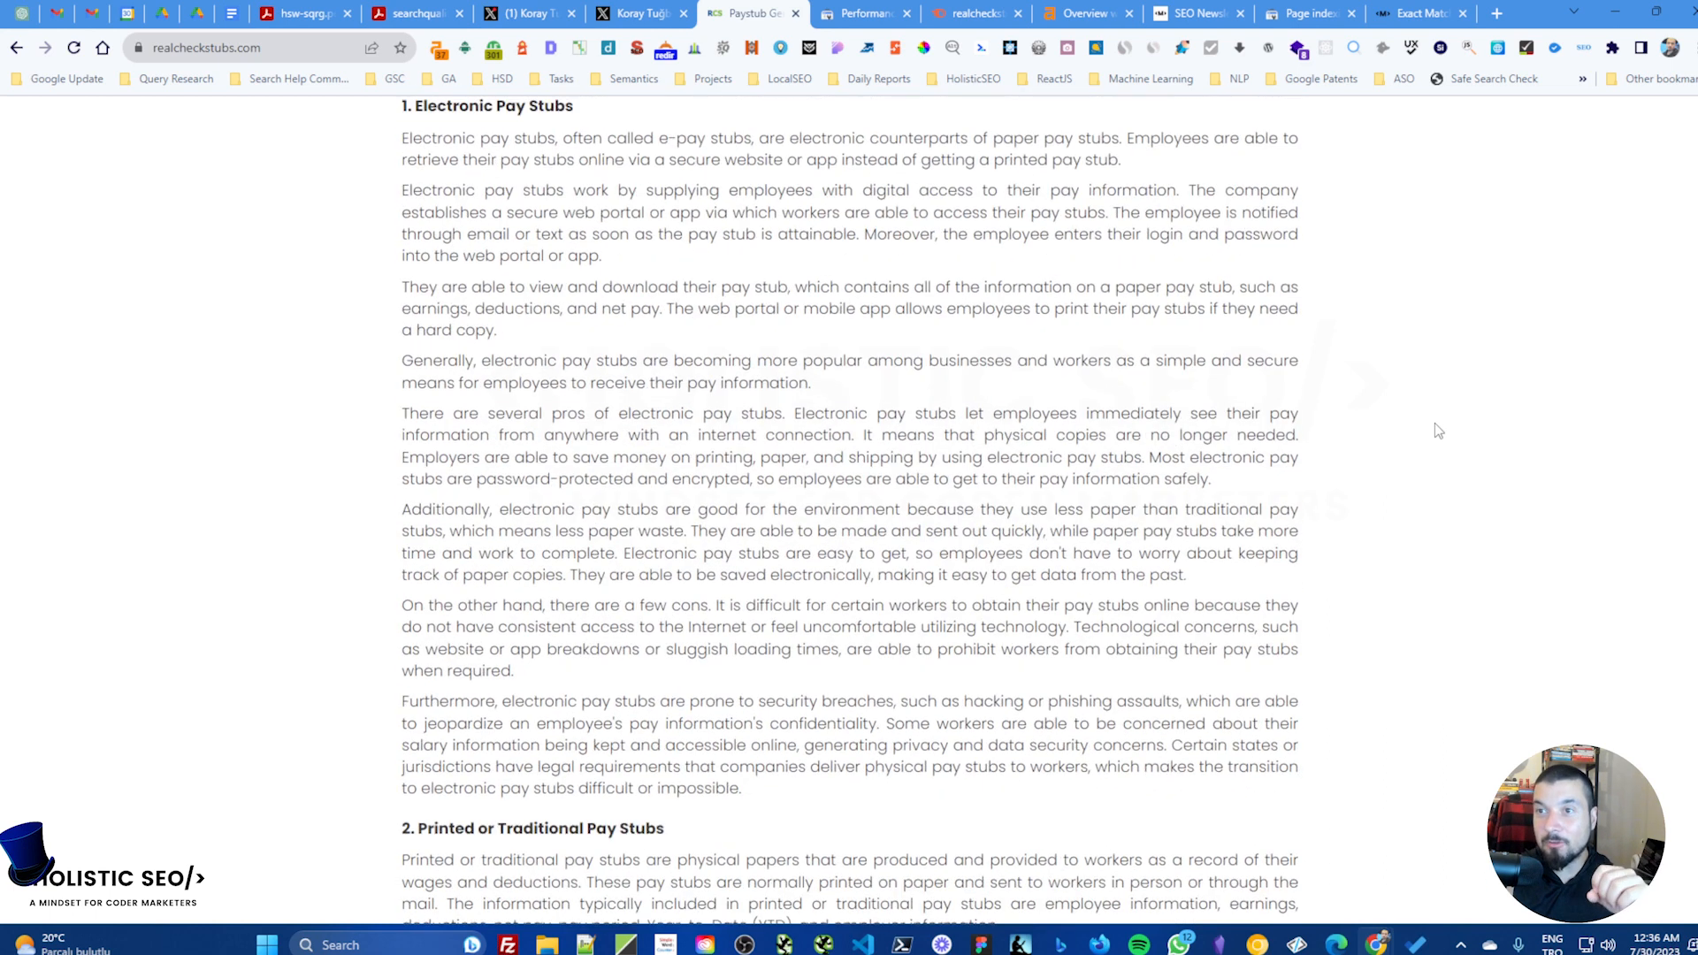
Step: Scroll to the footer links, then back up to the page header
scroll("down", 3)
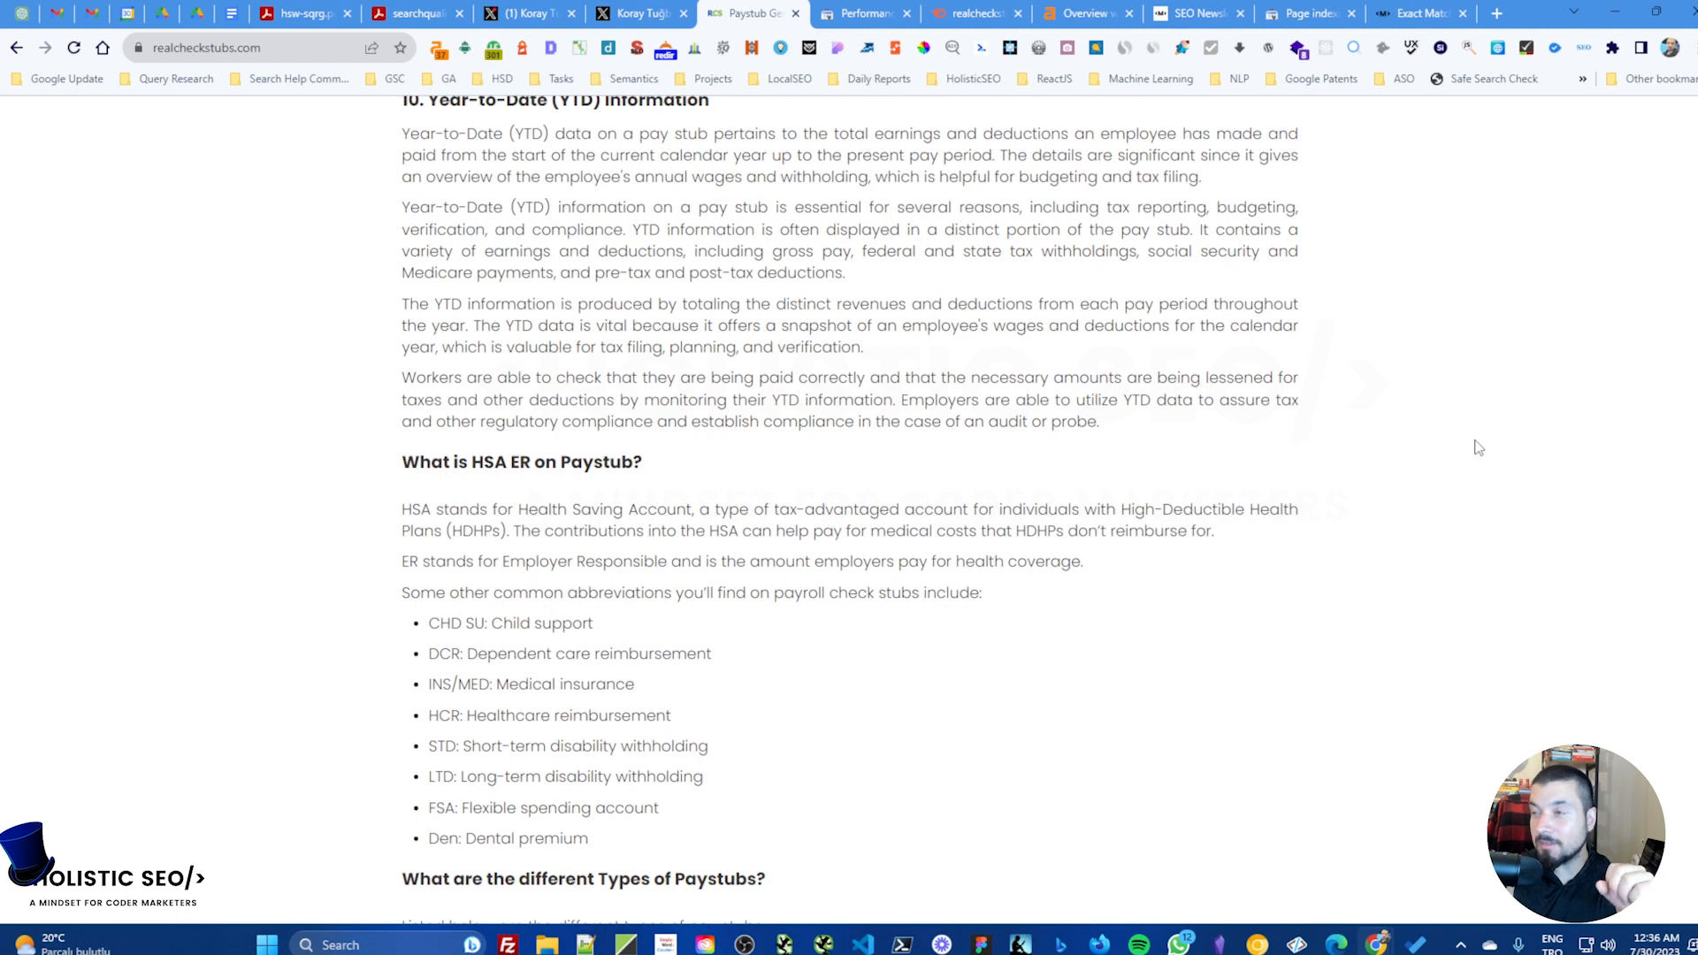
scroll("up", 3)
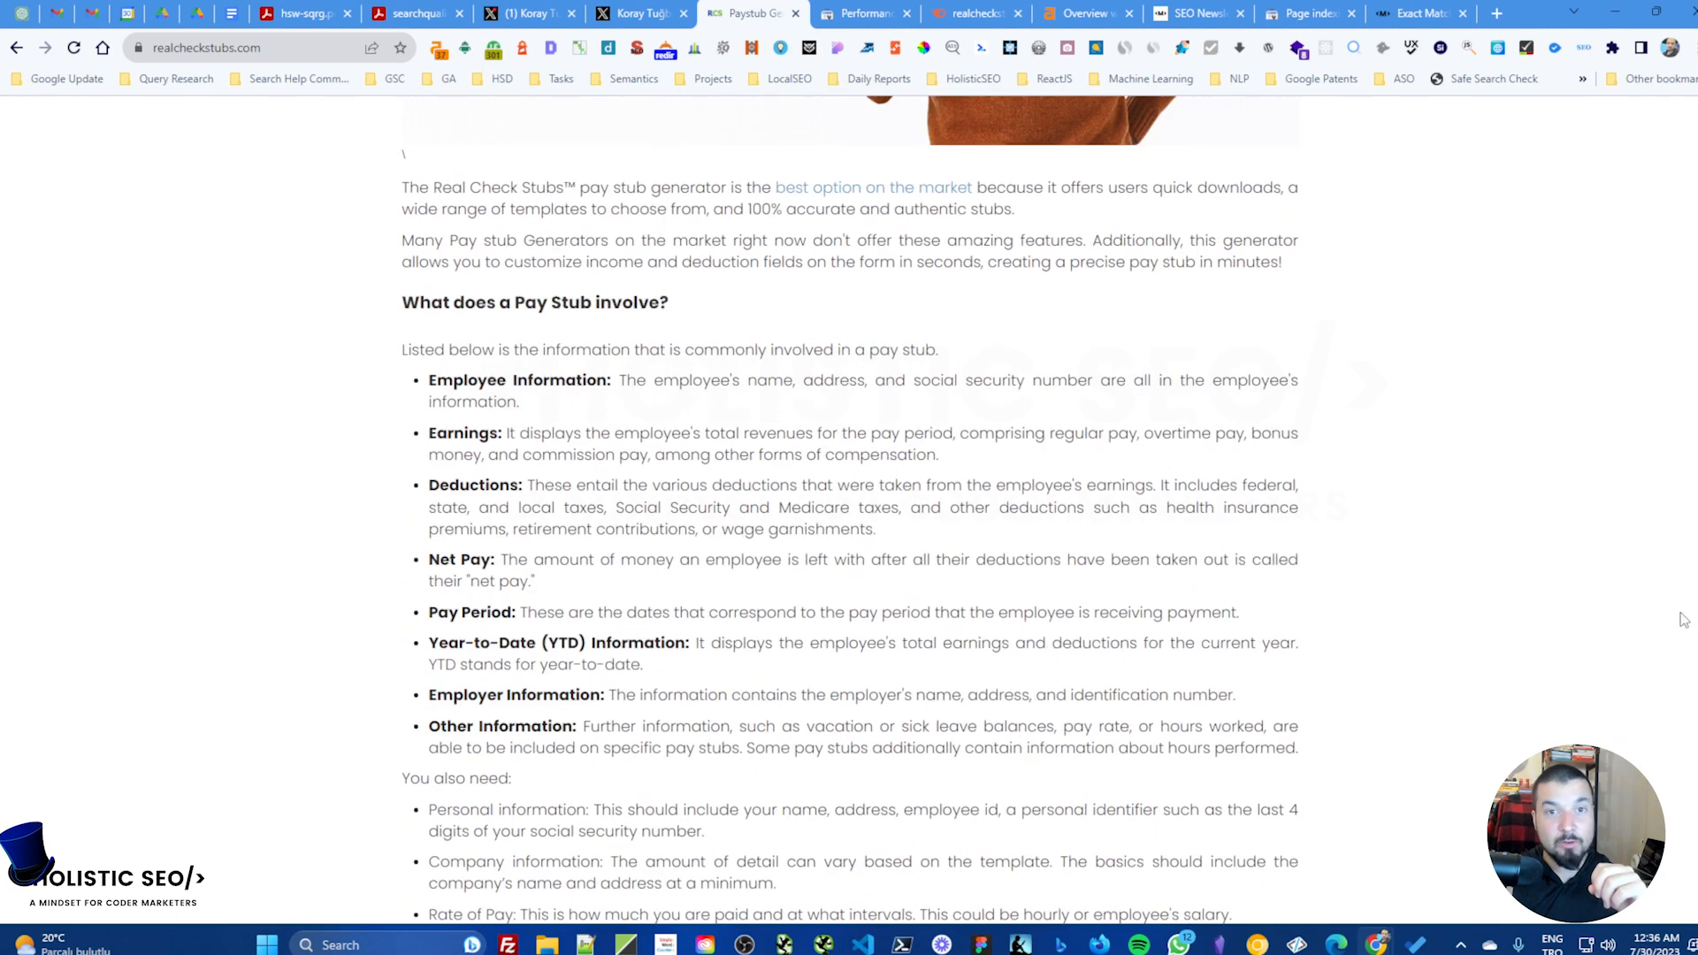
scroll("up", 3)
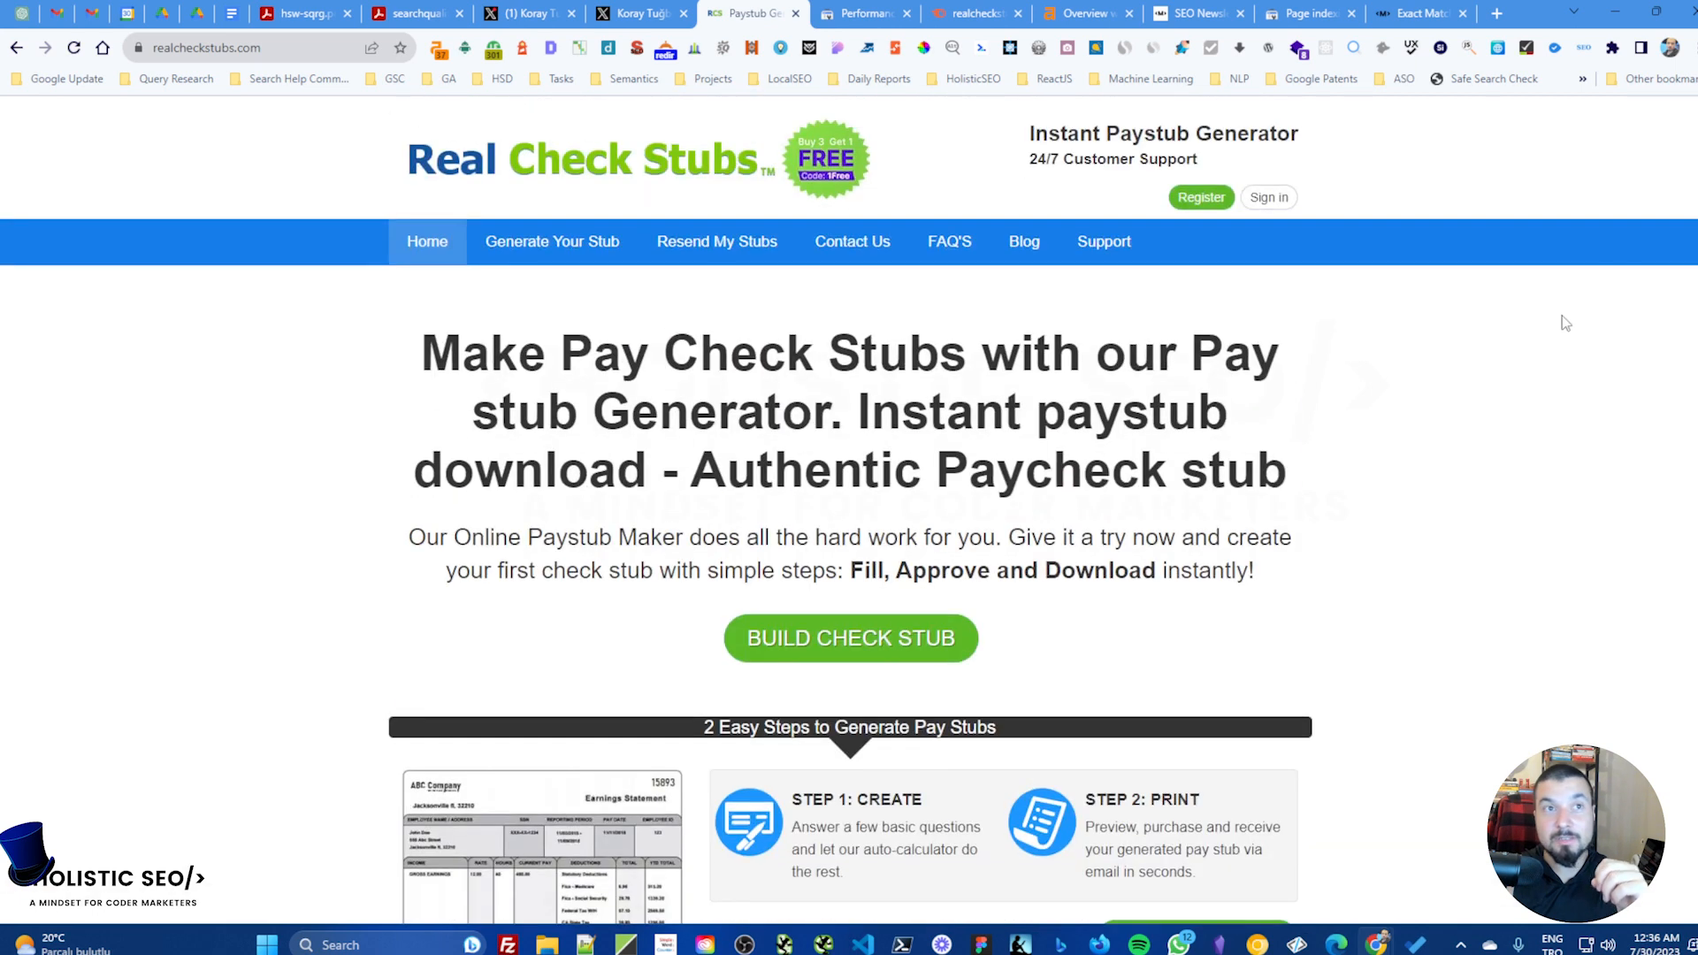